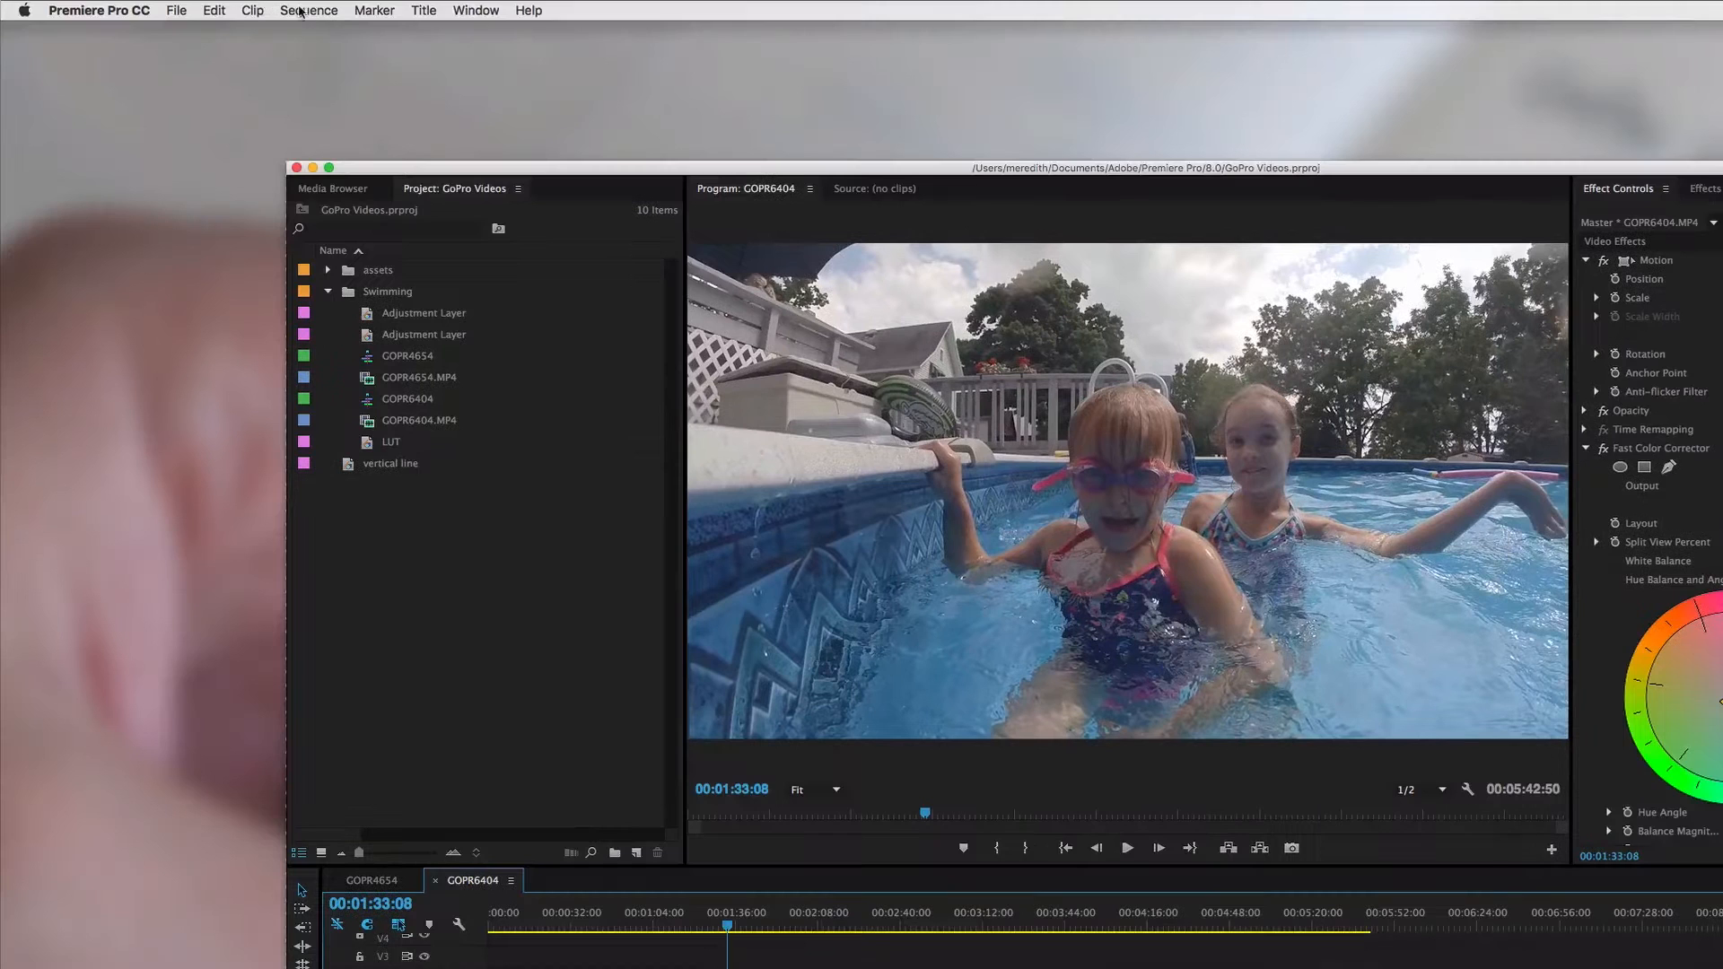
# Open the File menu to reach Export > Media for the GOPR6404 sequence
pyautogui.click(171, 10)
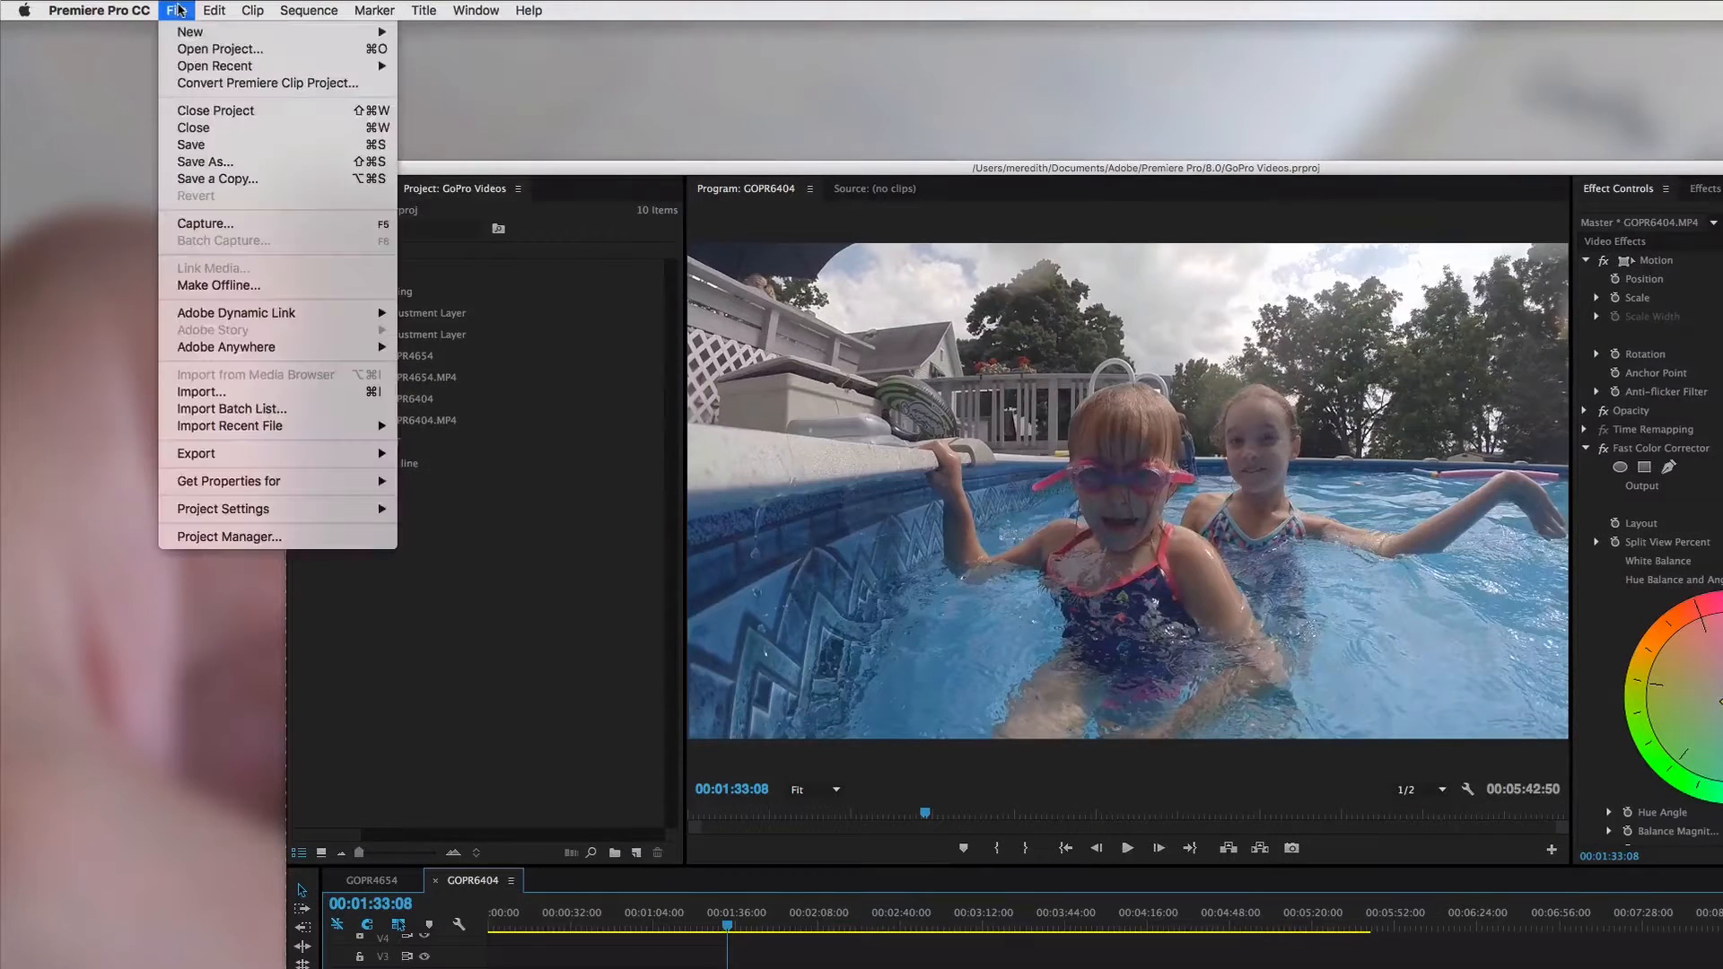
pyautogui.moveTo(195, 453)
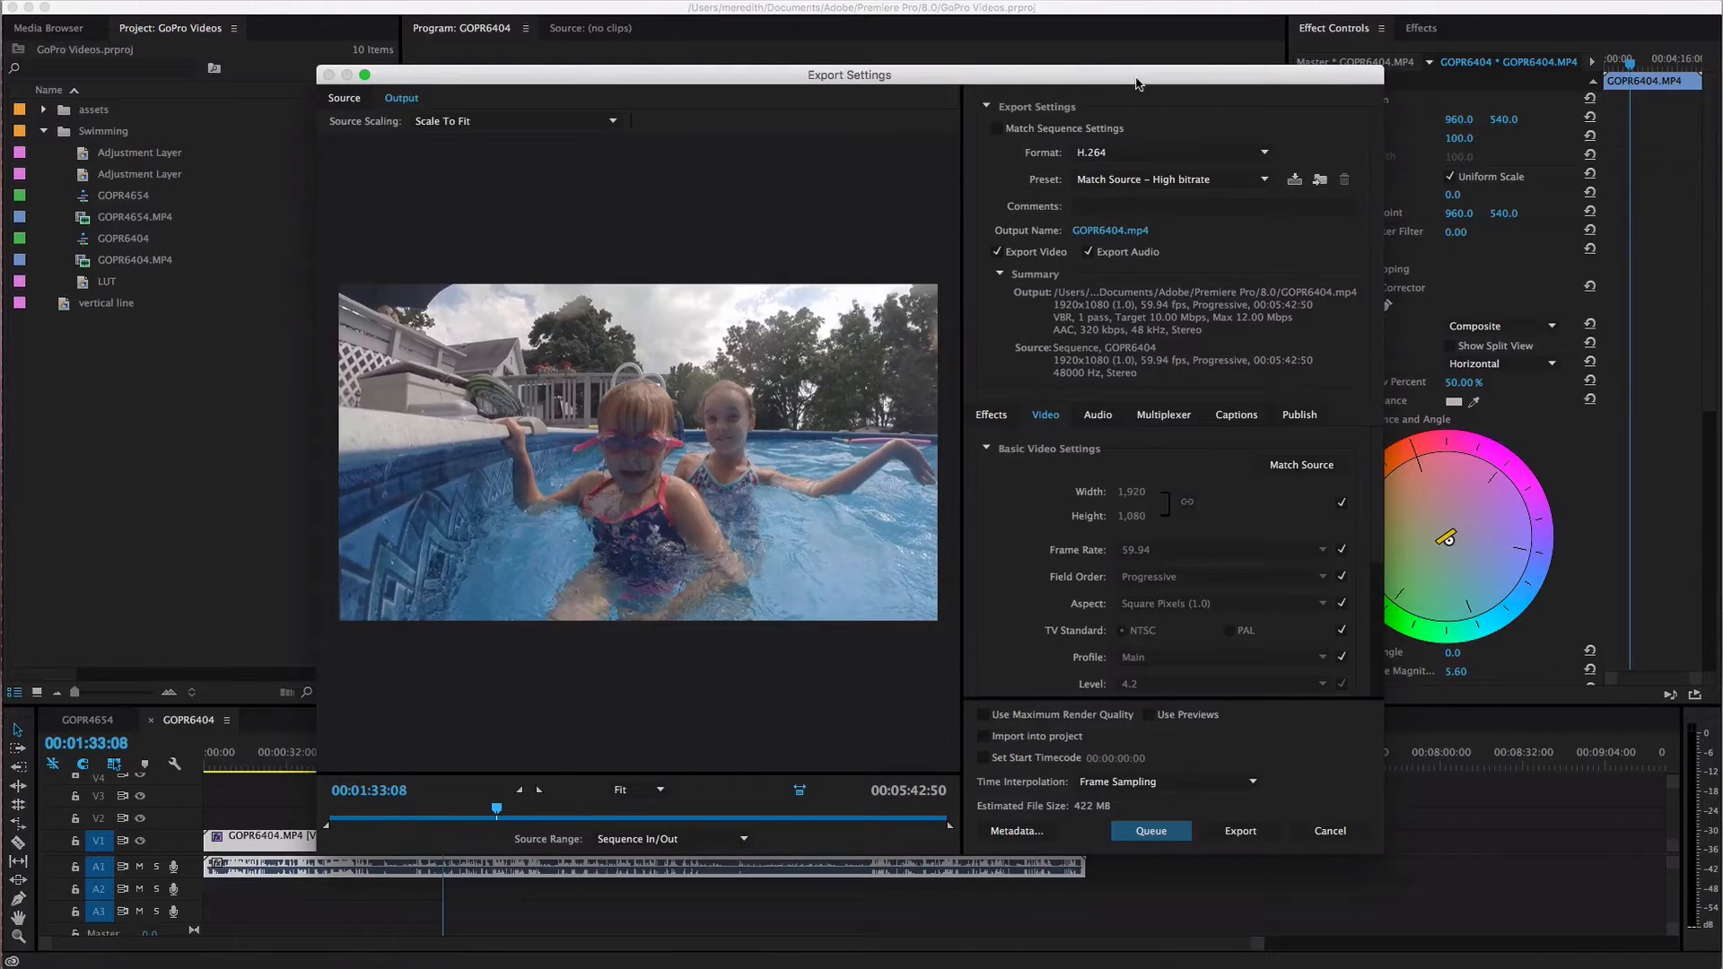
pyautogui.moveTo(1245, 114)
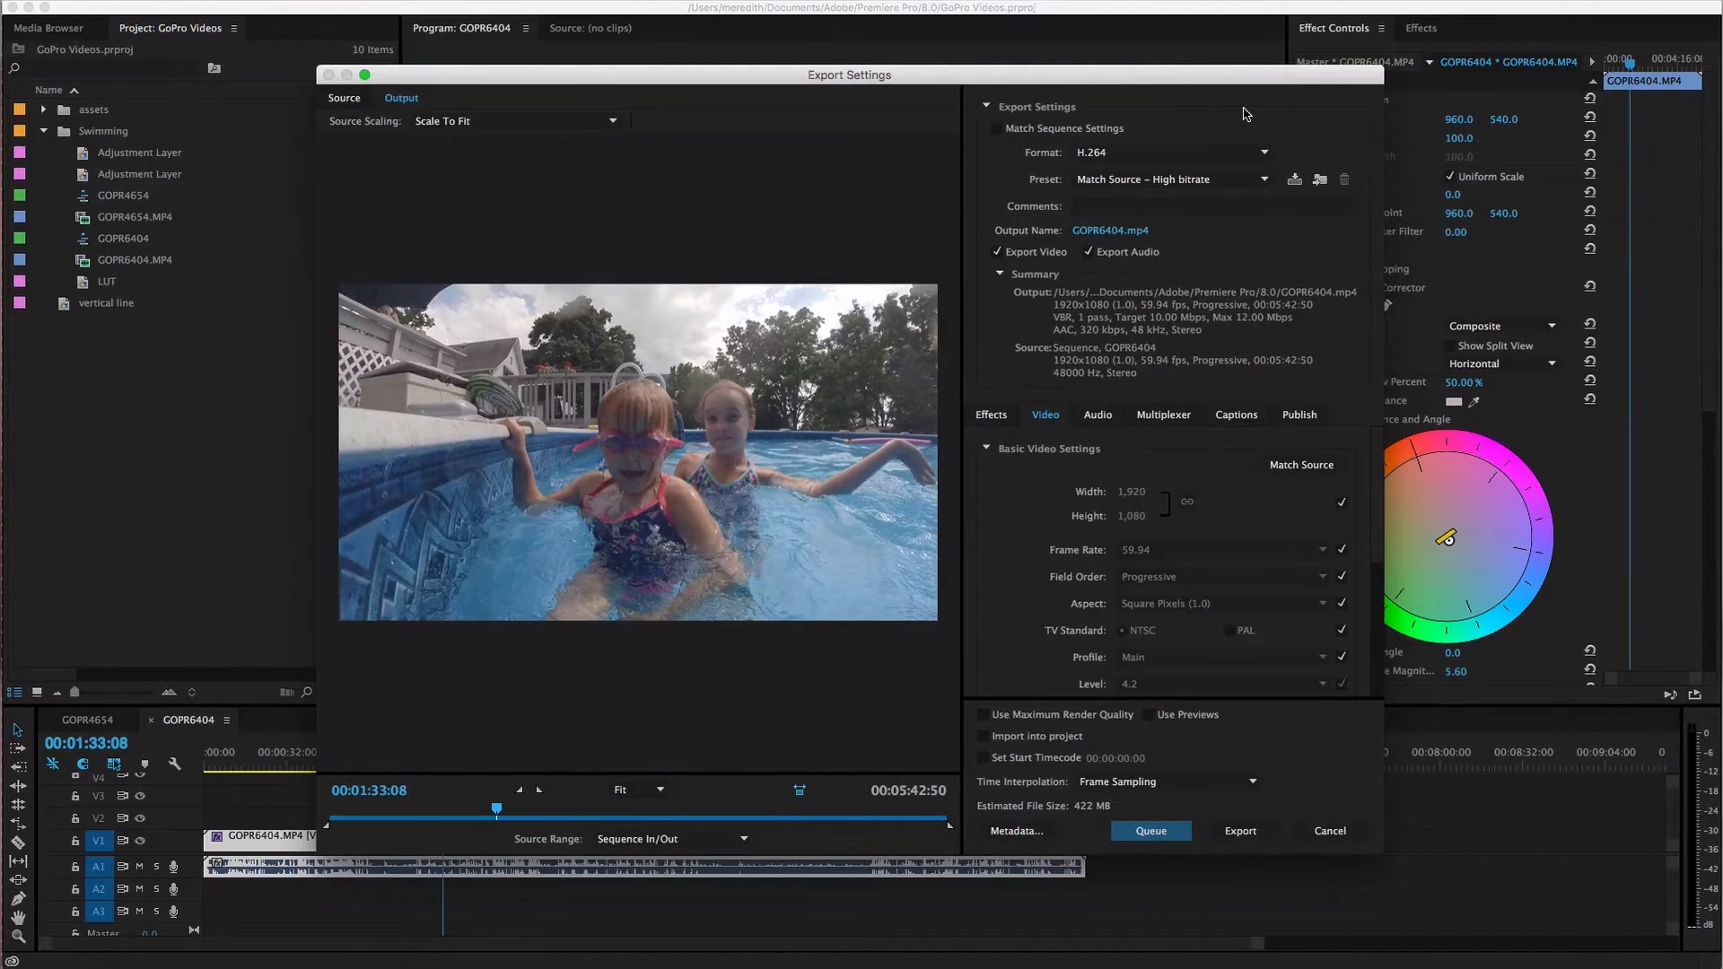
pyautogui.moveTo(1143, 152)
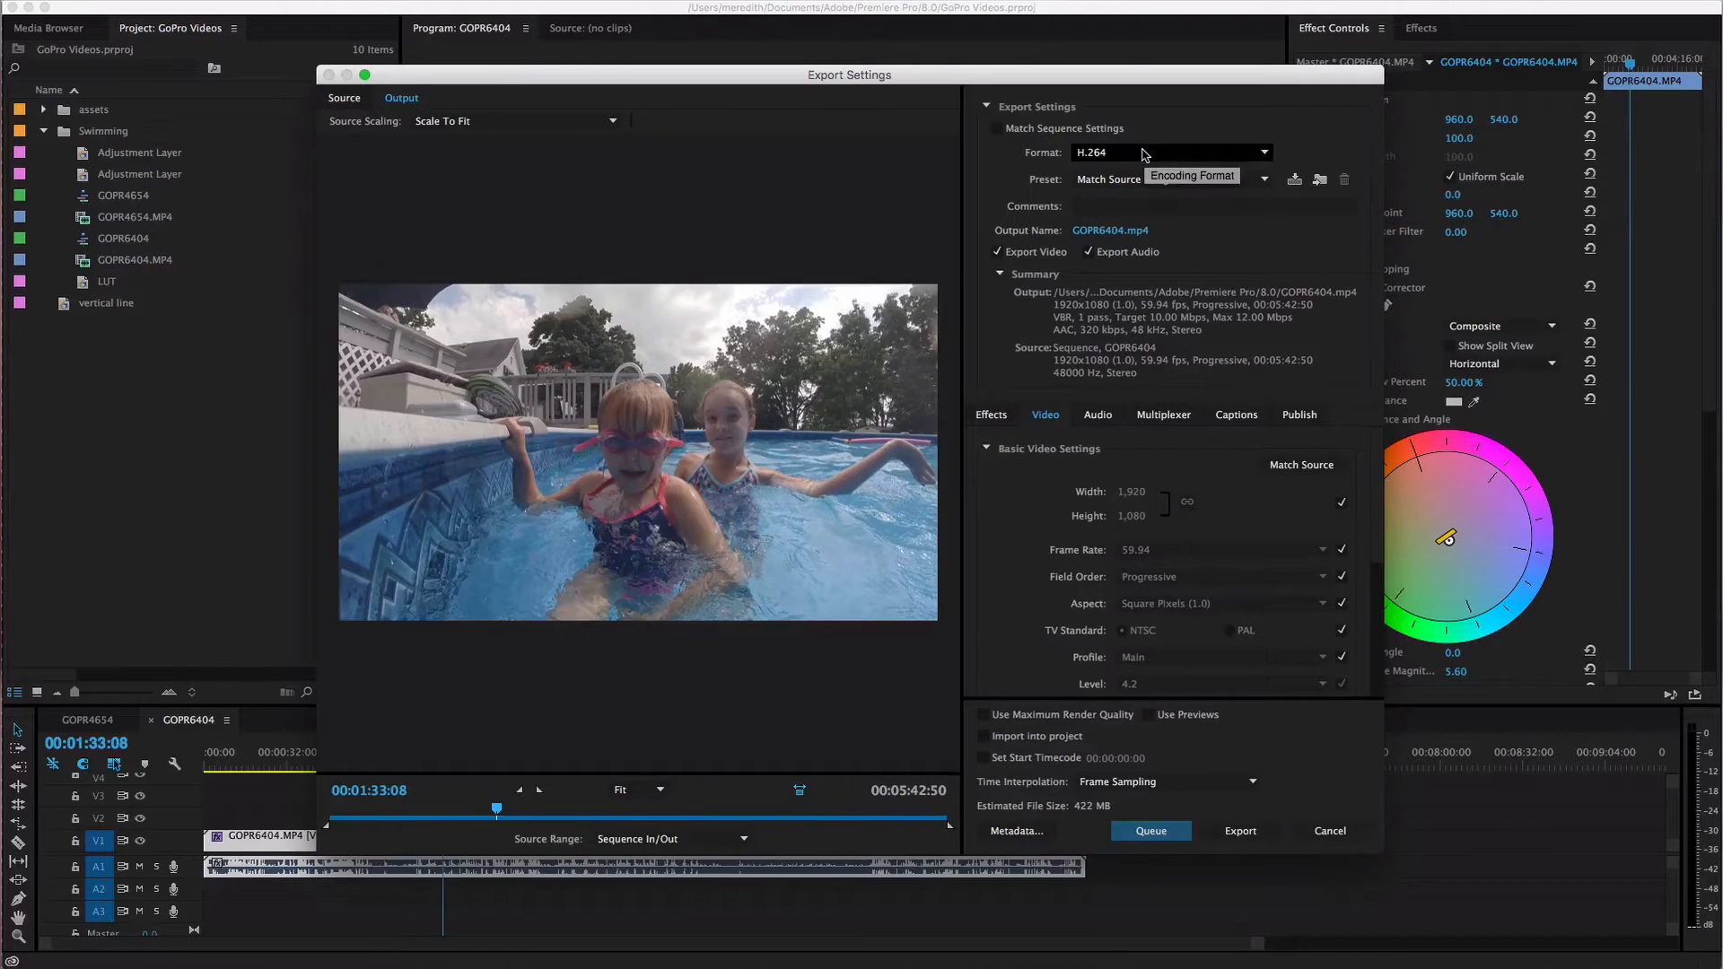
pyautogui.click(1170, 152)
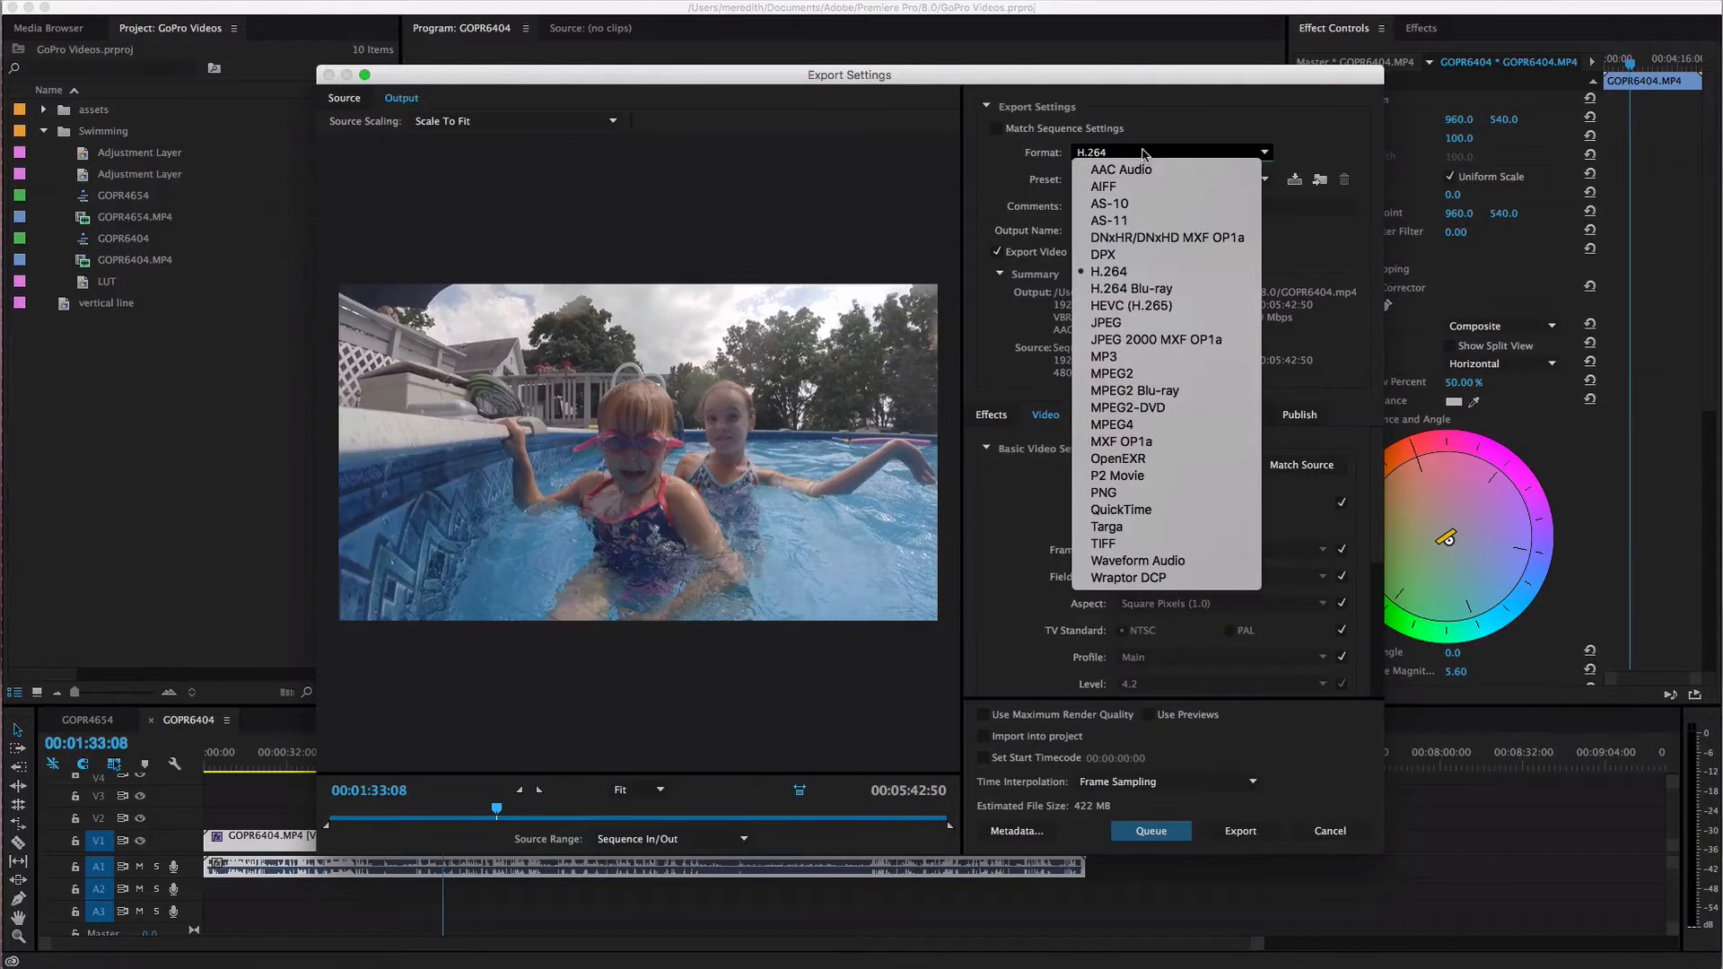
pyautogui.click(1110, 271)
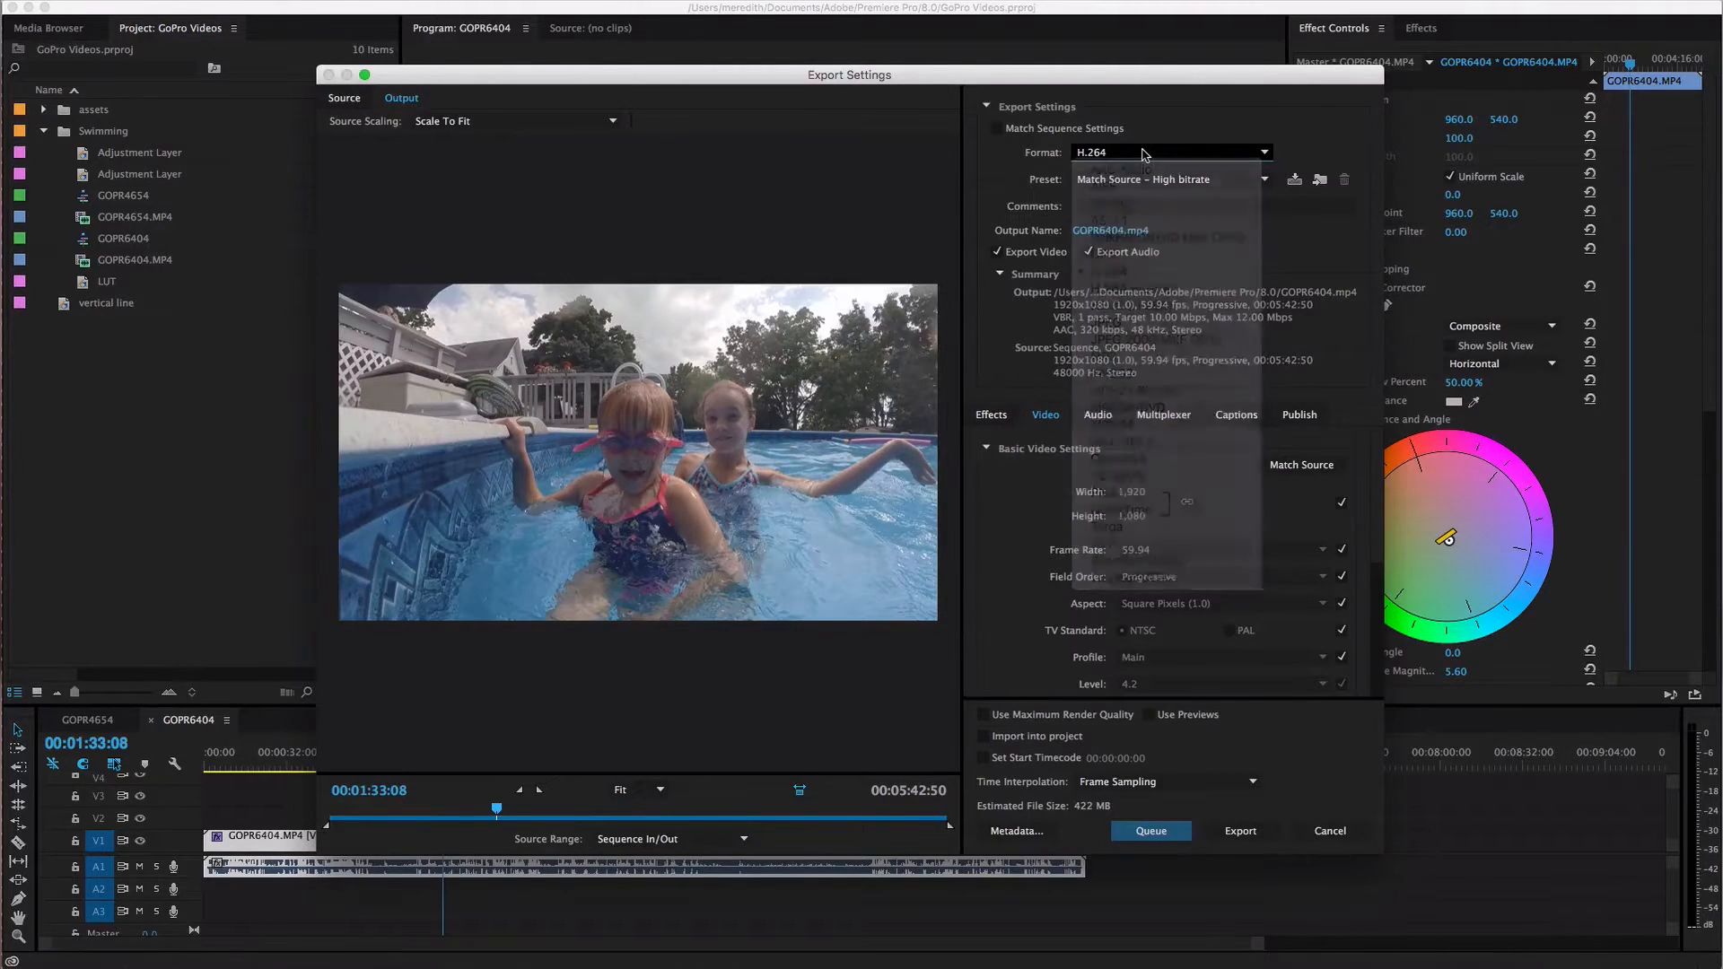
pyautogui.click(1143, 153)
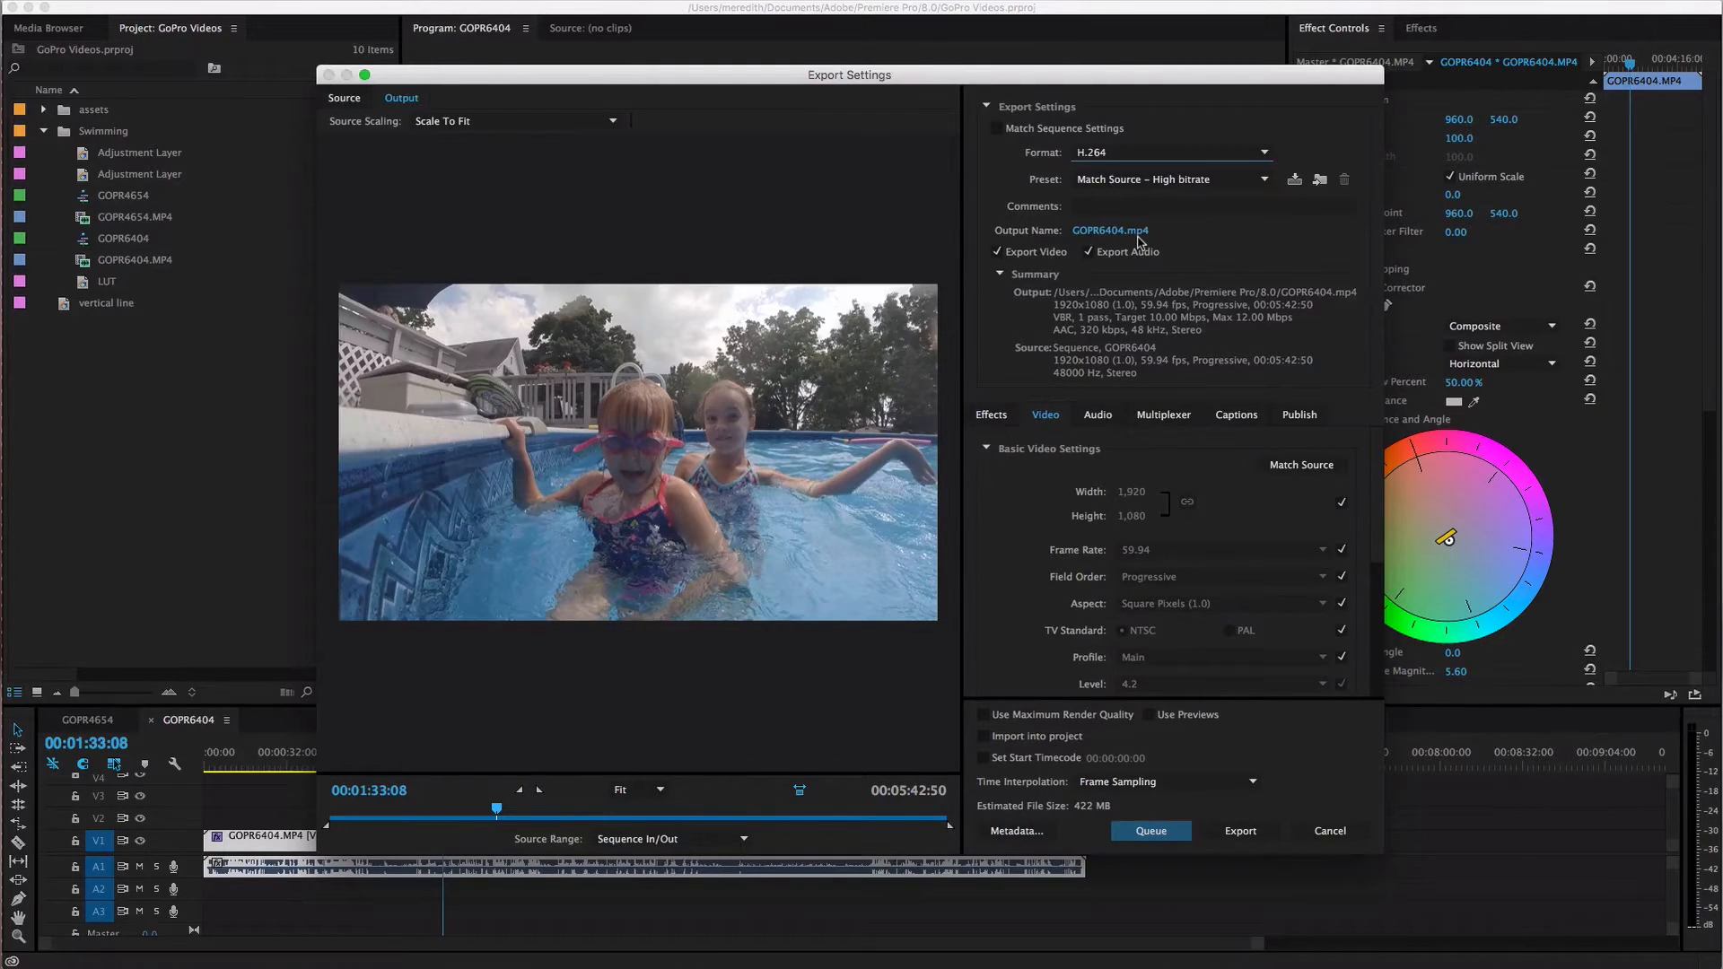
# Choose the HD 1080p 29.97 preset for 29.97 fps at 32 Mbps
pyautogui.click(1172, 178)
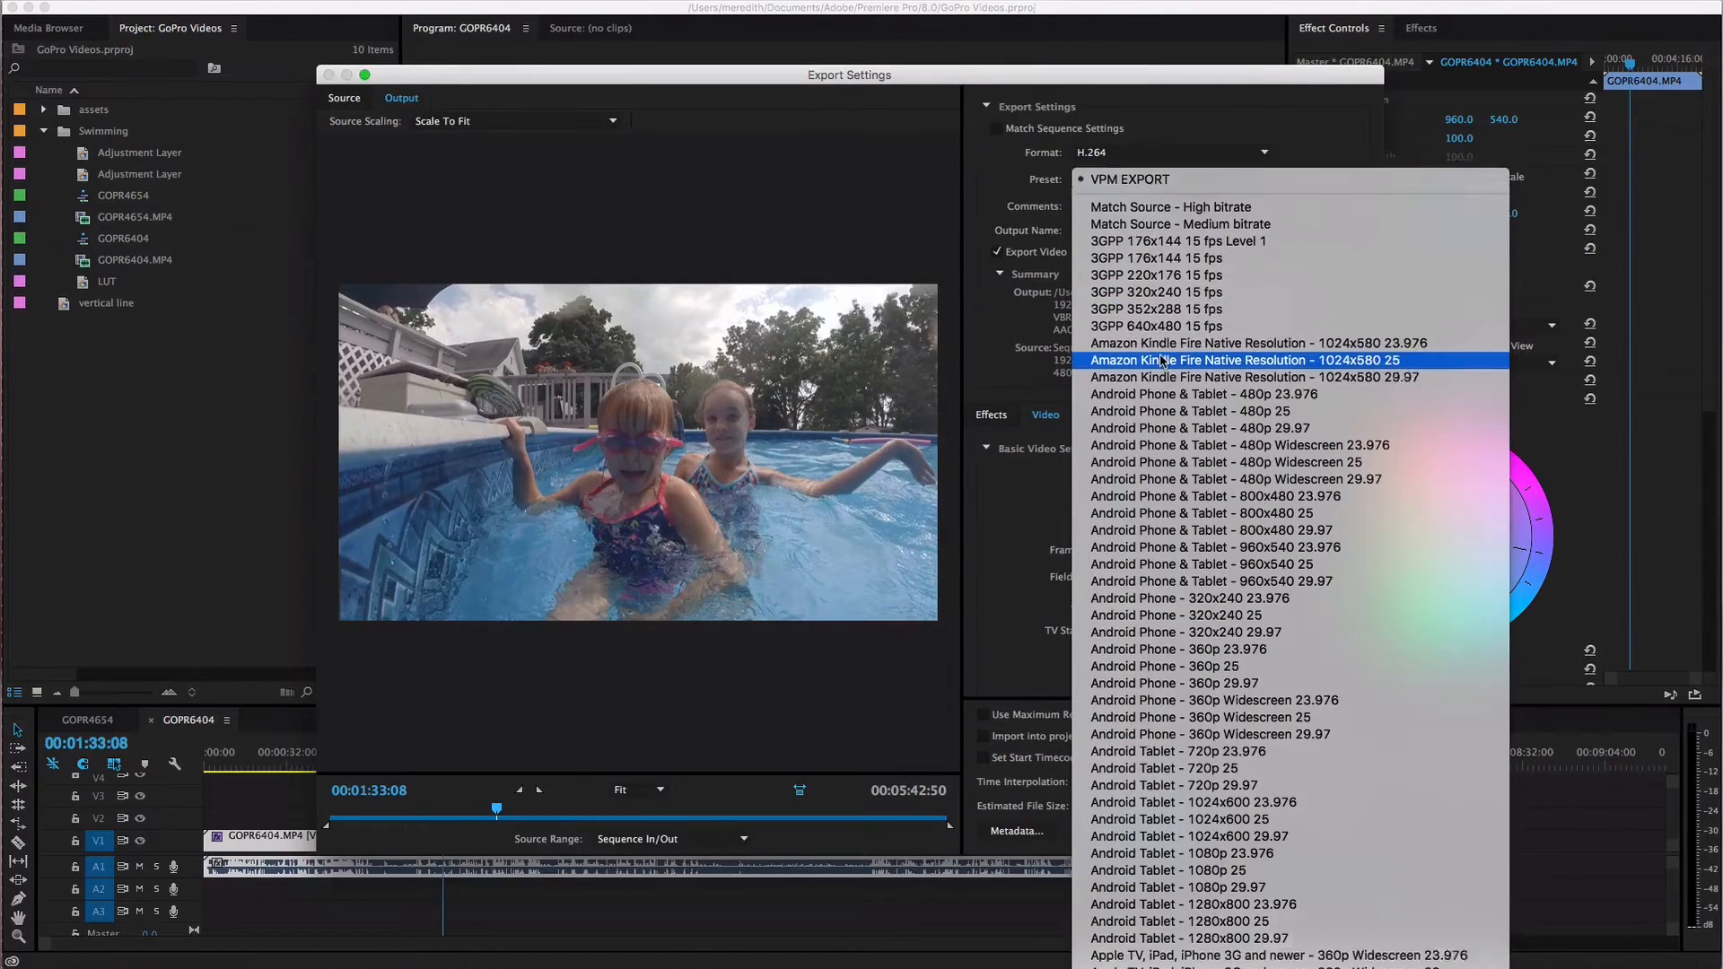
pyautogui.scroll(-3)
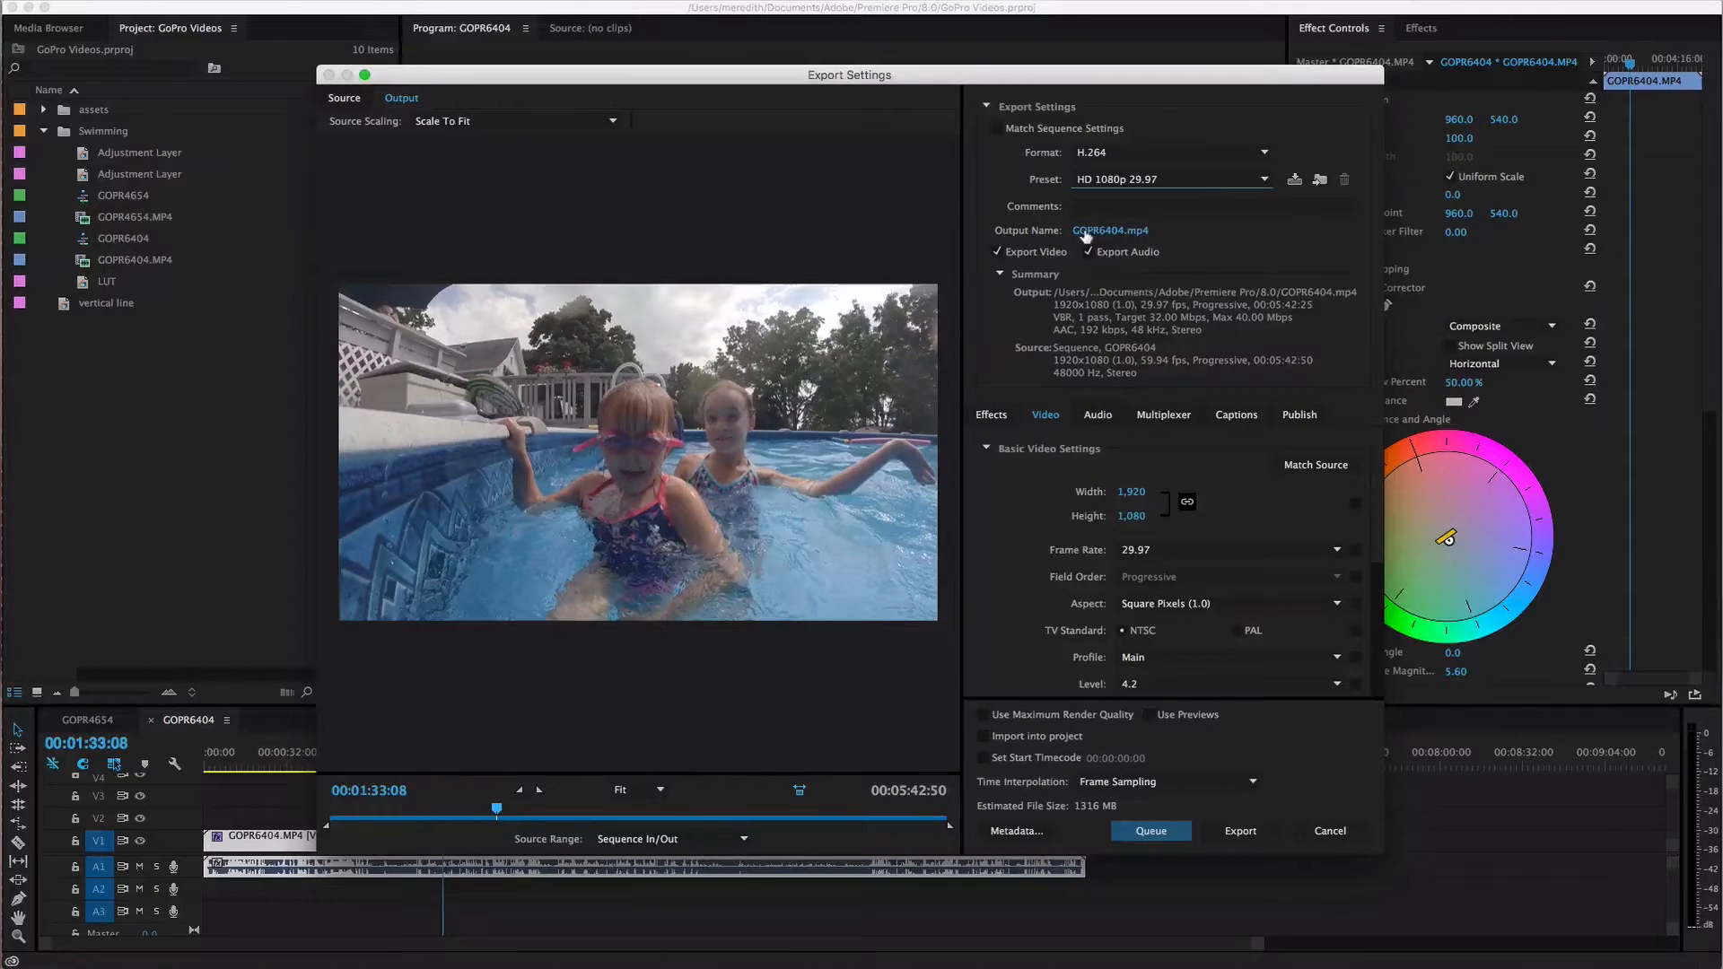
pyautogui.moveTo(1100, 237)
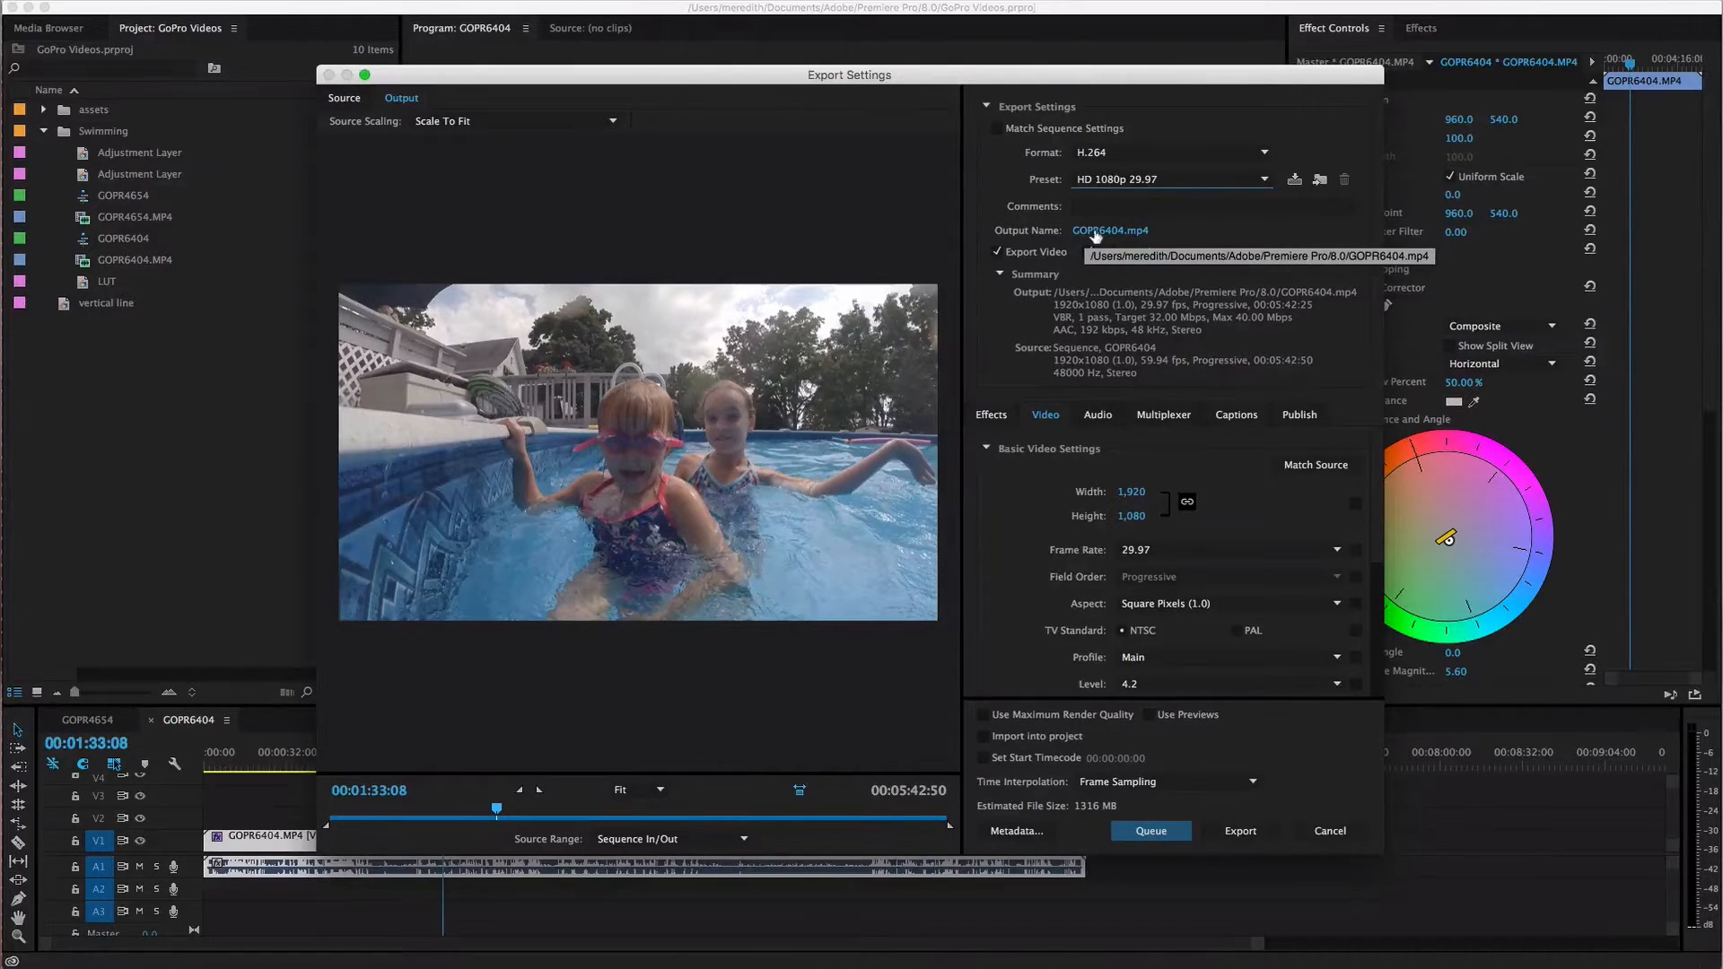
# Name the export goprokids.mp4 and save it to the Desktop
pyautogui.click(1110, 230)
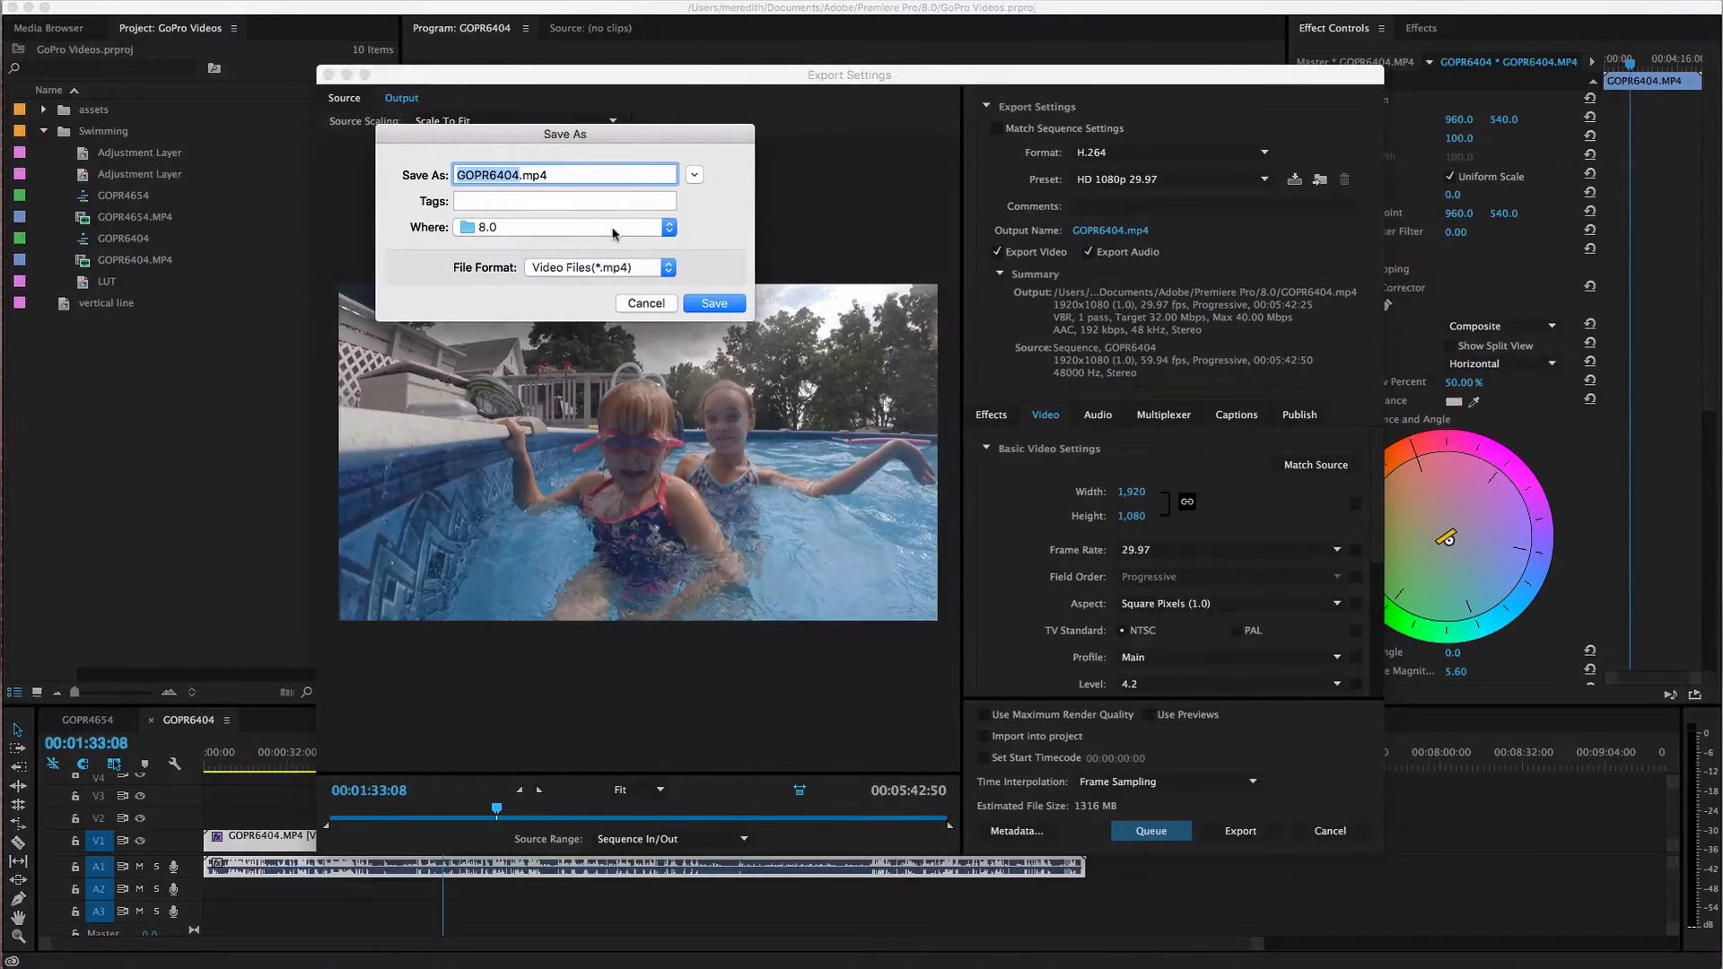
pyautogui.click(668, 227)
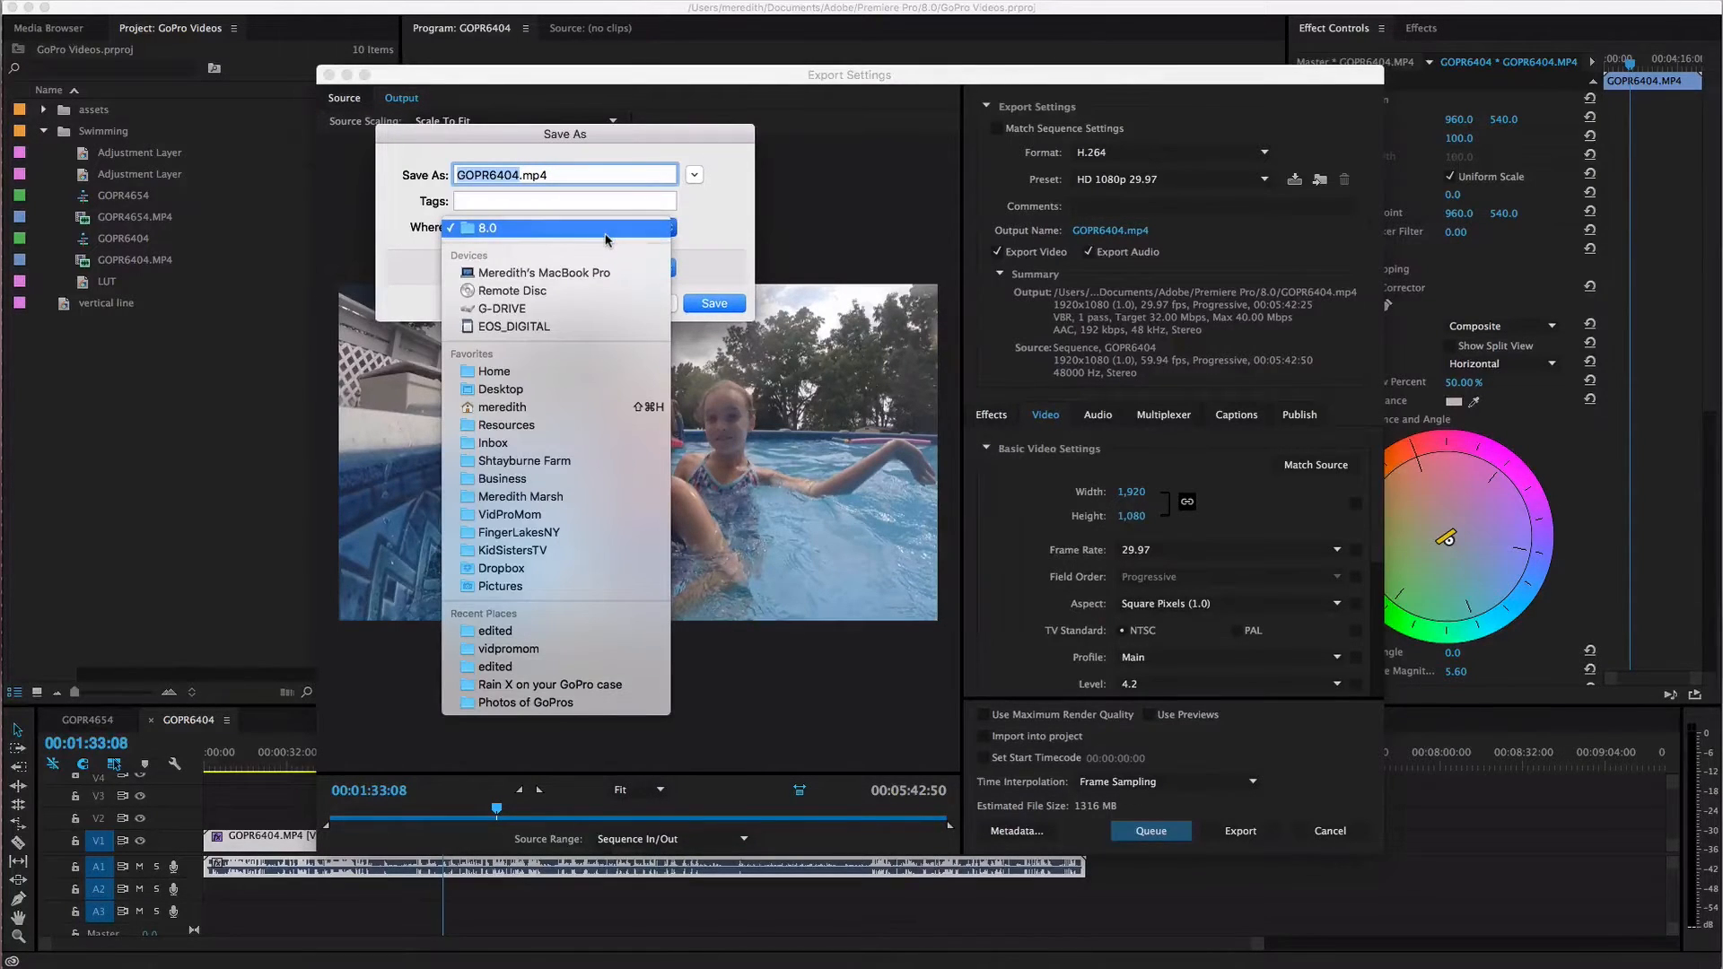
pyautogui.click(500, 389)
pyautogui.write('goprokids')
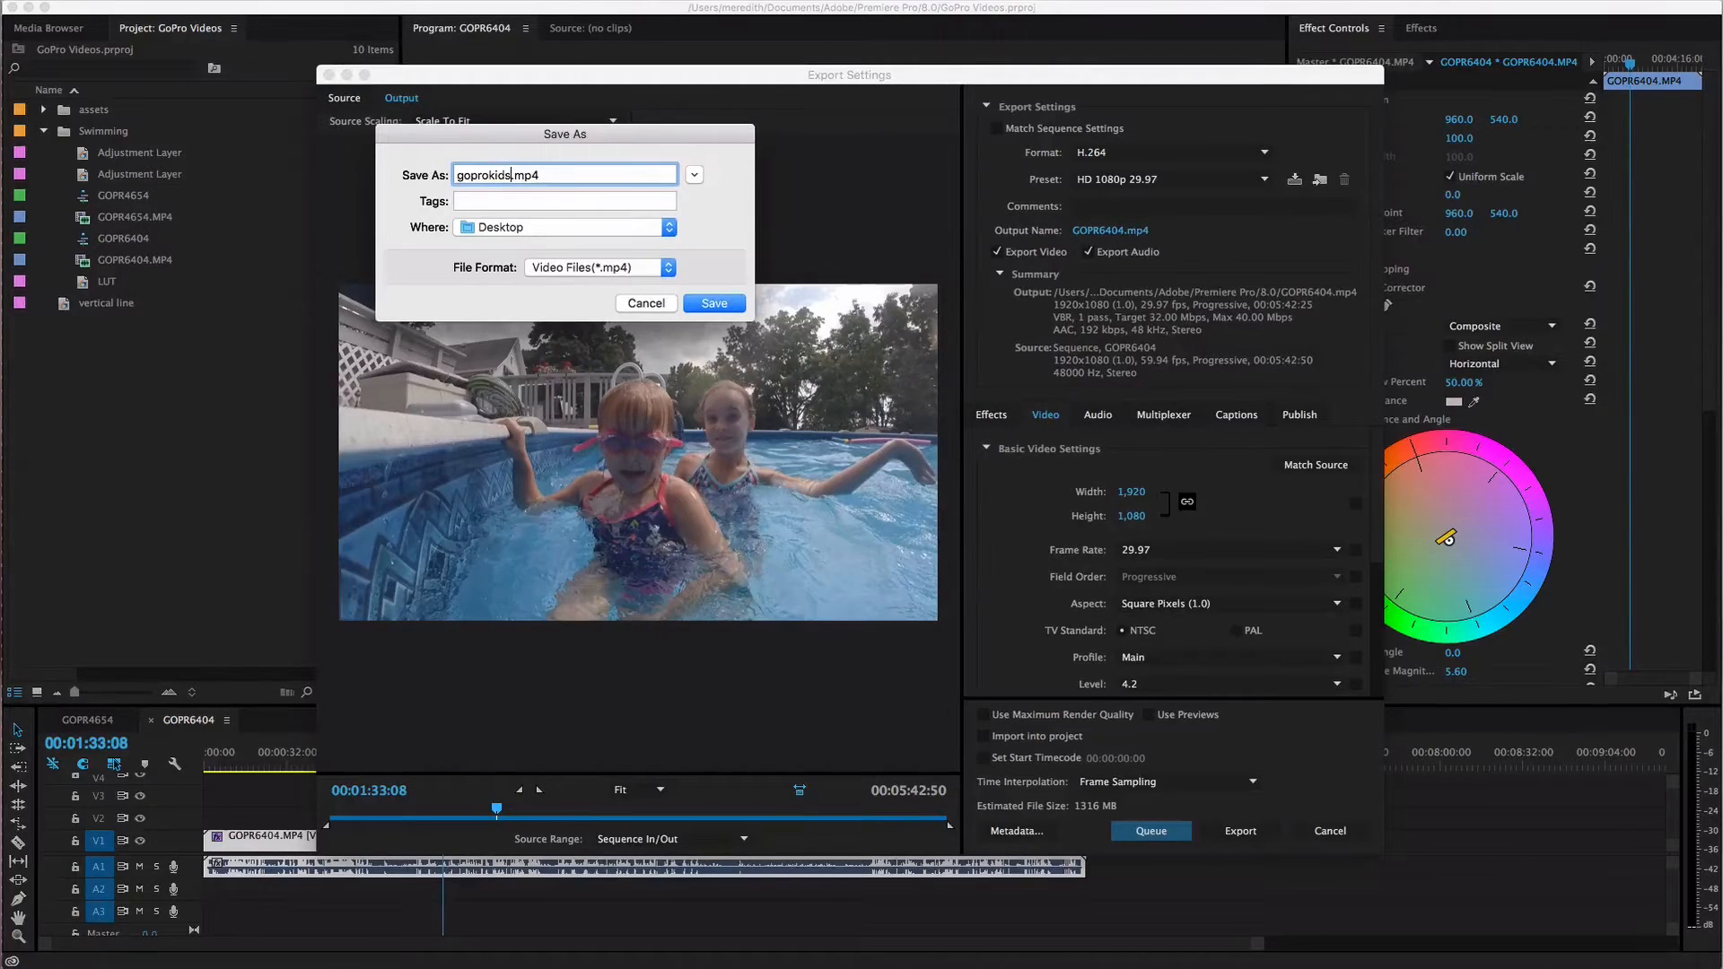
pyautogui.click(714, 303)
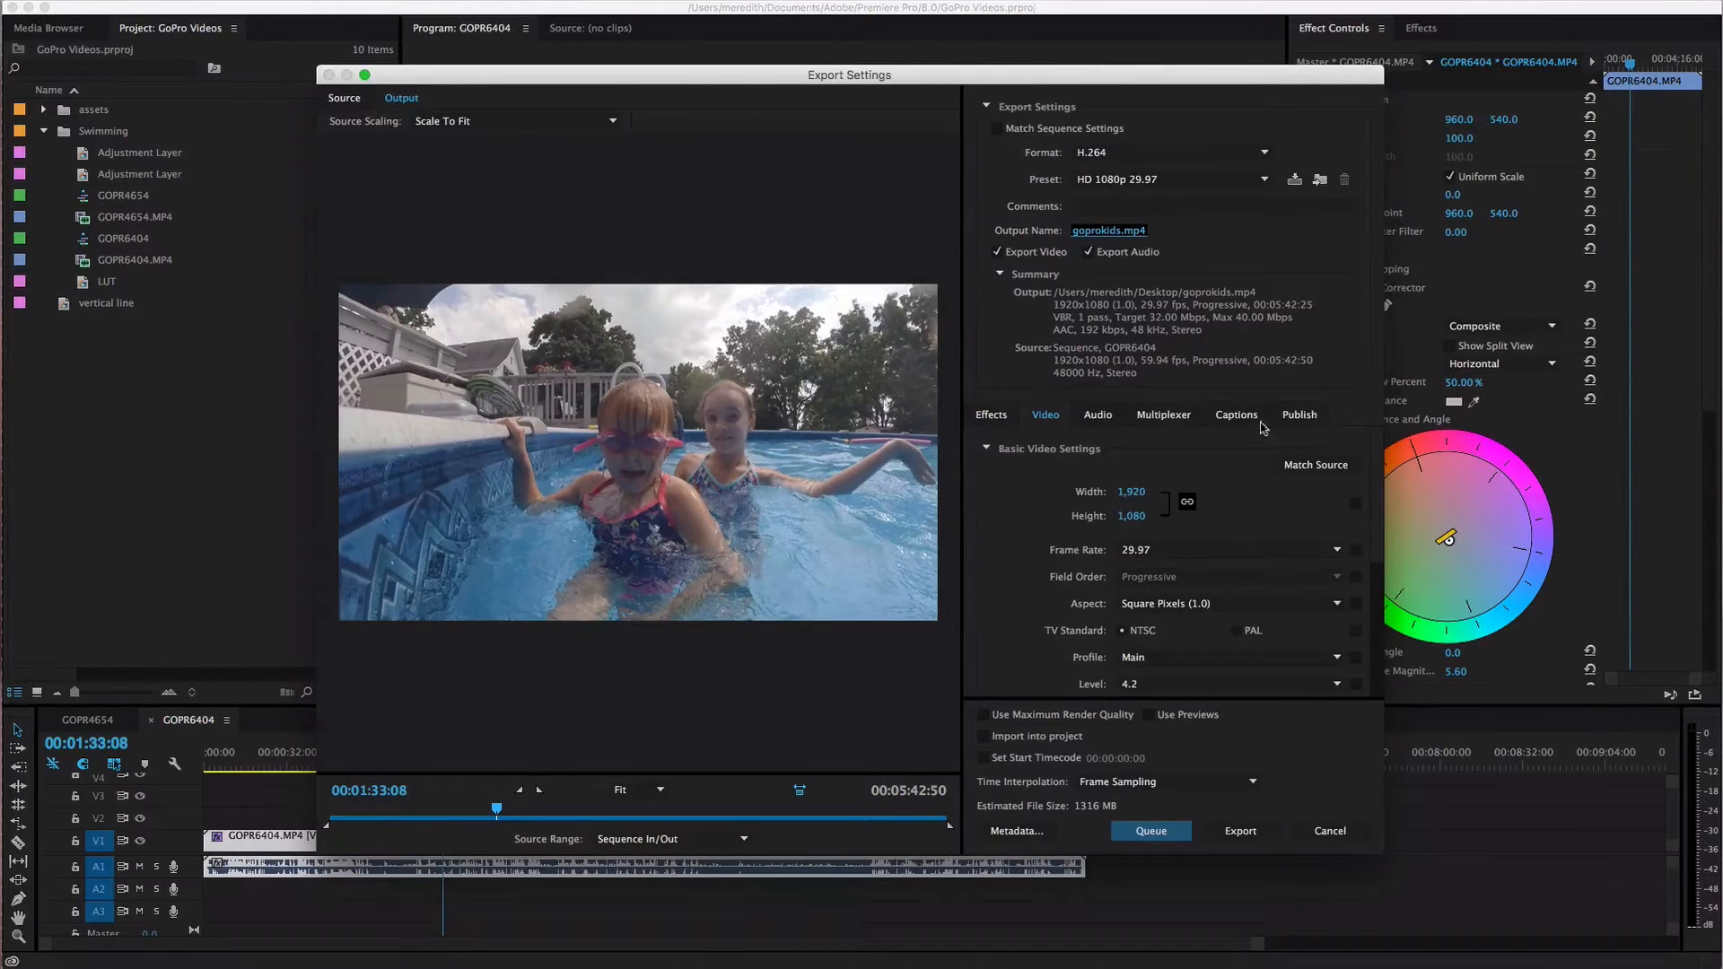
pyautogui.click(1300, 414)
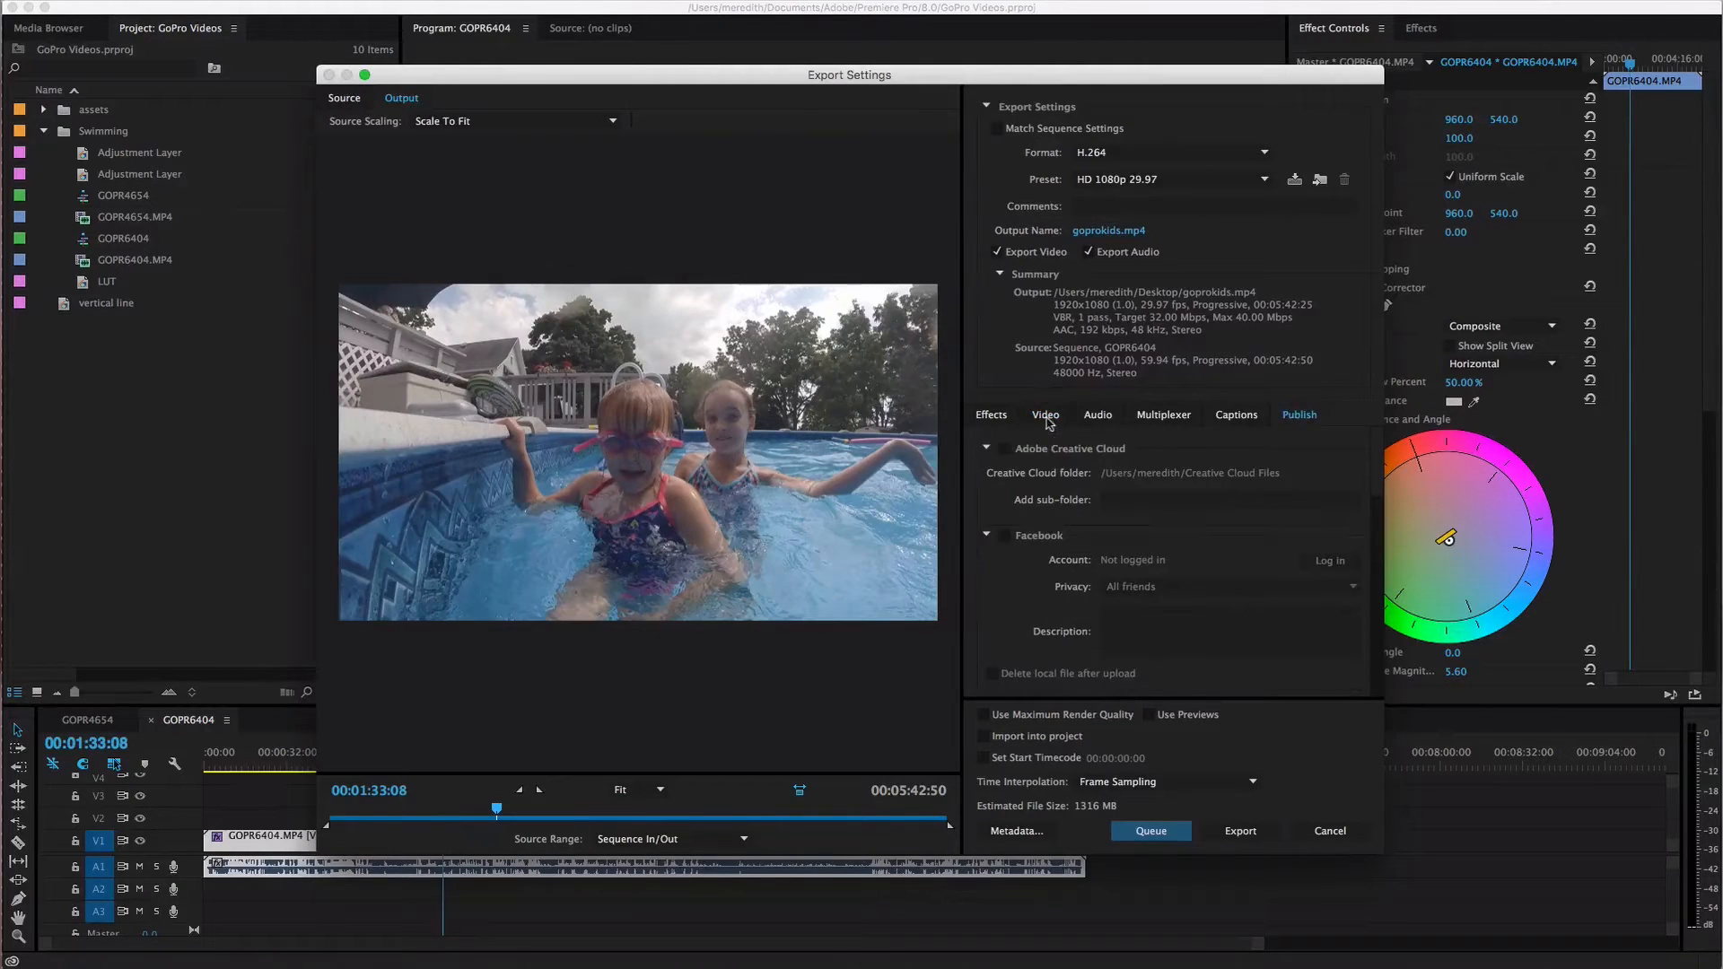
pyautogui.click(1045, 415)
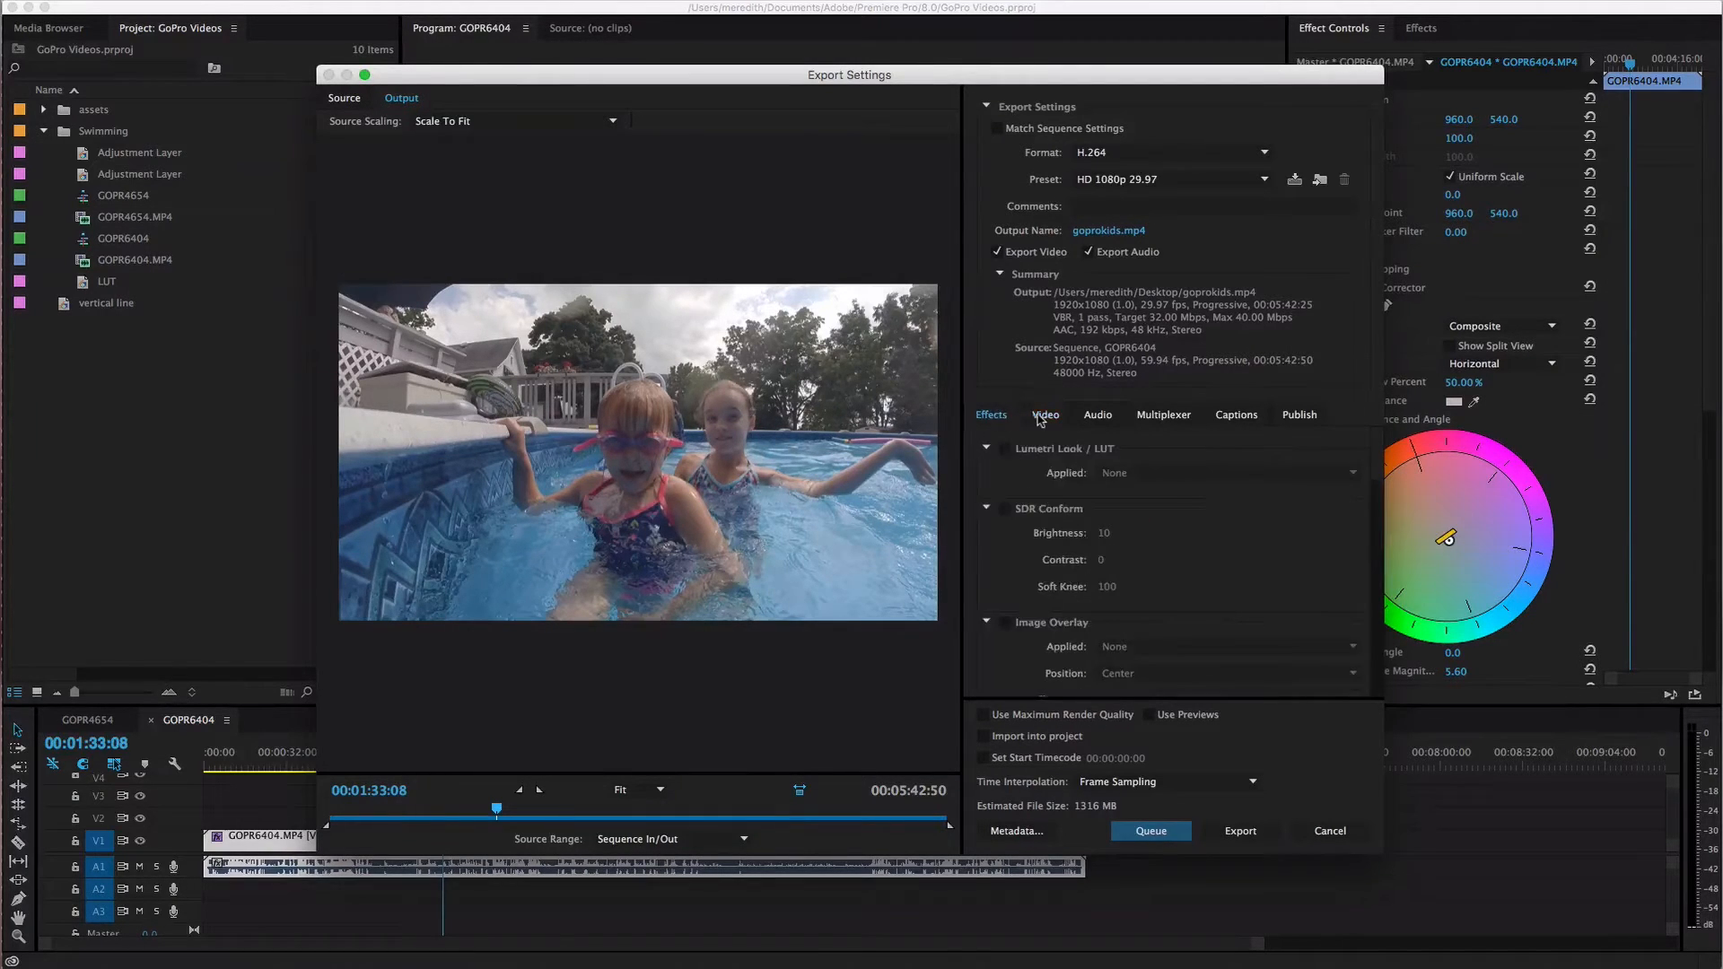
pyautogui.click(1045, 415)
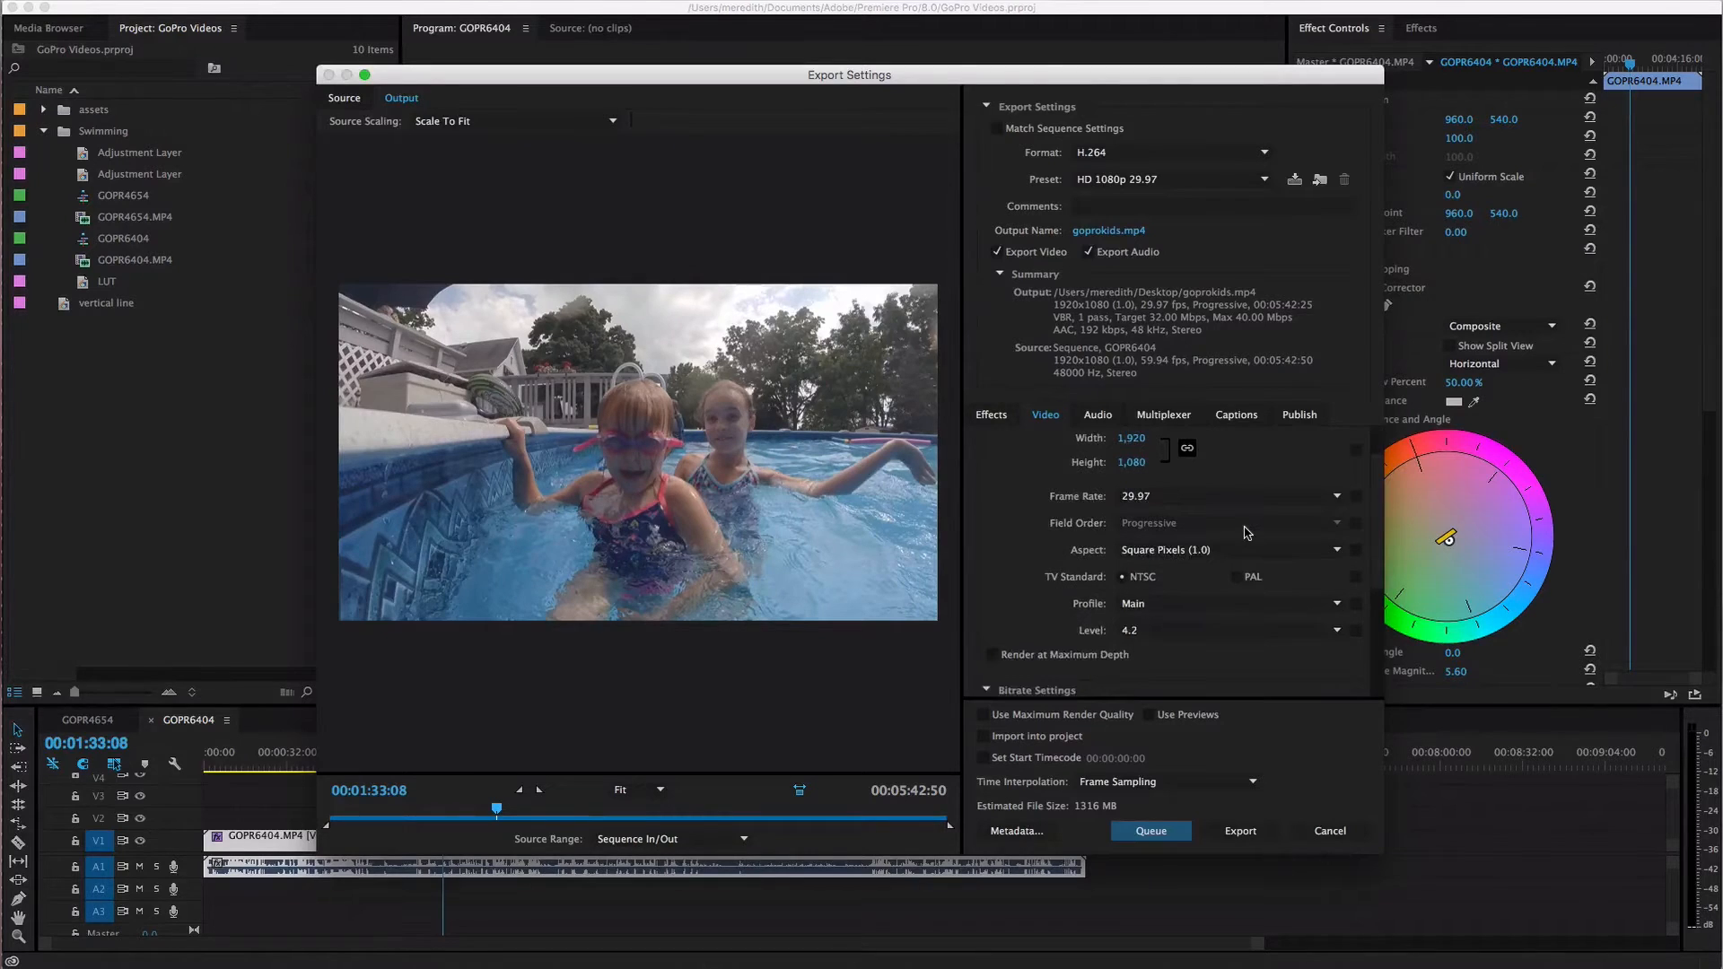
pyautogui.moveTo(1161, 498)
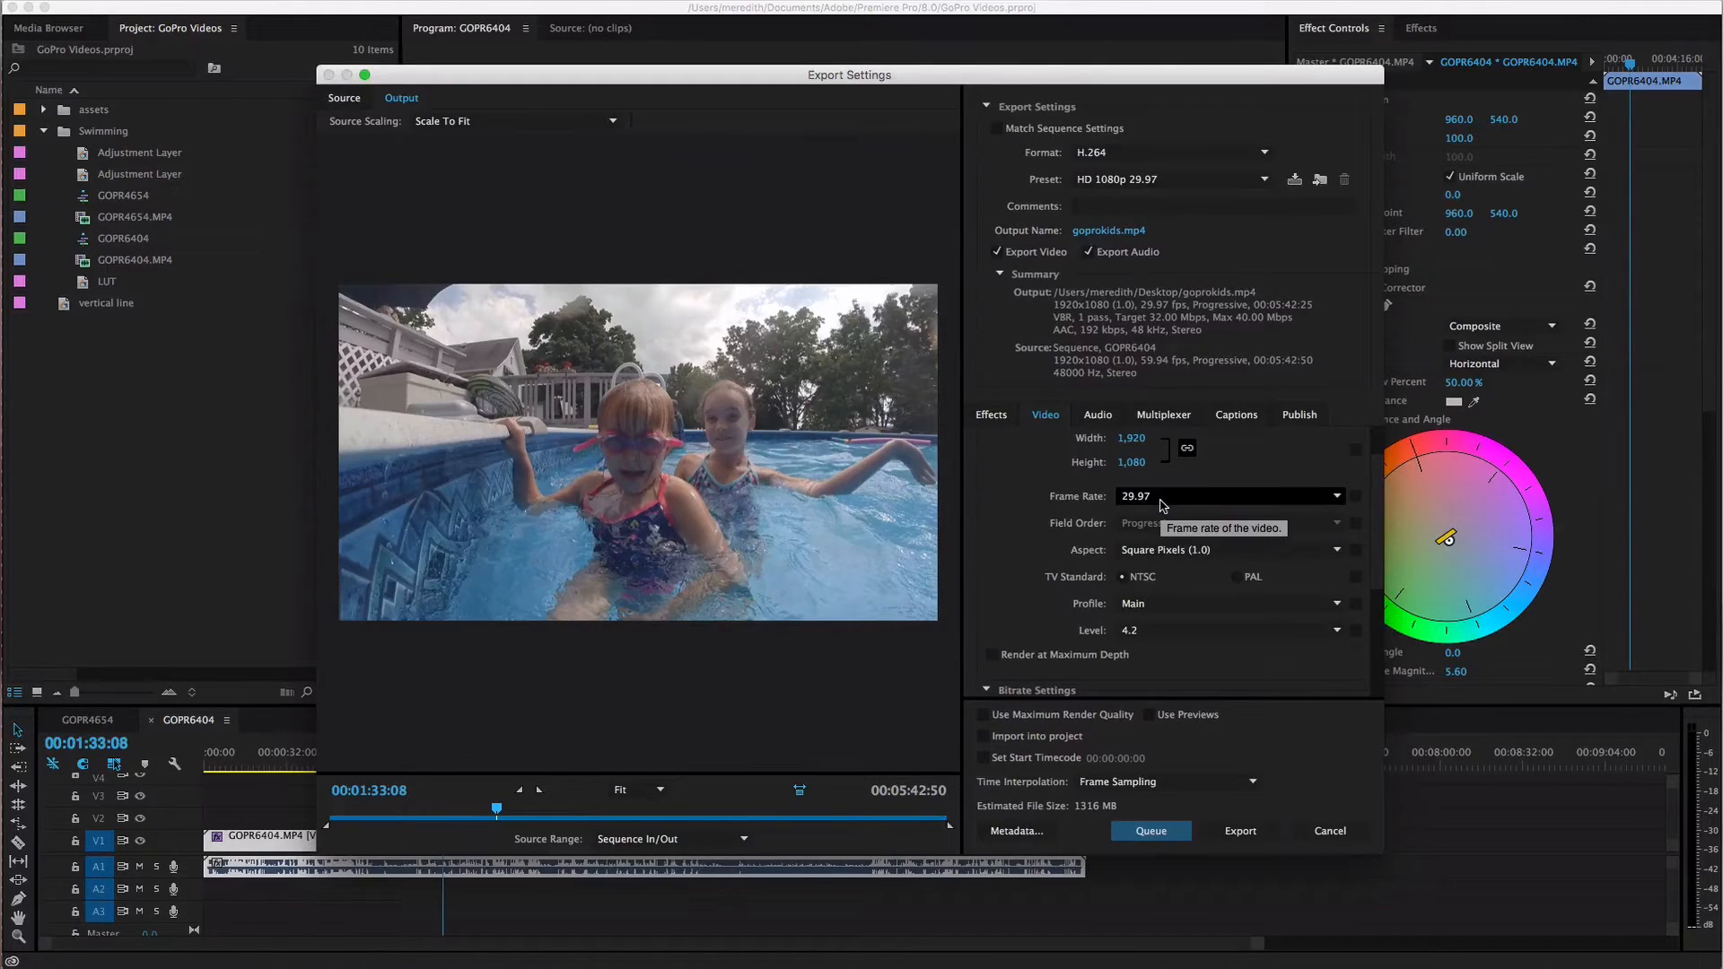
pyautogui.moveTo(1038, 553)
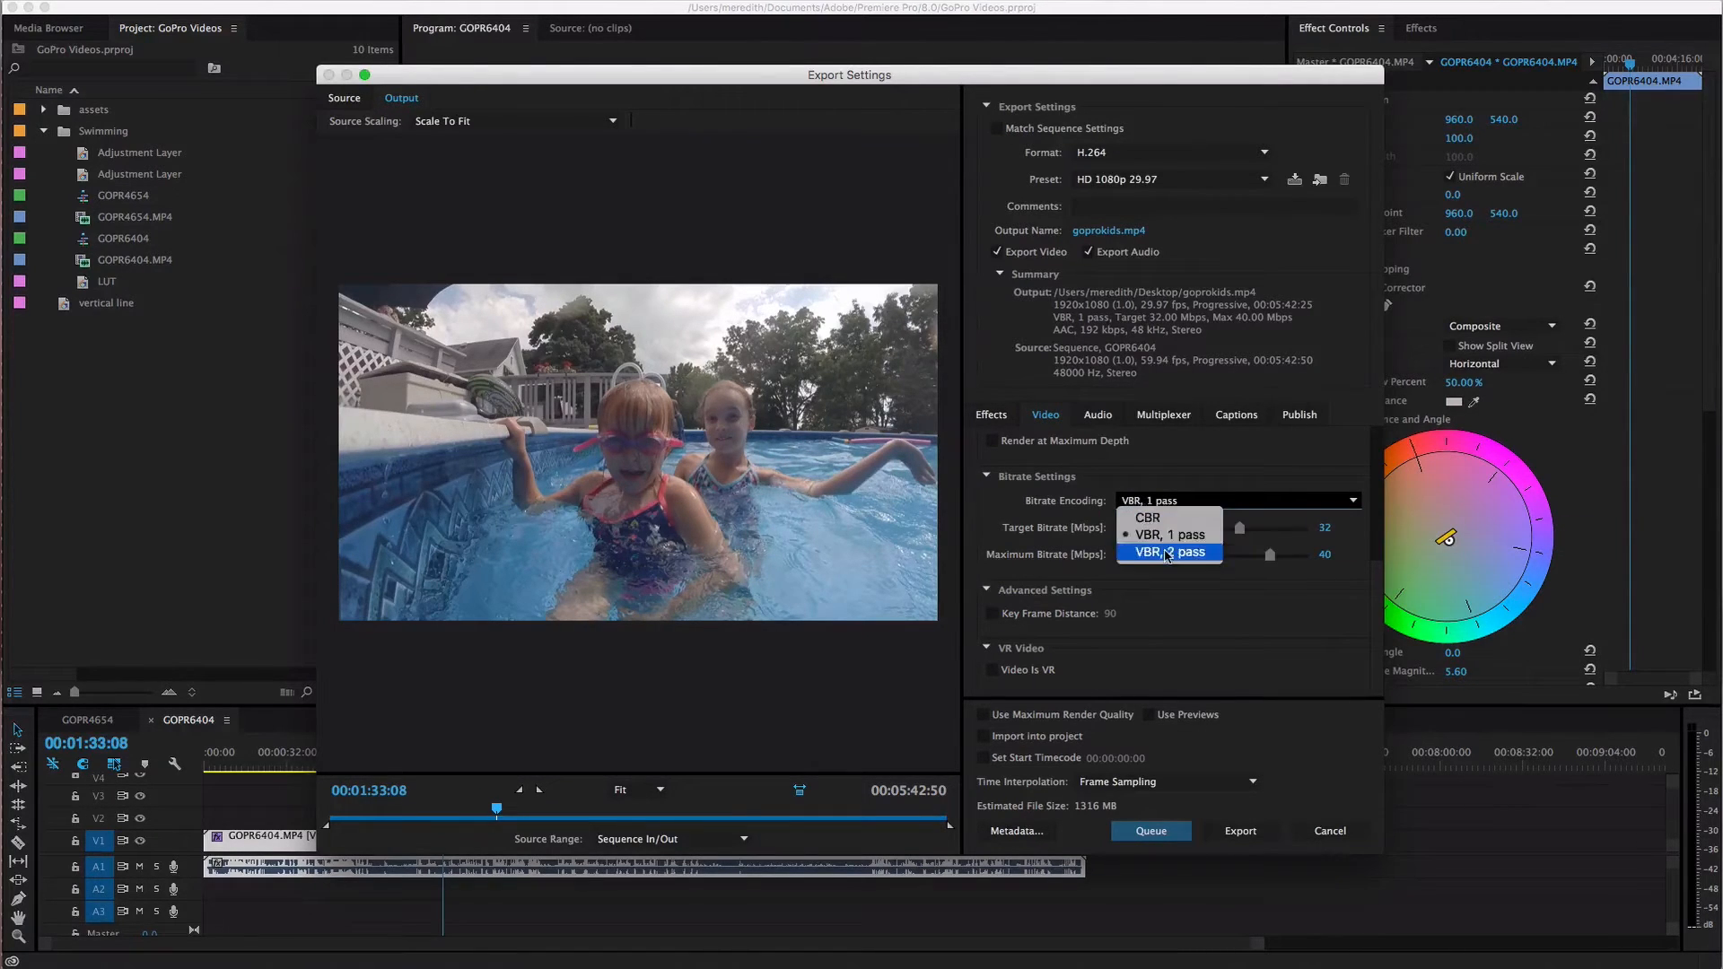
# Set bitrate encoding to VBR, 2 pass and adjust the target bitrate around 30–33 Mbps
pyautogui.click(1169, 552)
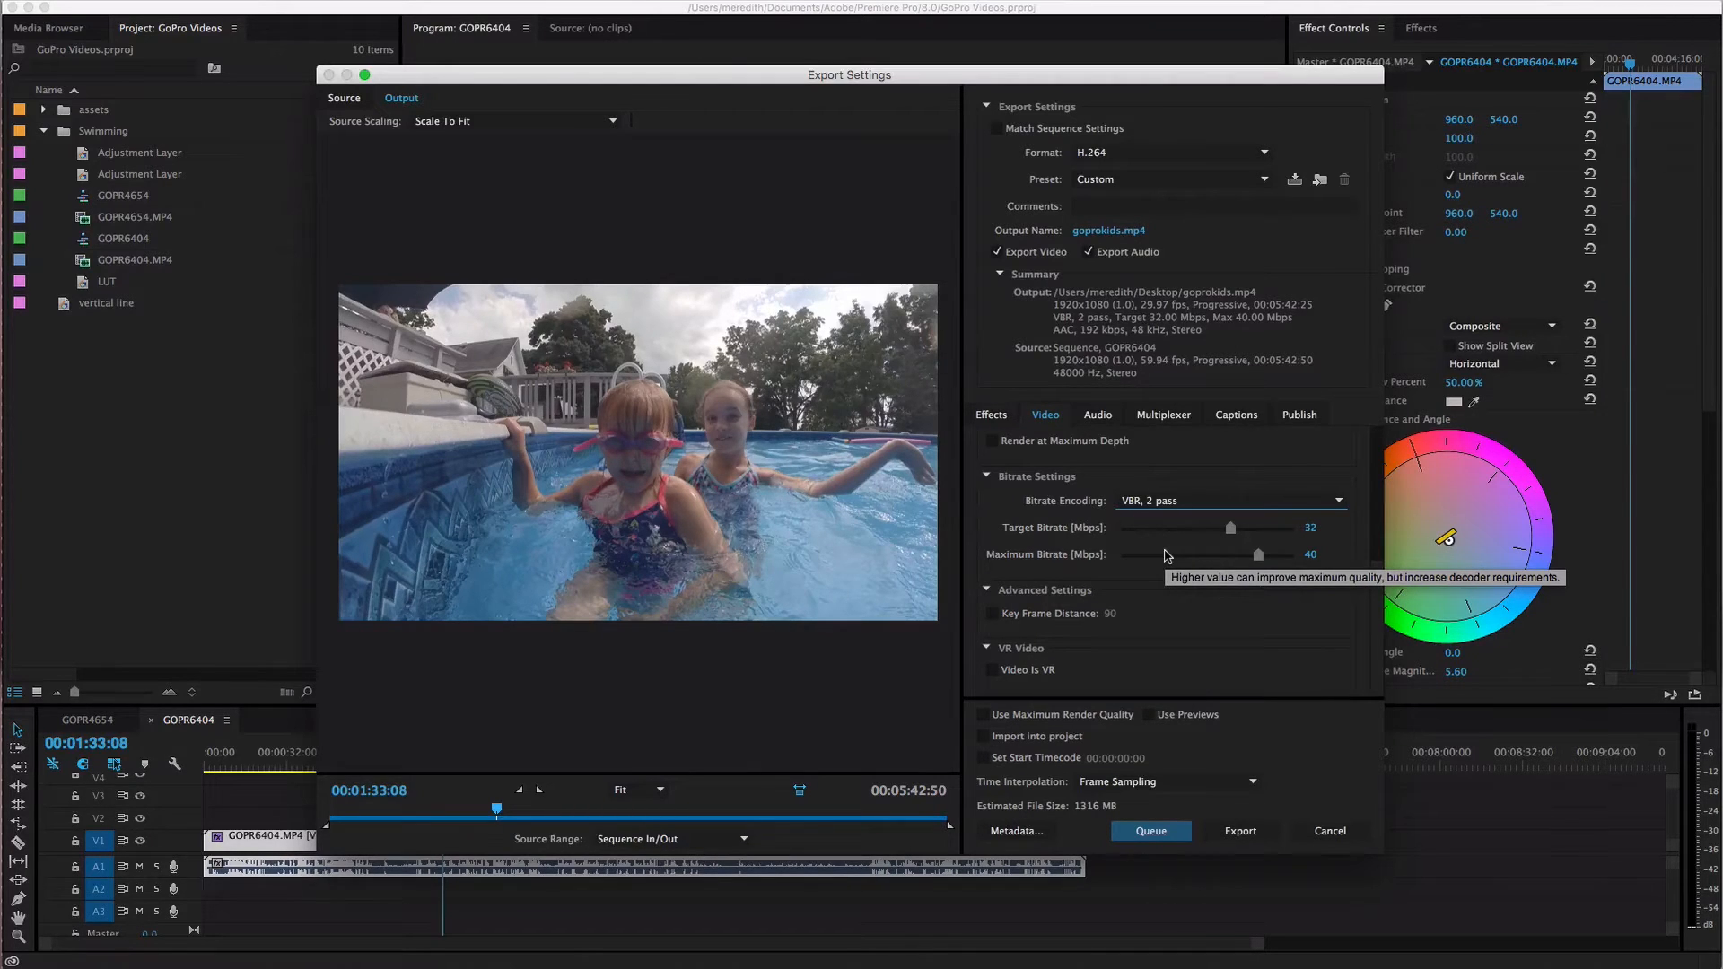
pyautogui.moveTo(1168, 556)
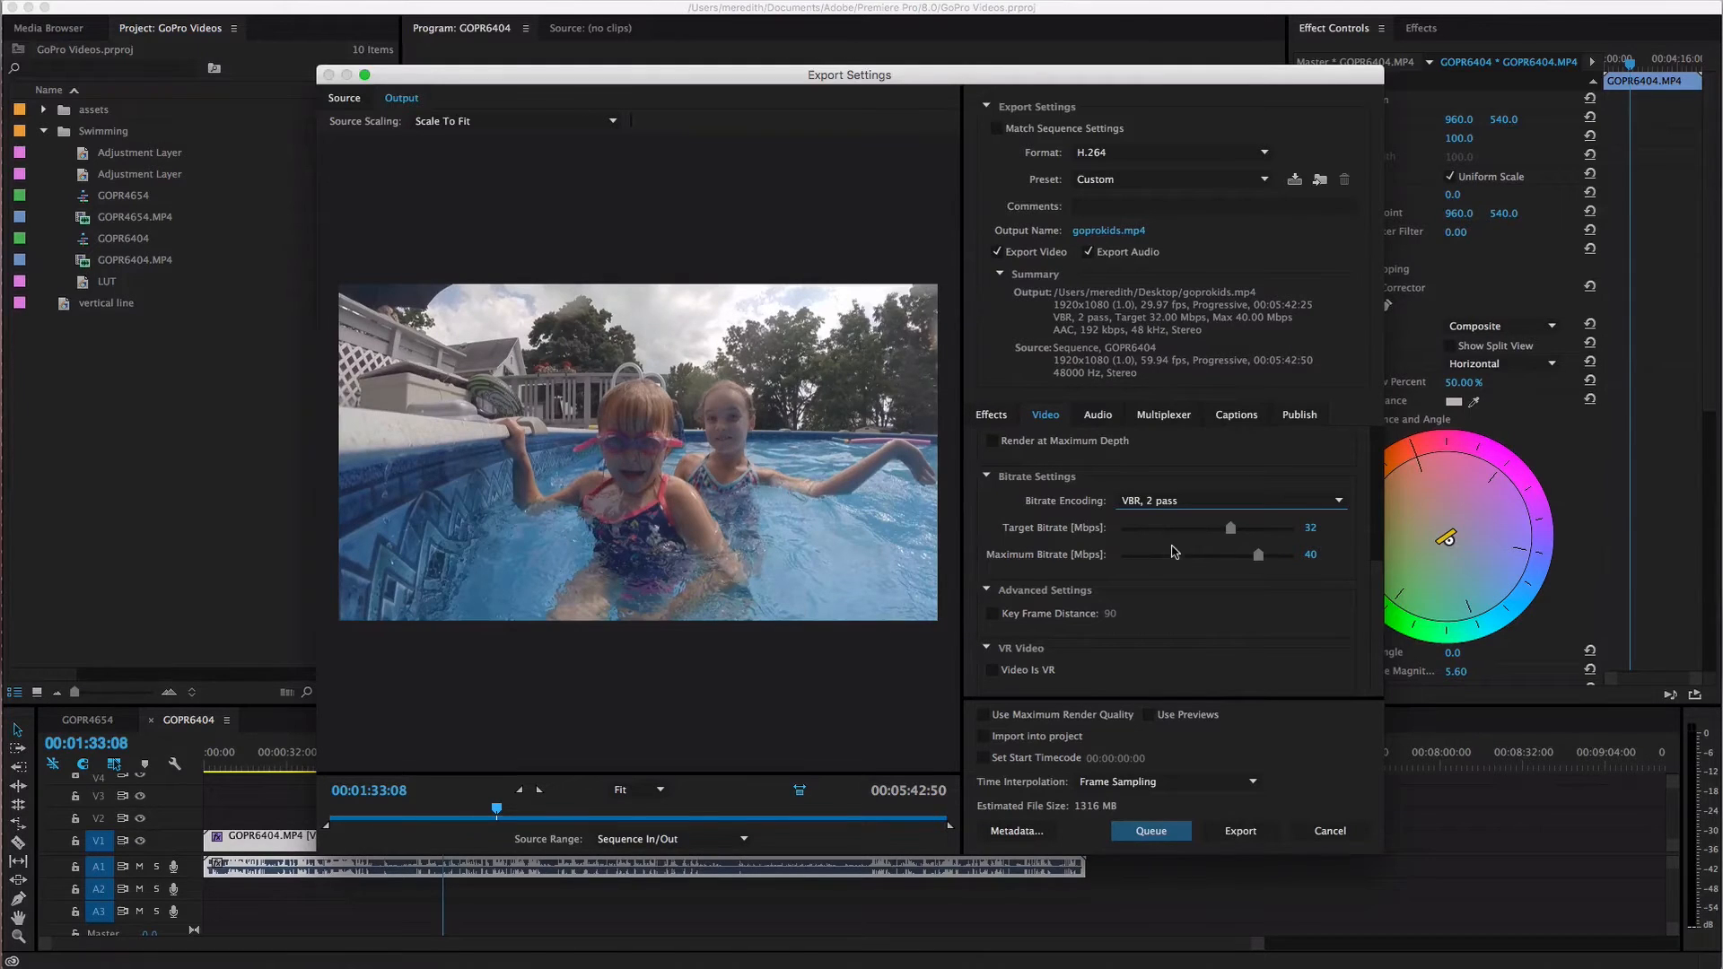
pyautogui.moveTo(1230, 528); pyautogui.dragTo(1223, 528)
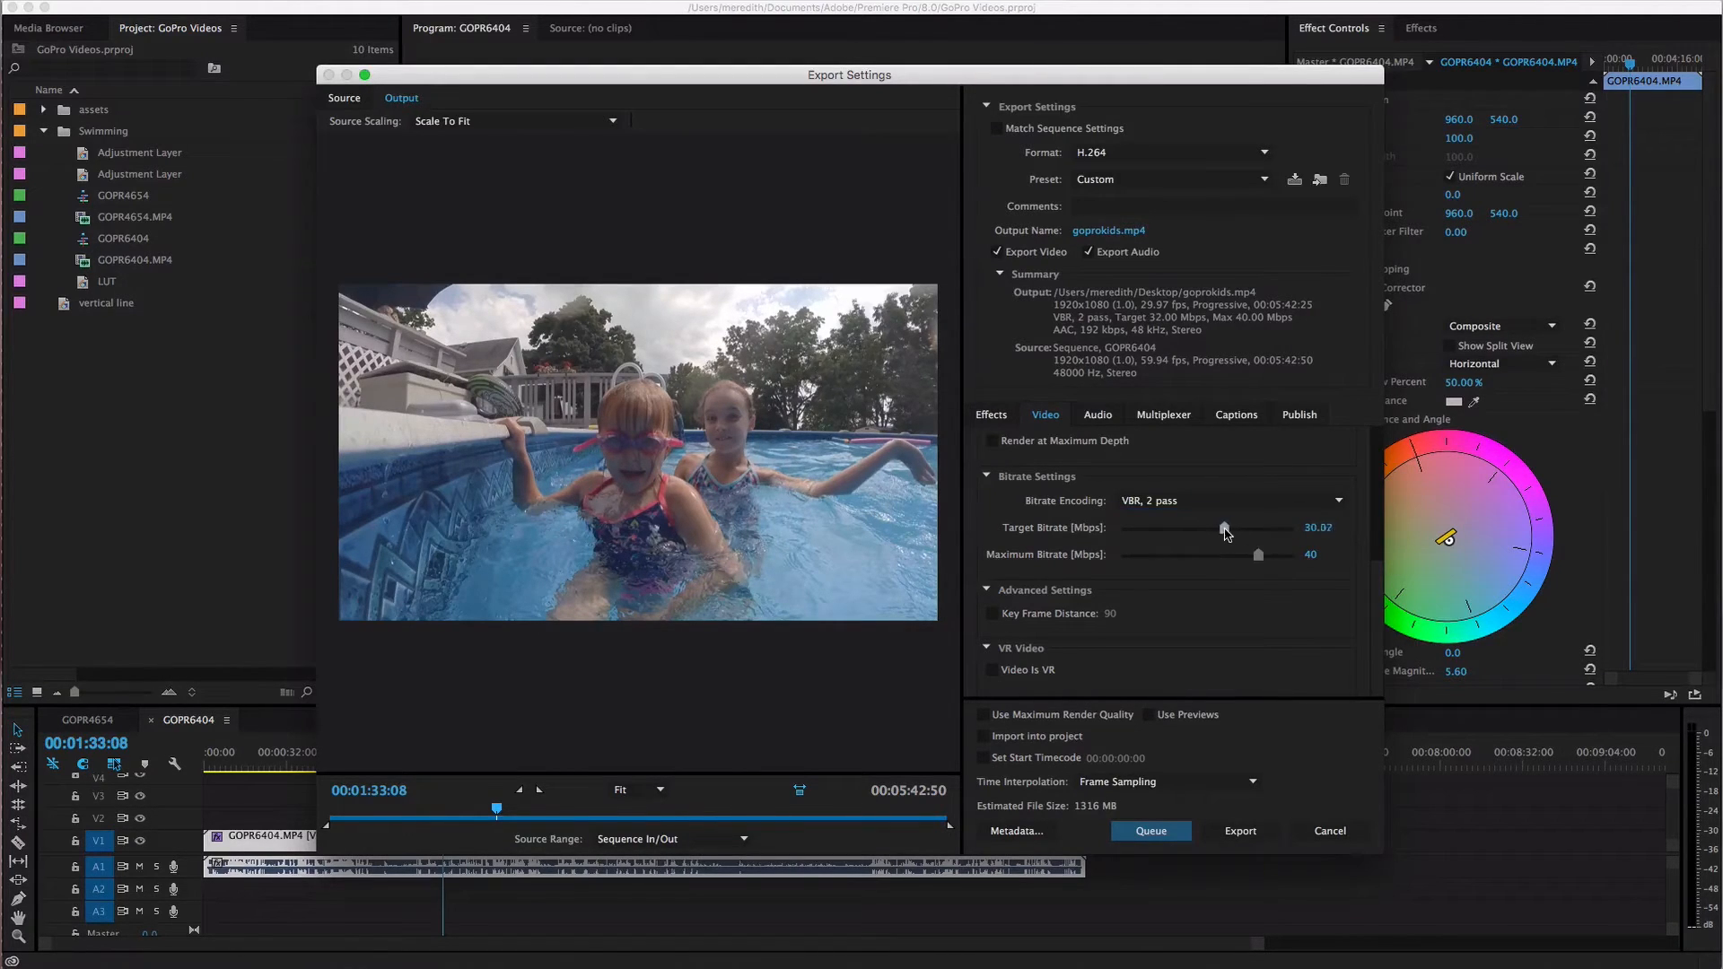
pyautogui.moveTo(1225, 527); pyautogui.dragTo(1218, 528)
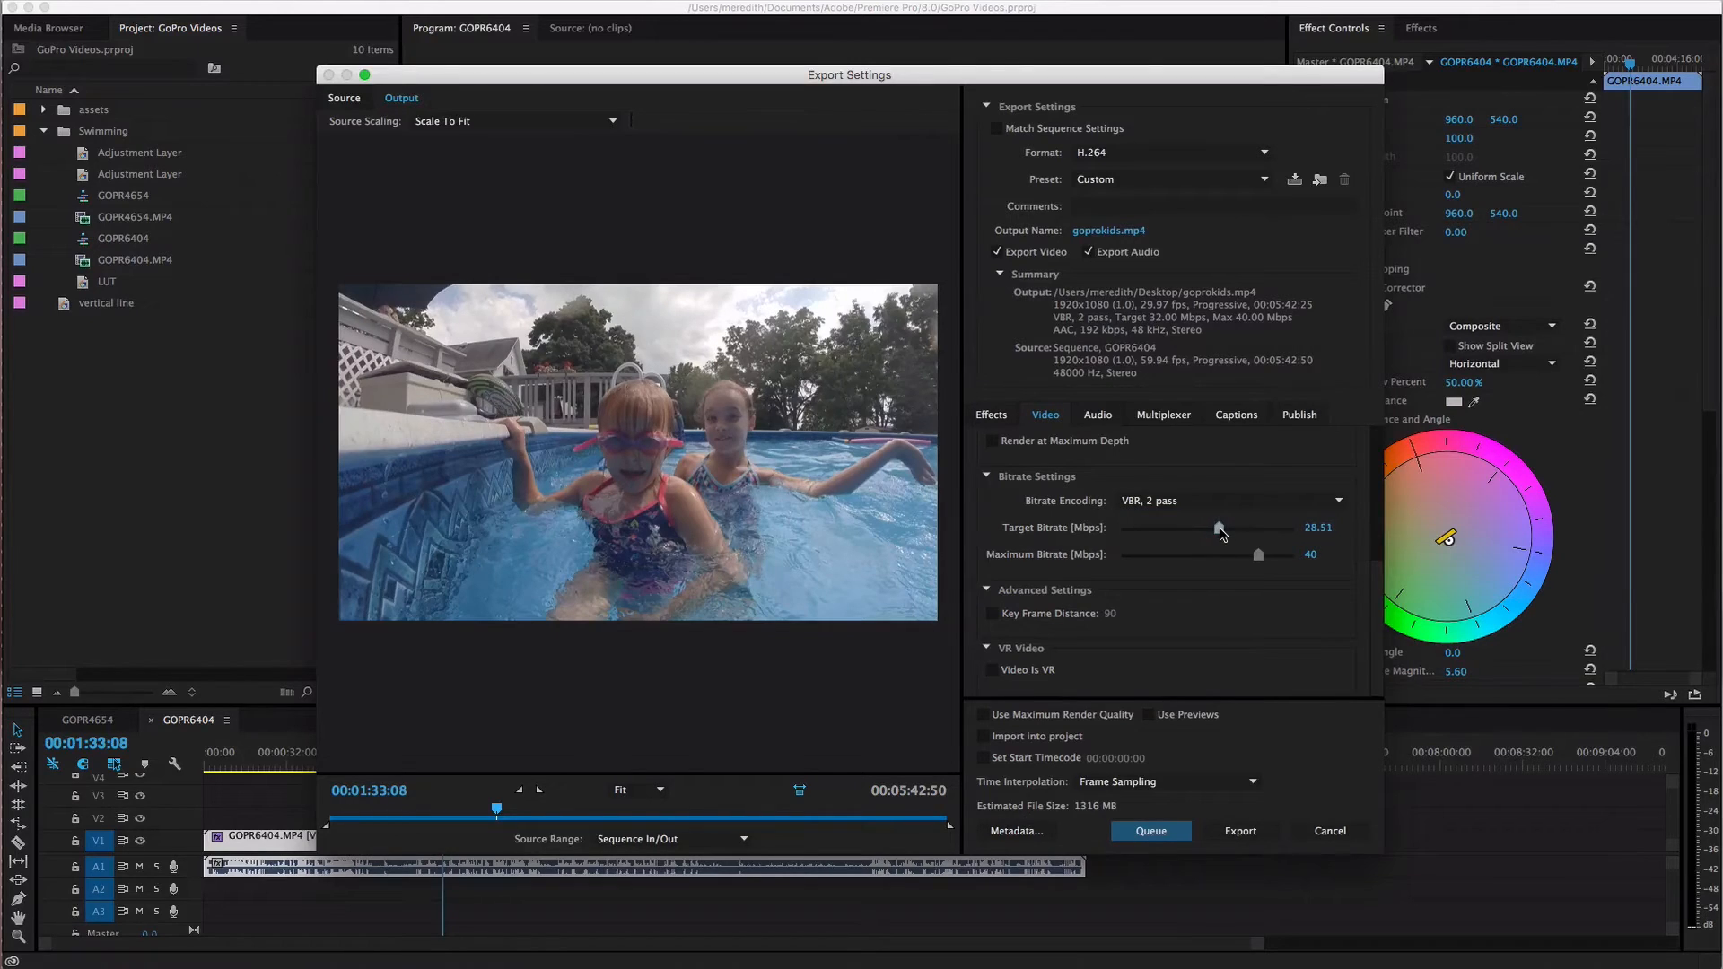
pyautogui.moveTo(1217, 528); pyautogui.dragTo(1227, 528)
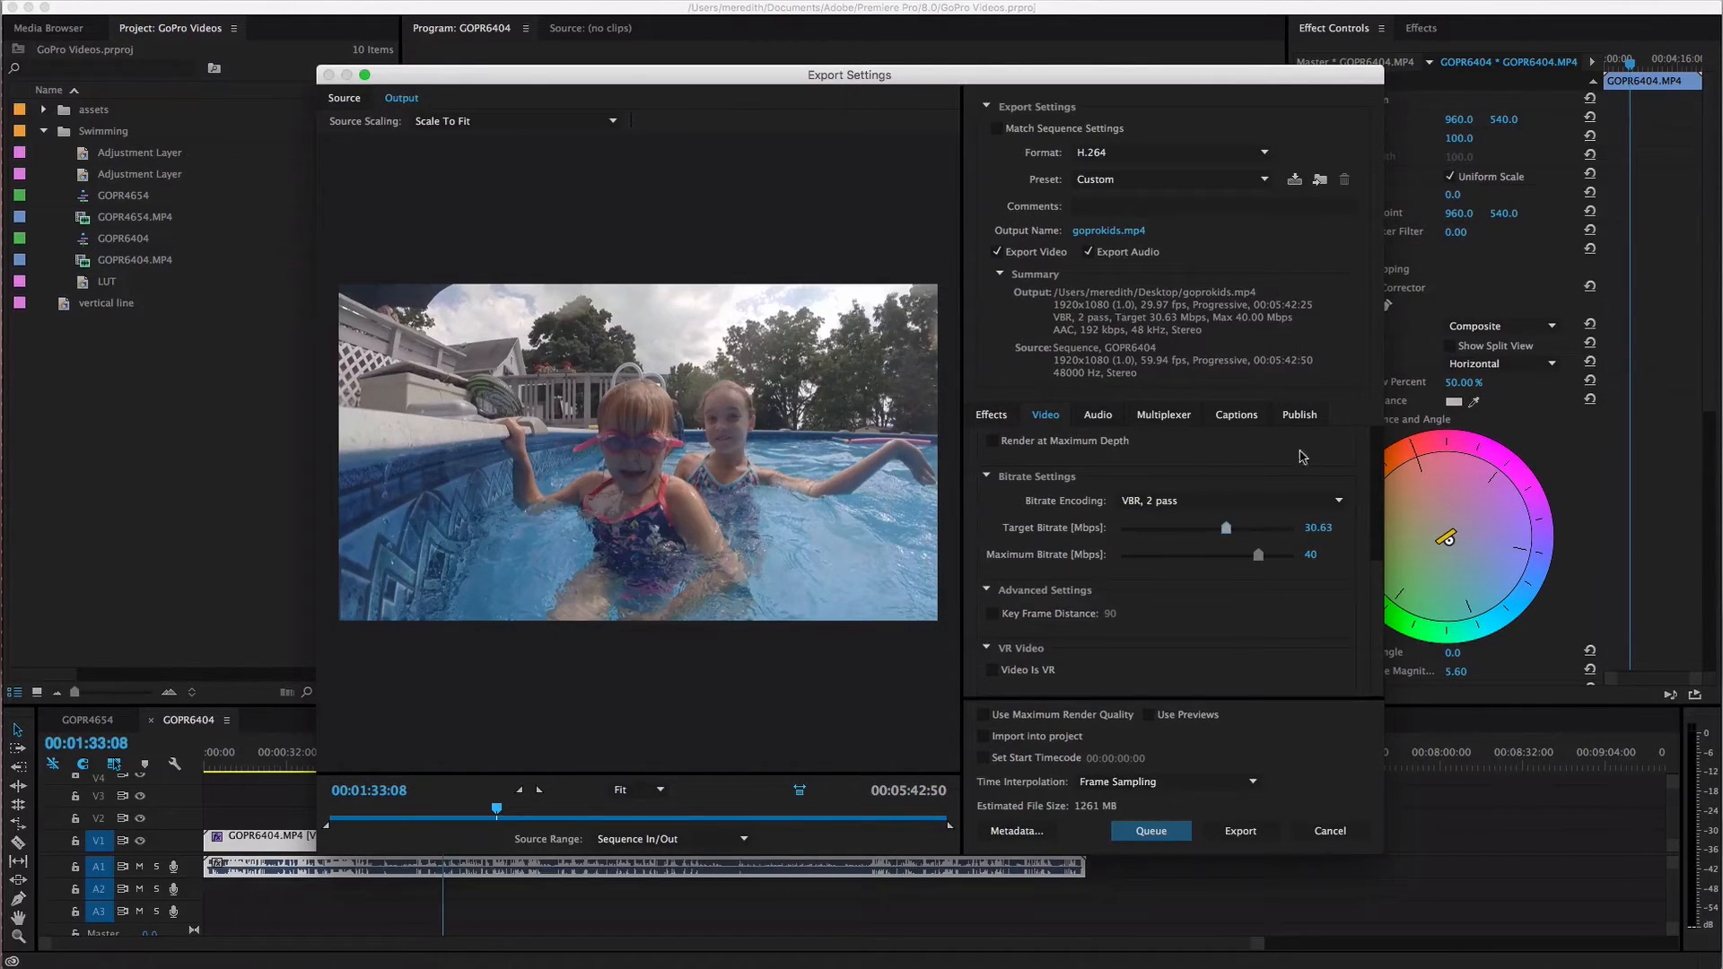
pyautogui.moveTo(1227, 529); pyautogui.dragTo(1233, 529)
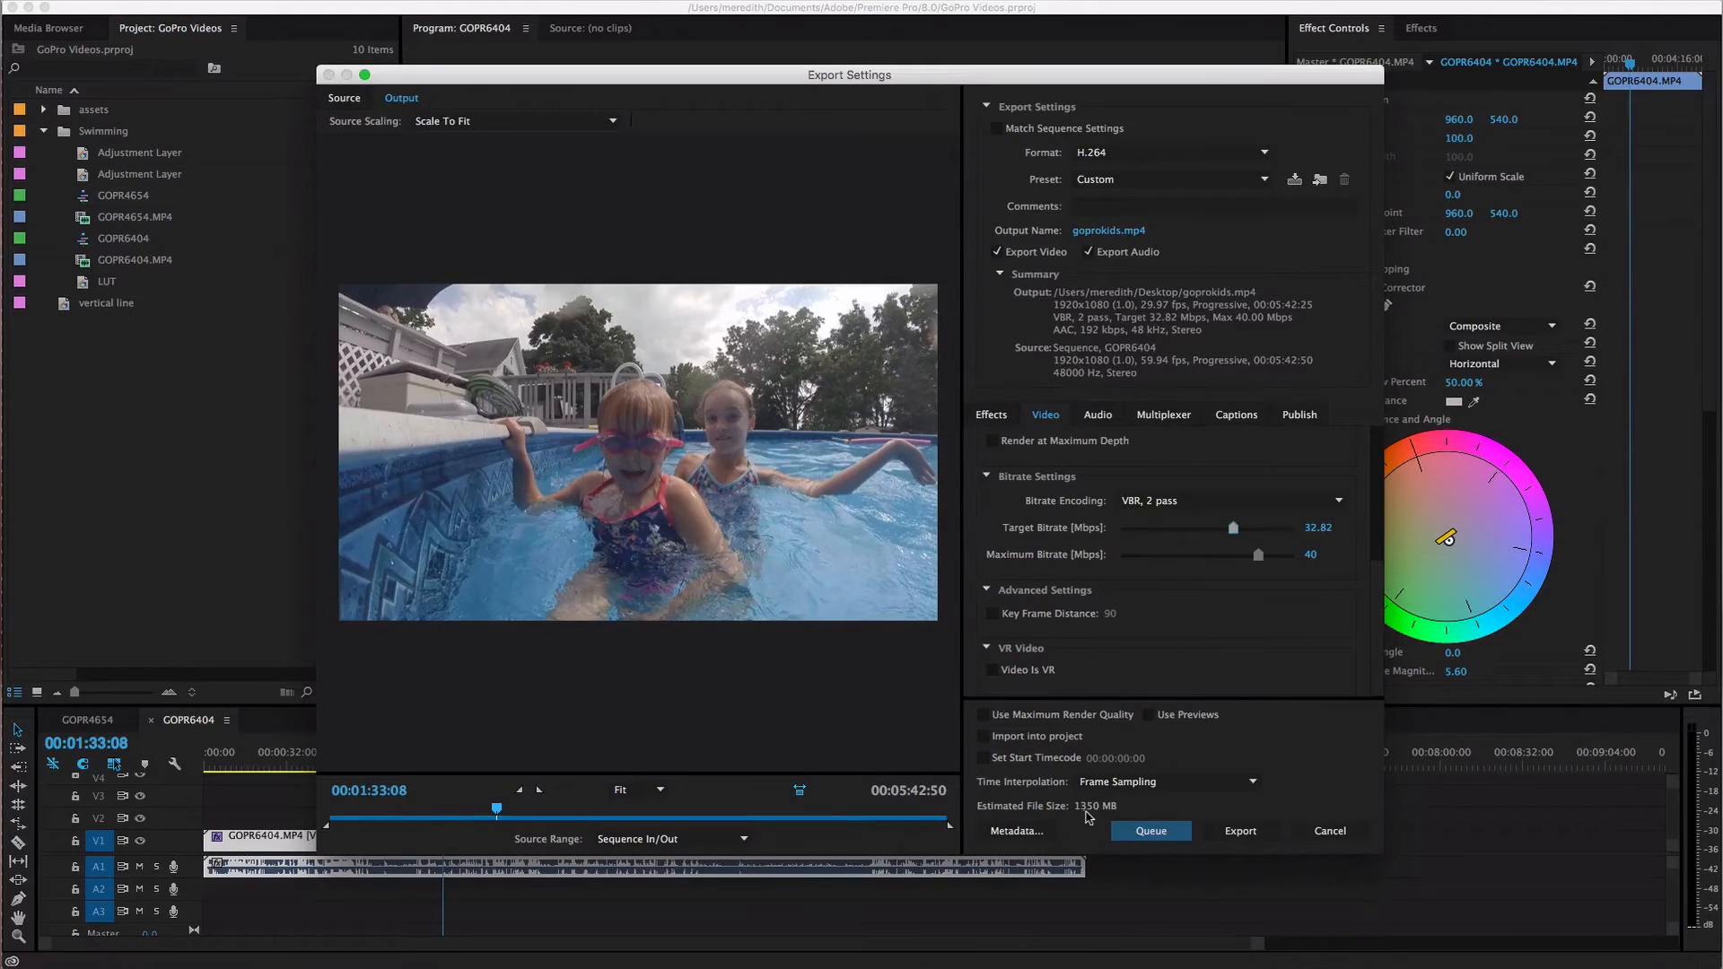
pyautogui.moveTo(1111, 815)
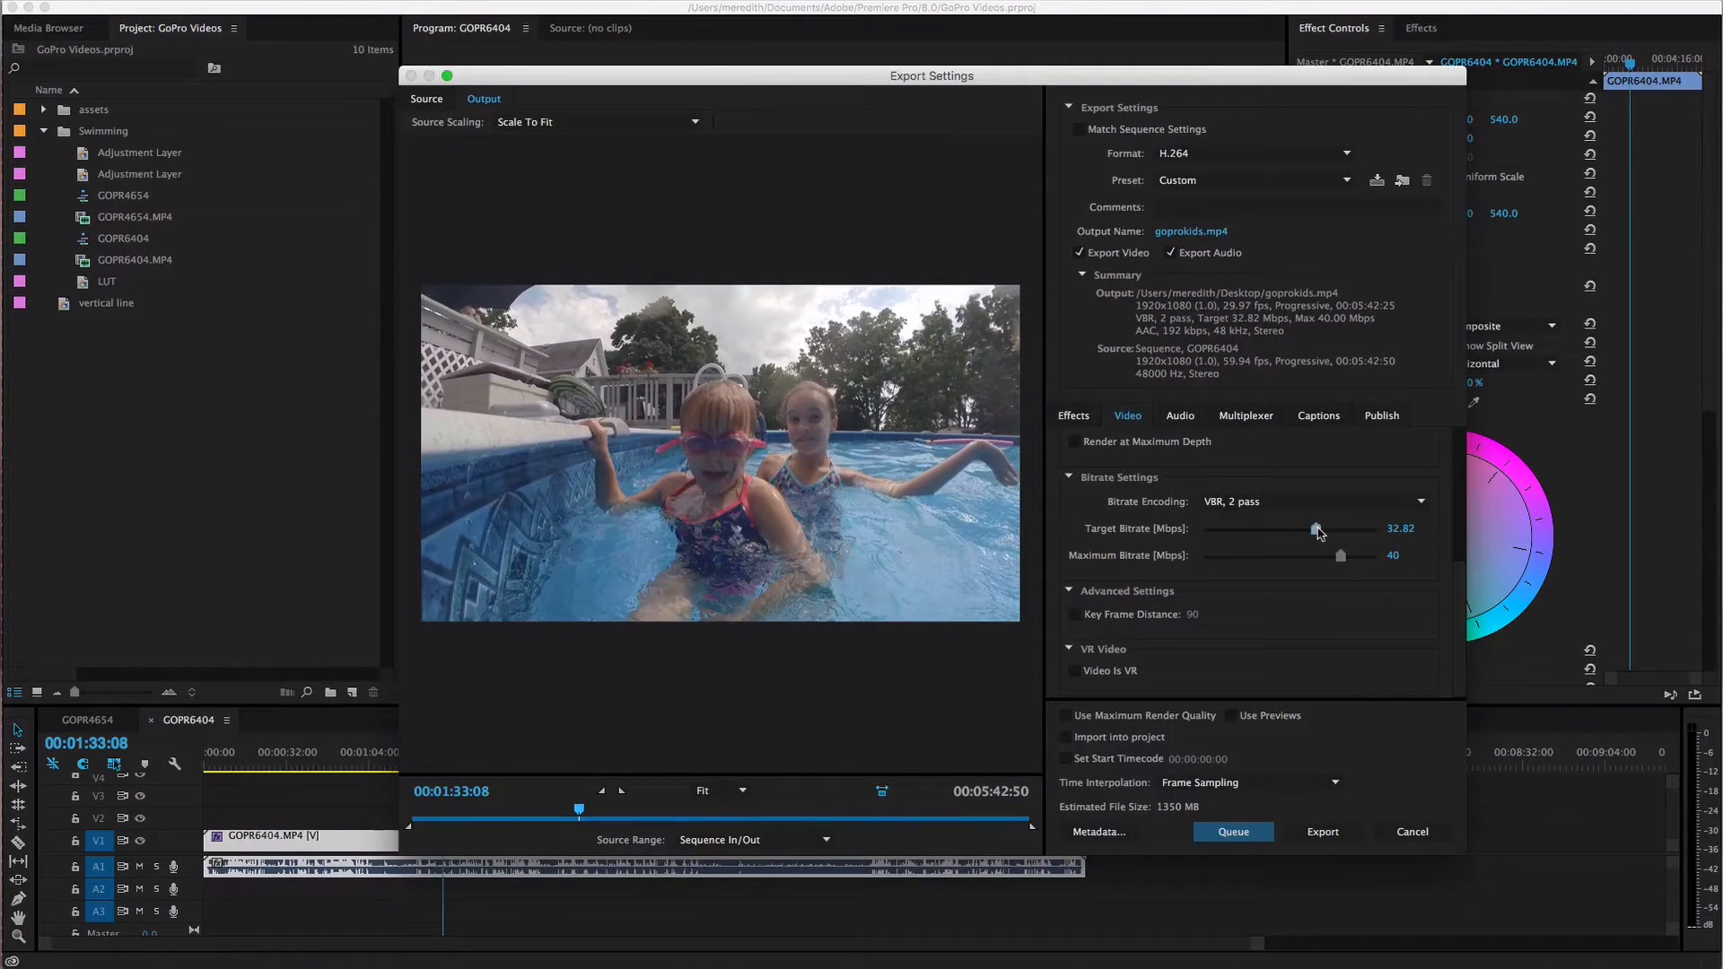
# Lower the target bitrate to 8 Mbps, shrinking the estimated file to 335 MB
pyautogui.moveTo(1317, 528); pyautogui.dragTo(1247, 535)
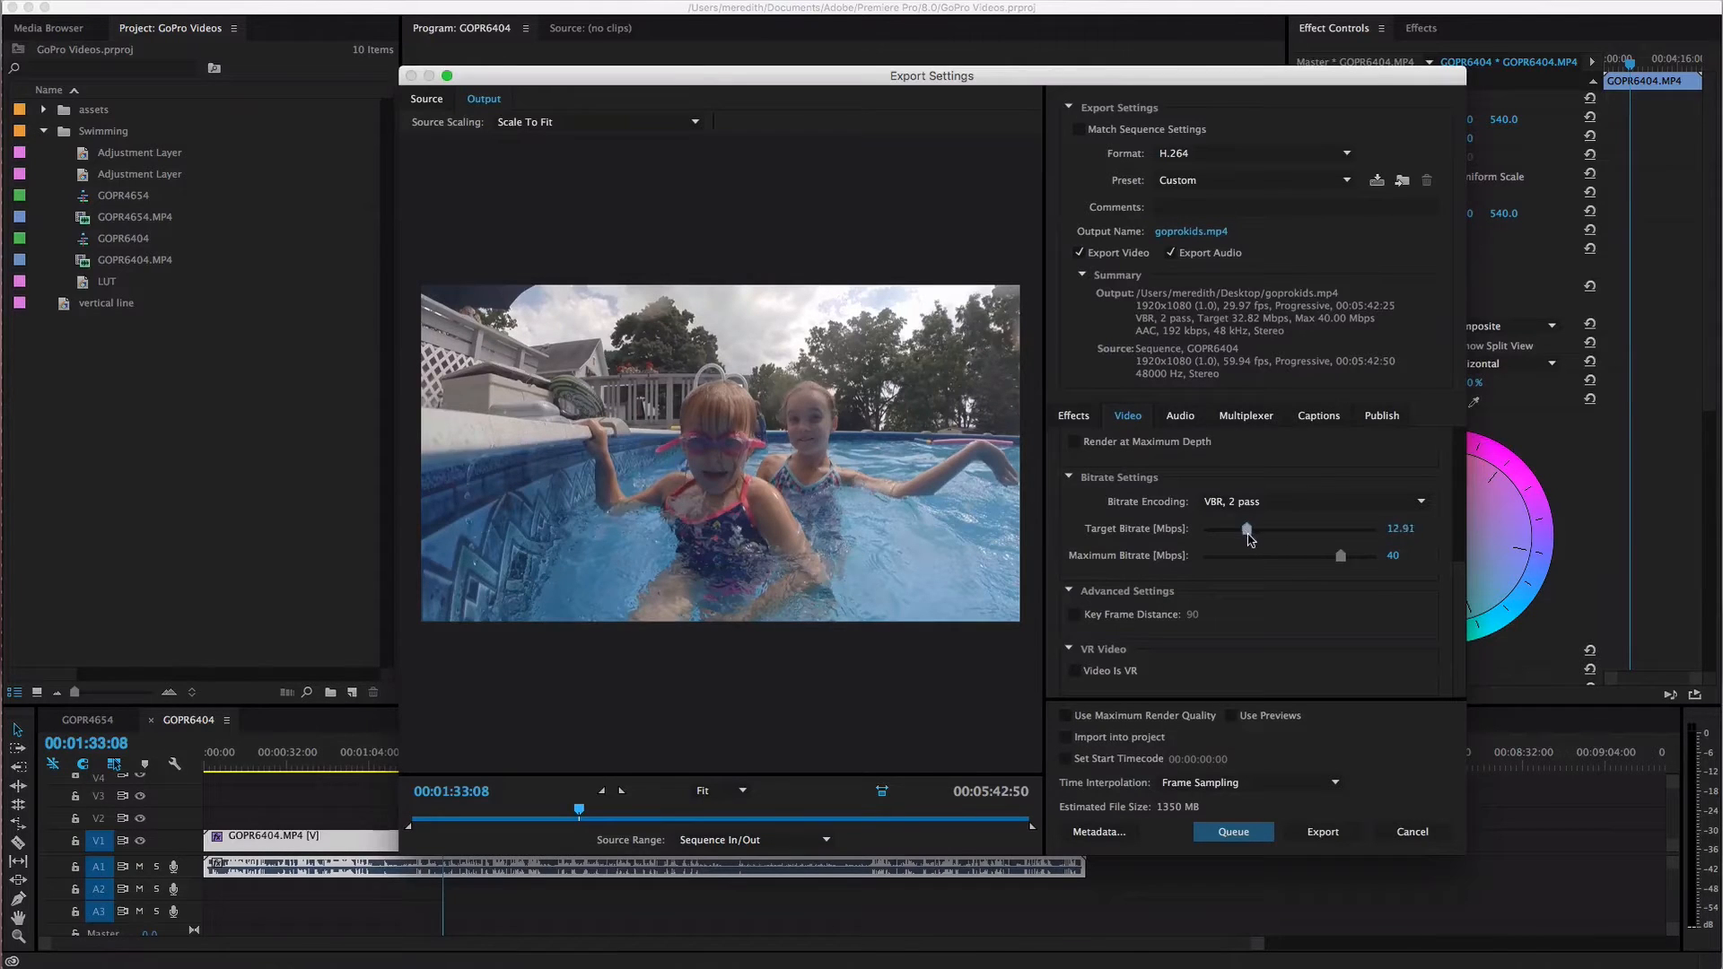
pyautogui.moveTo(1248, 529); pyautogui.dragTo(1253, 528)
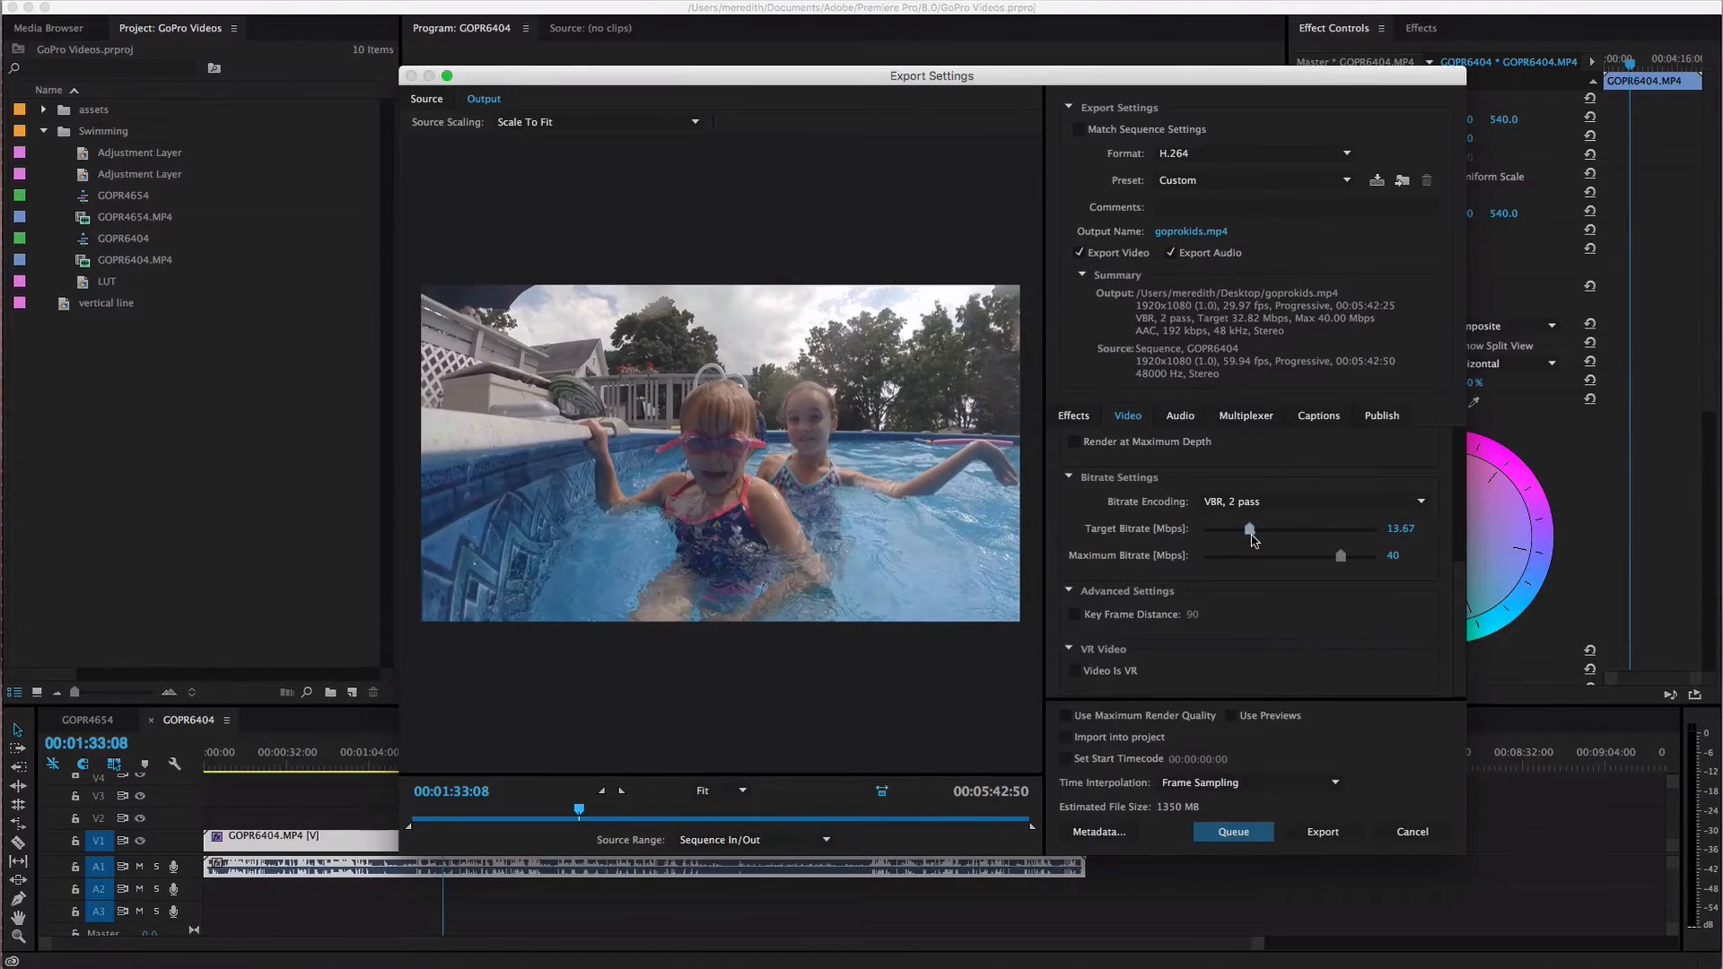
pyautogui.moveTo(1249, 529); pyautogui.dragTo(1245, 529)
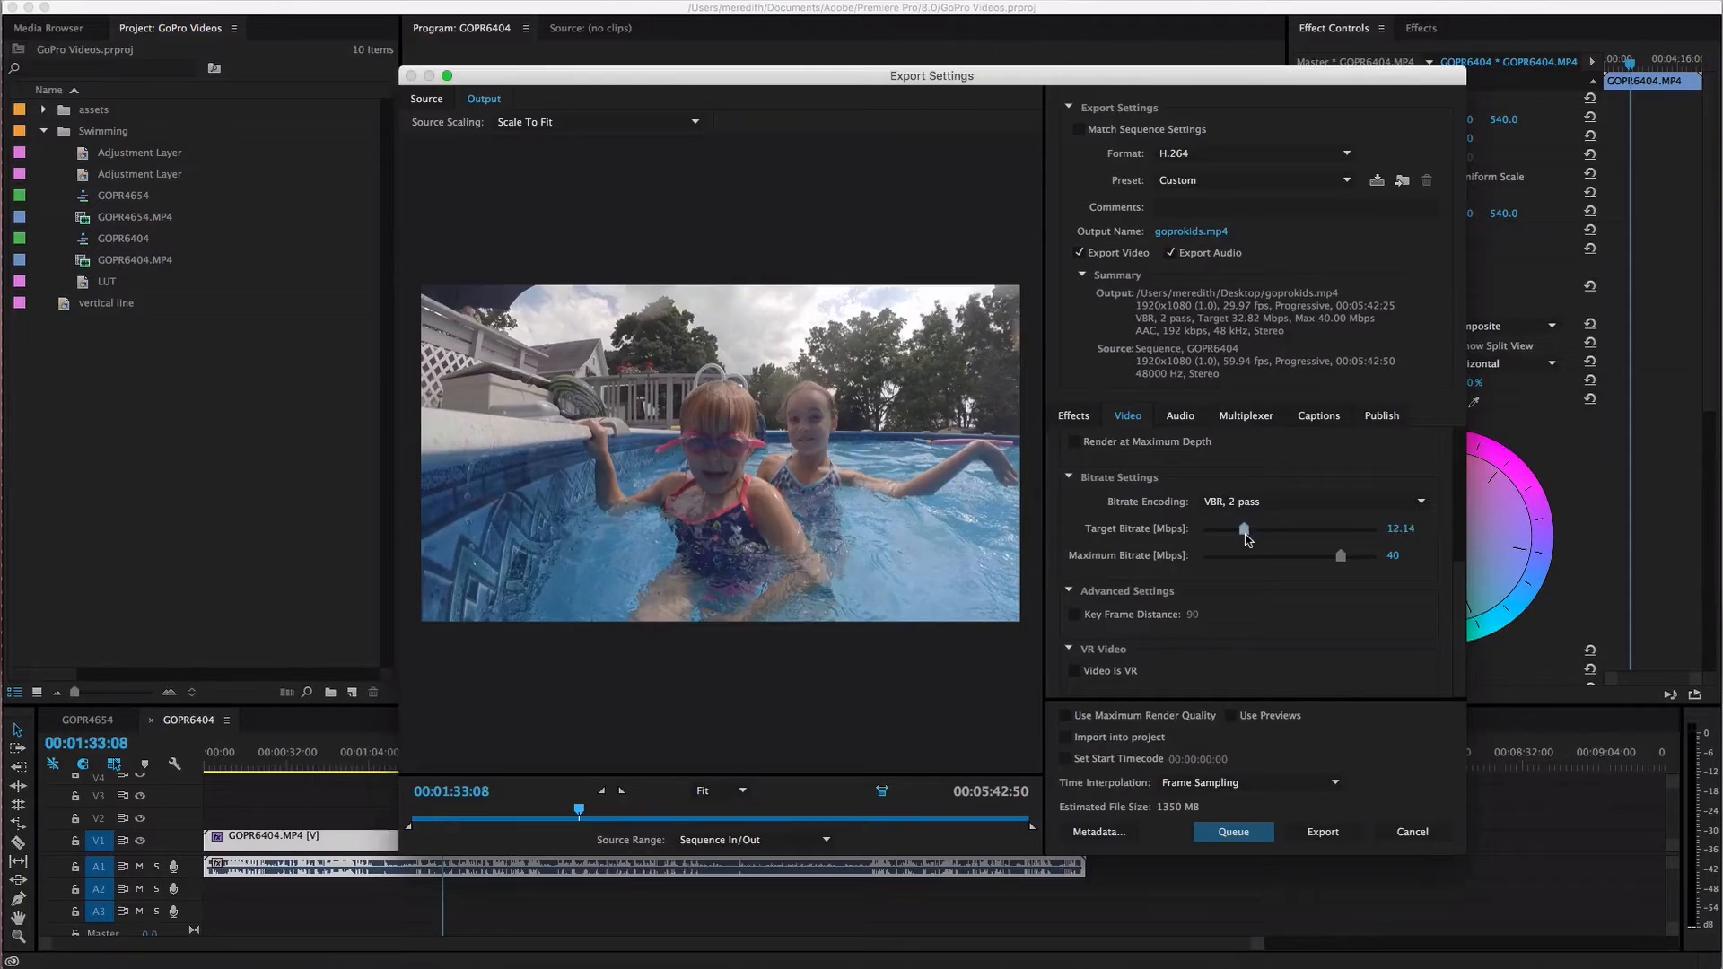
pyautogui.moveTo(1244, 529); pyautogui.dragTo(1239, 529)
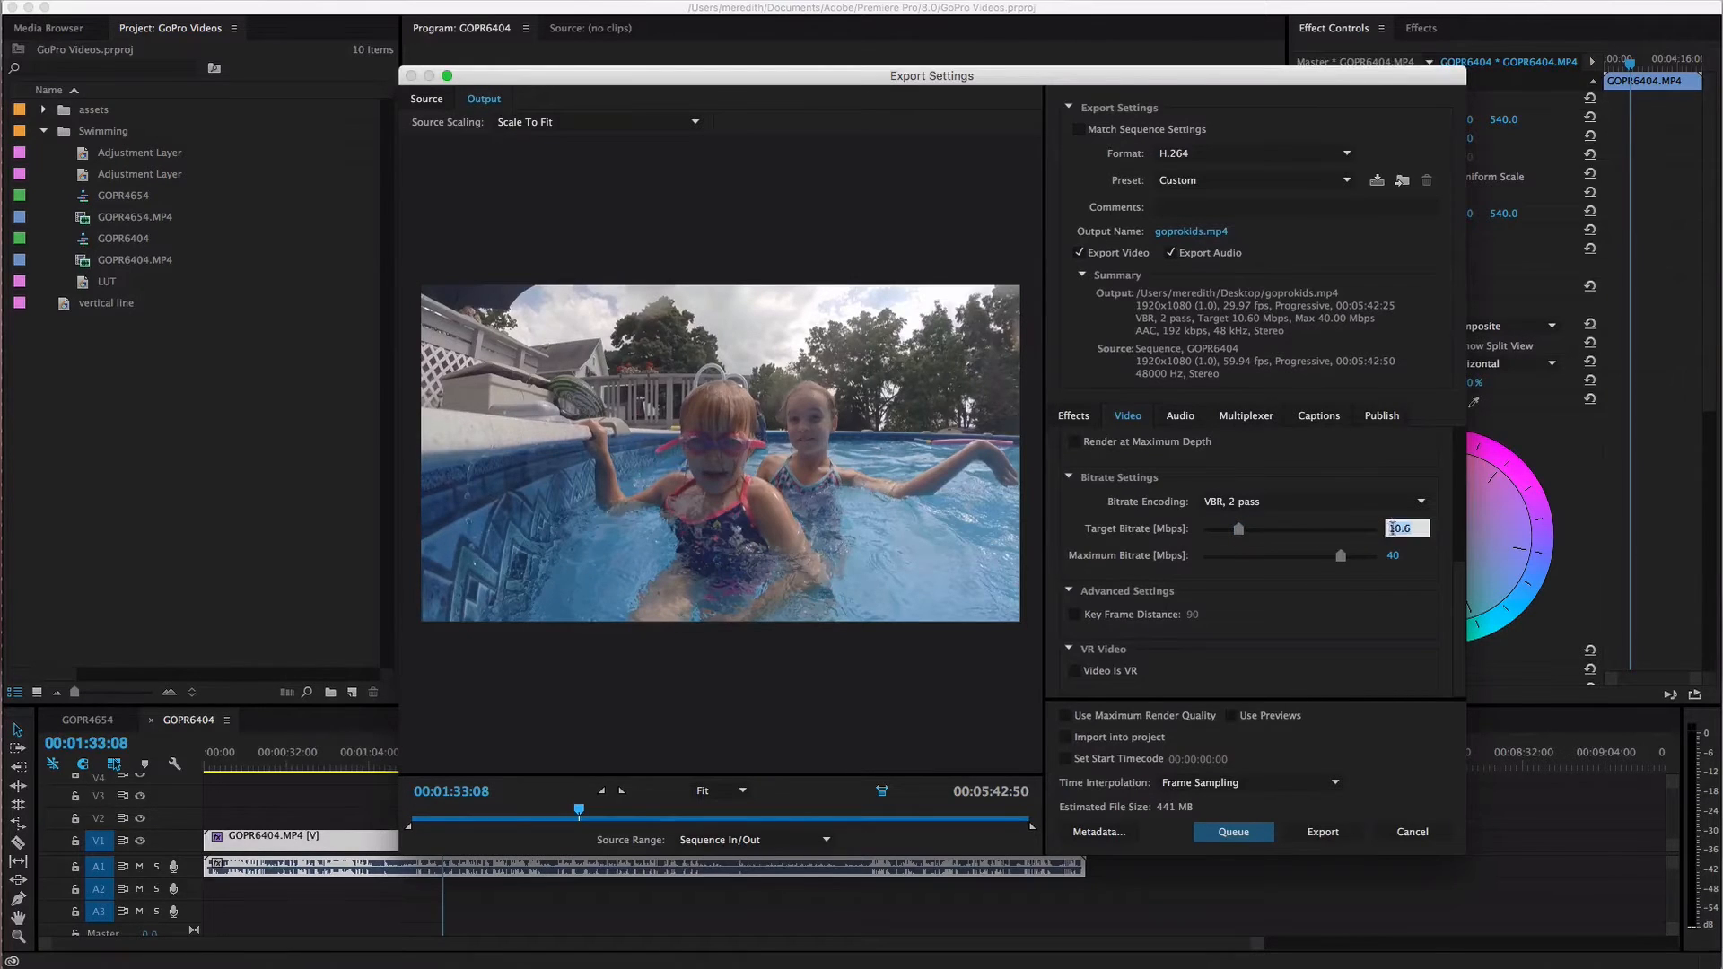
pyautogui.write('8')
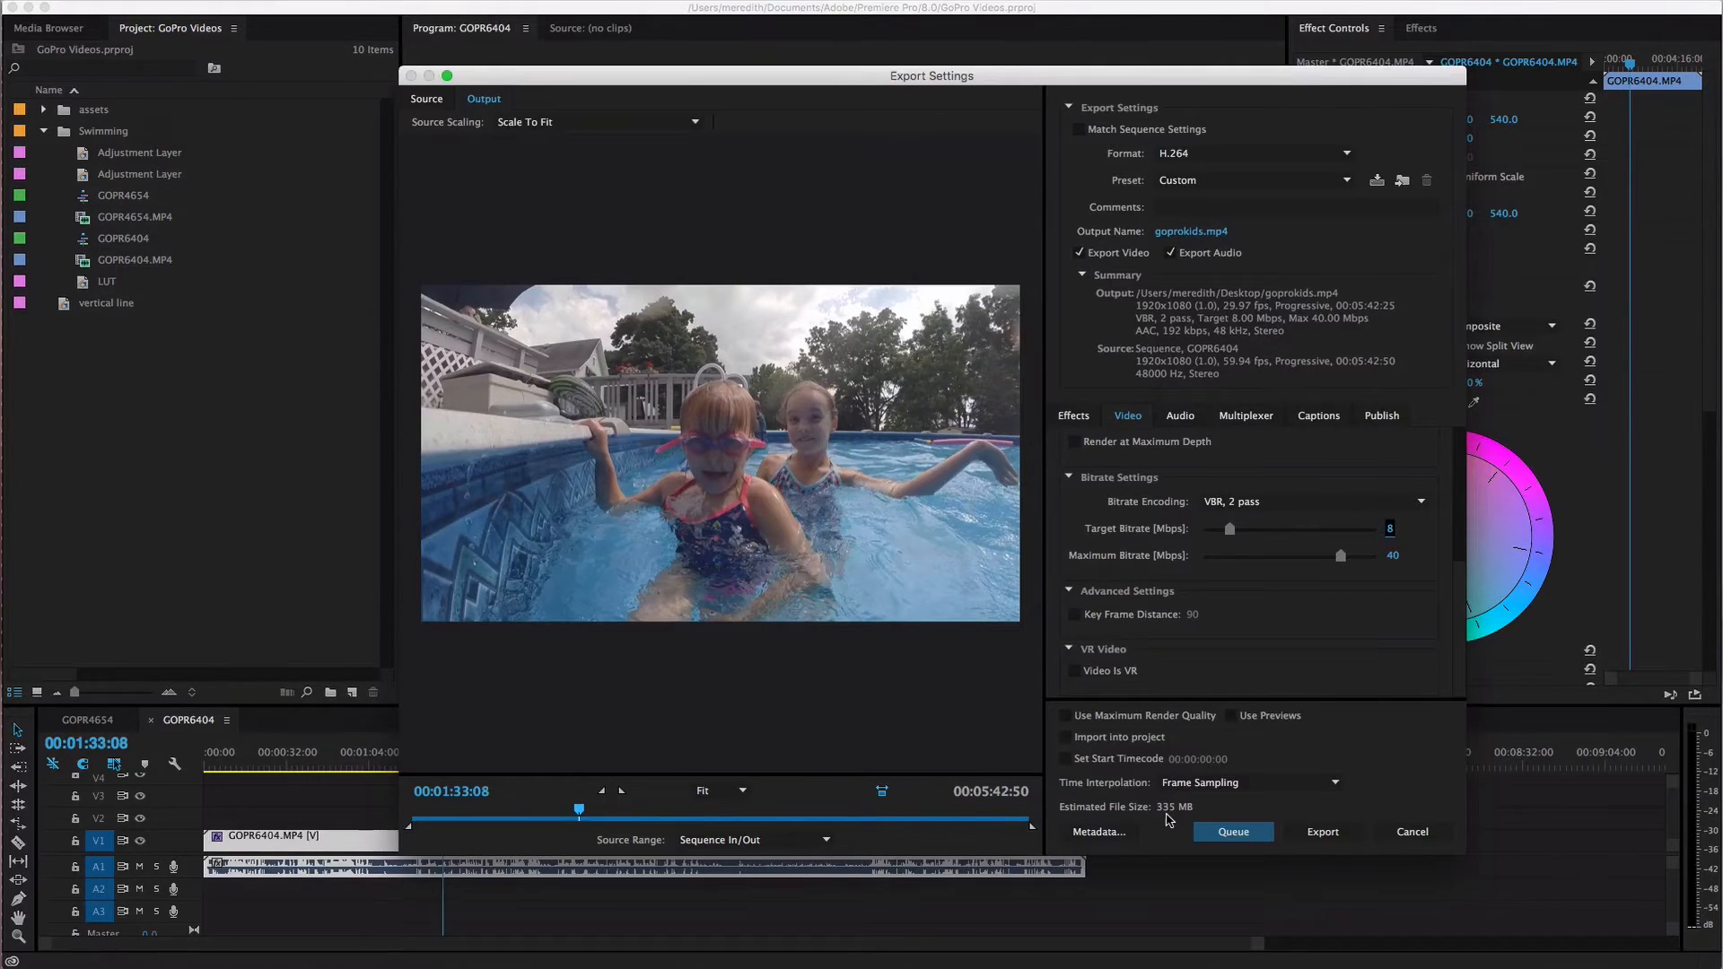
pyautogui.moveTo(1215, 556)
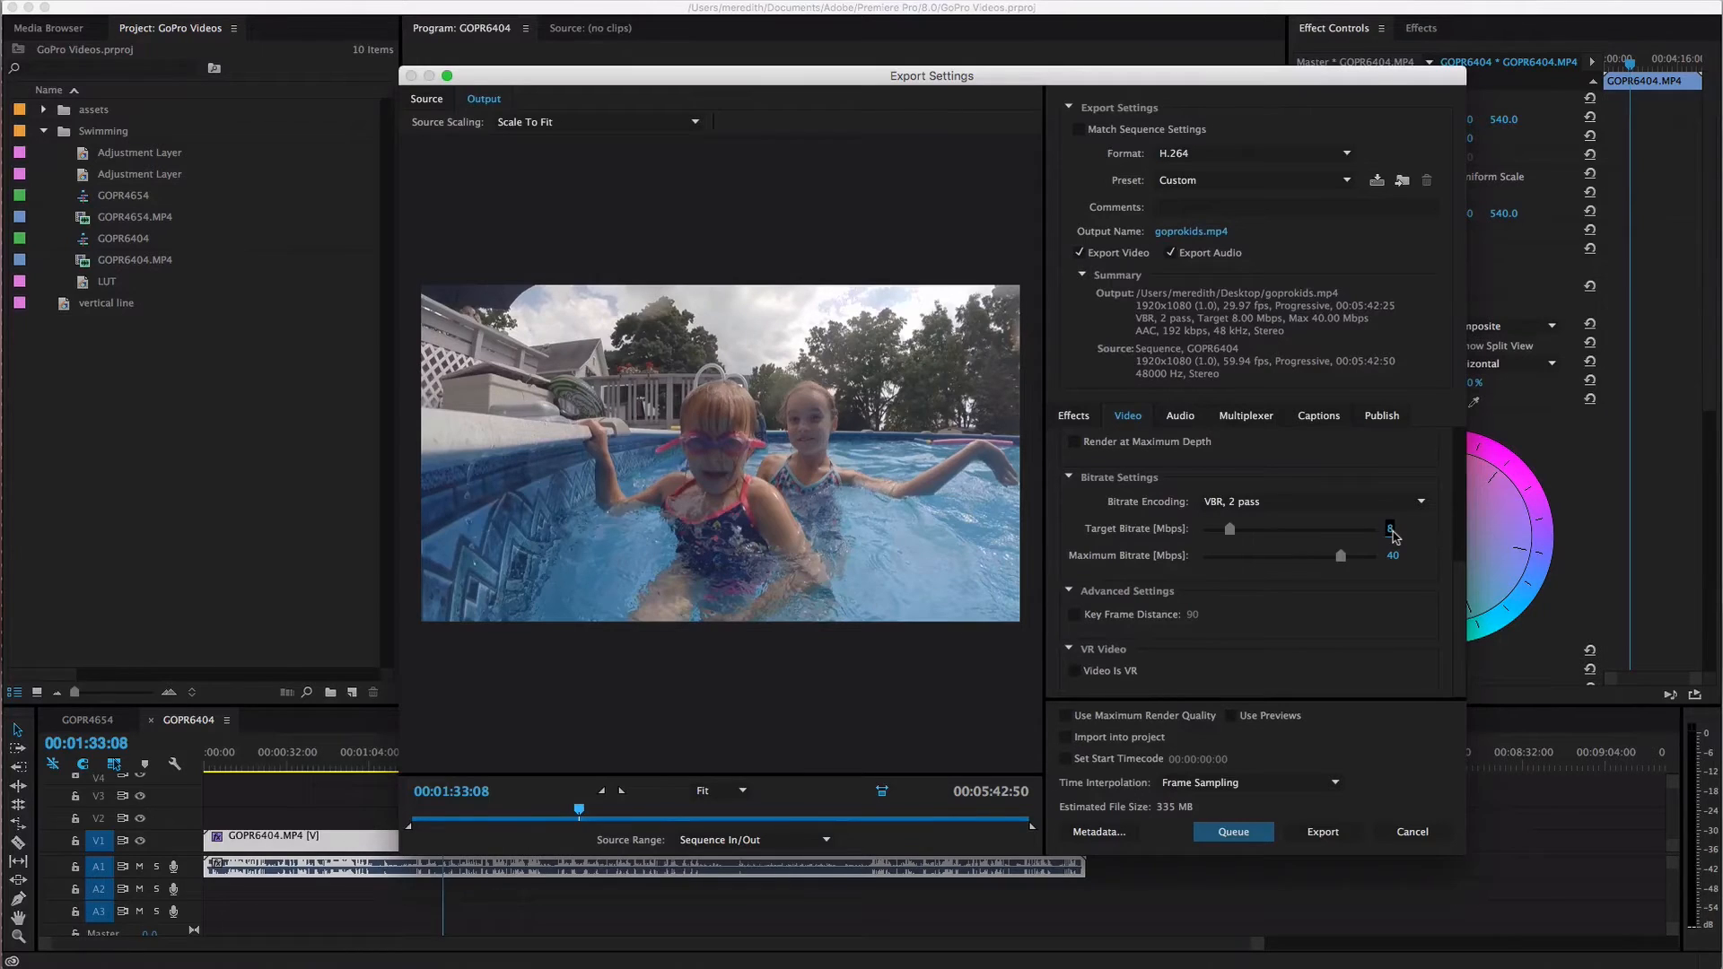
pyautogui.moveTo(1390, 532)
pyautogui.write('14')
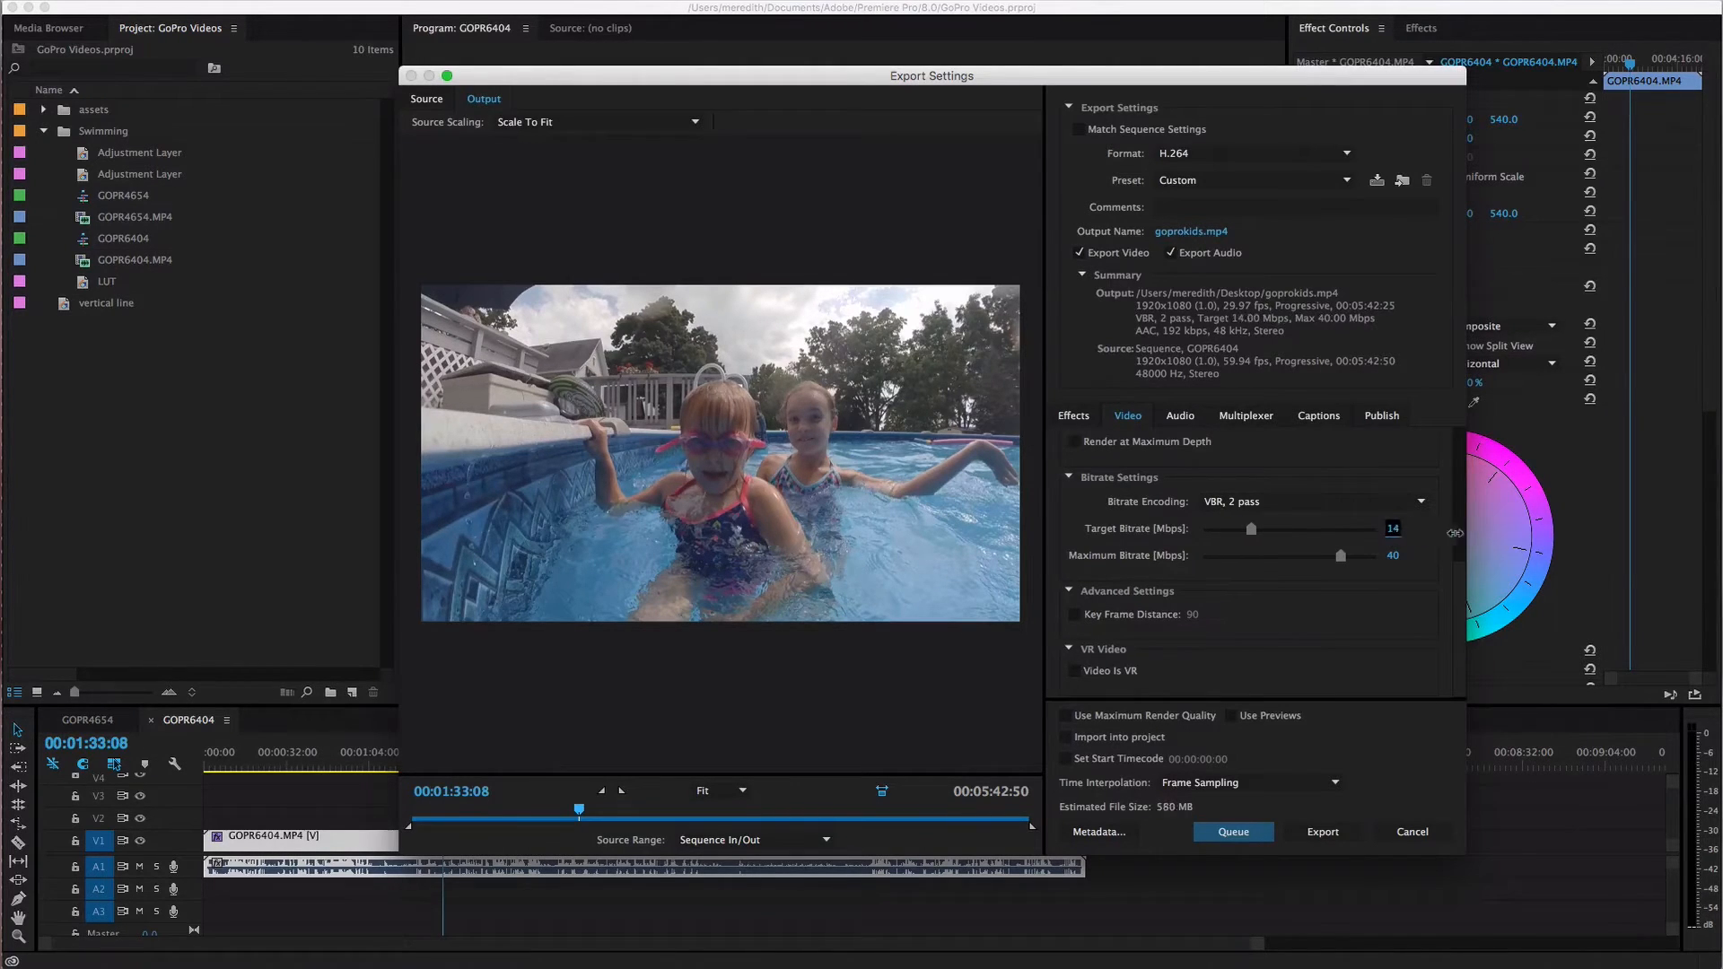
# Raise the target bitrate to 16 Mbps, for an estimated 662 MB file
pyautogui.moveTo(1250, 529); pyautogui.dragTo(1257, 529)
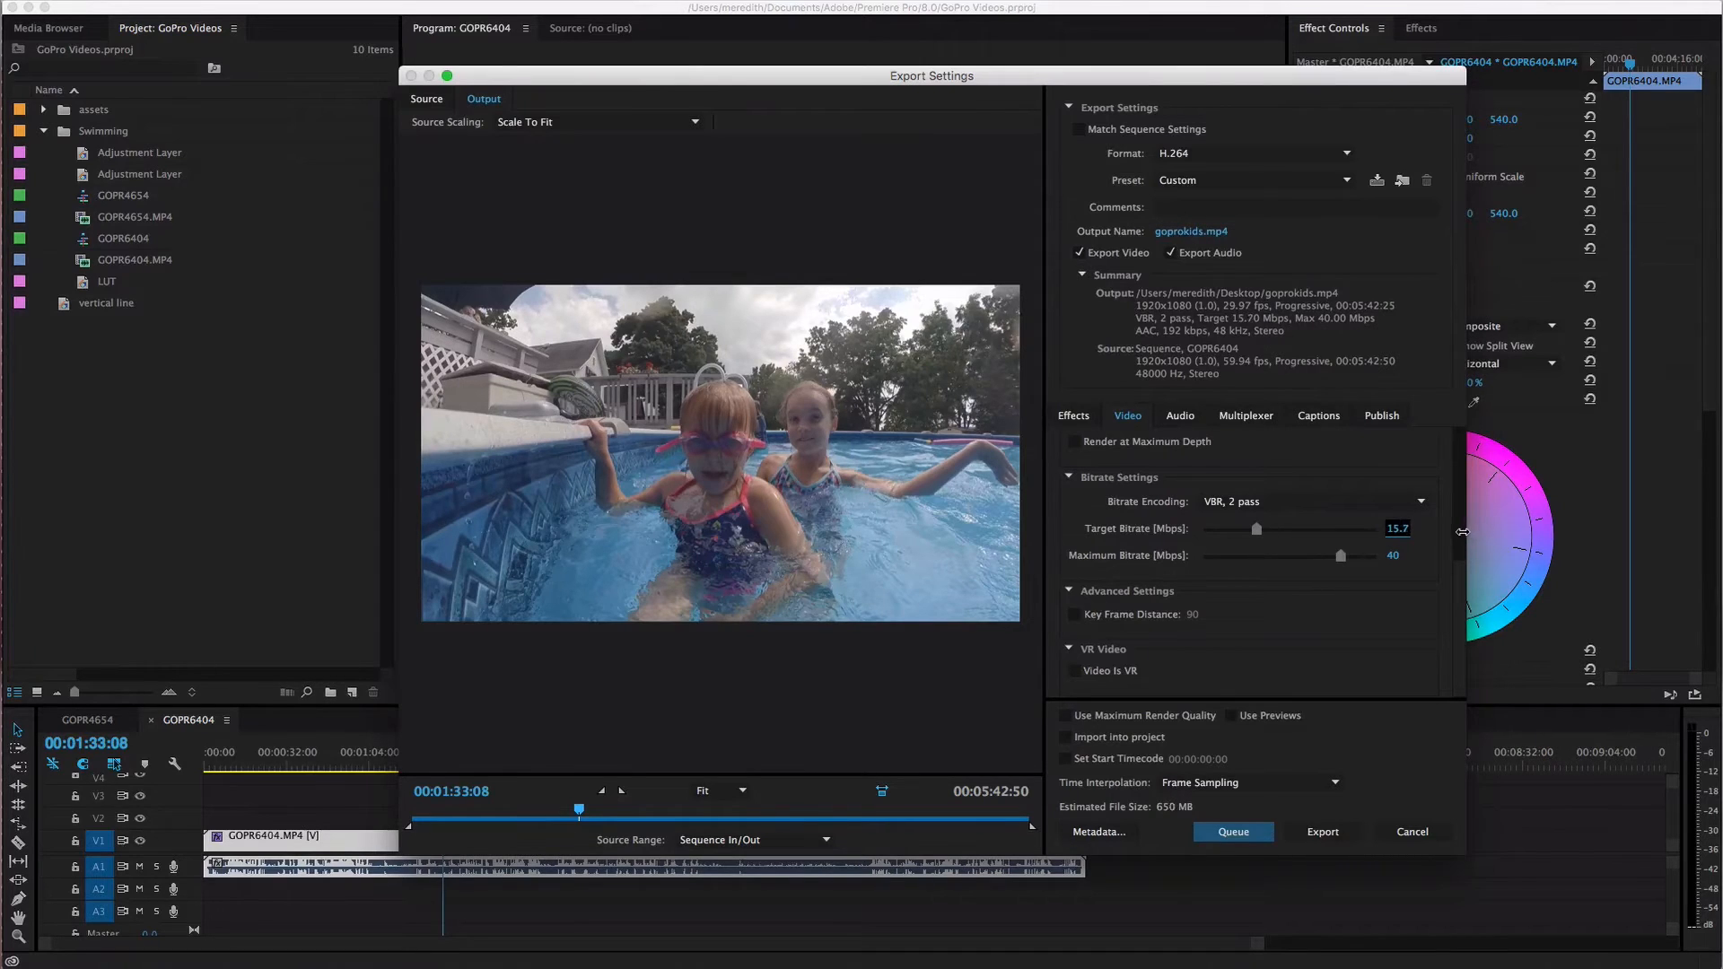
pyautogui.moveTo(1258, 529); pyautogui.dragTo(1254, 529)
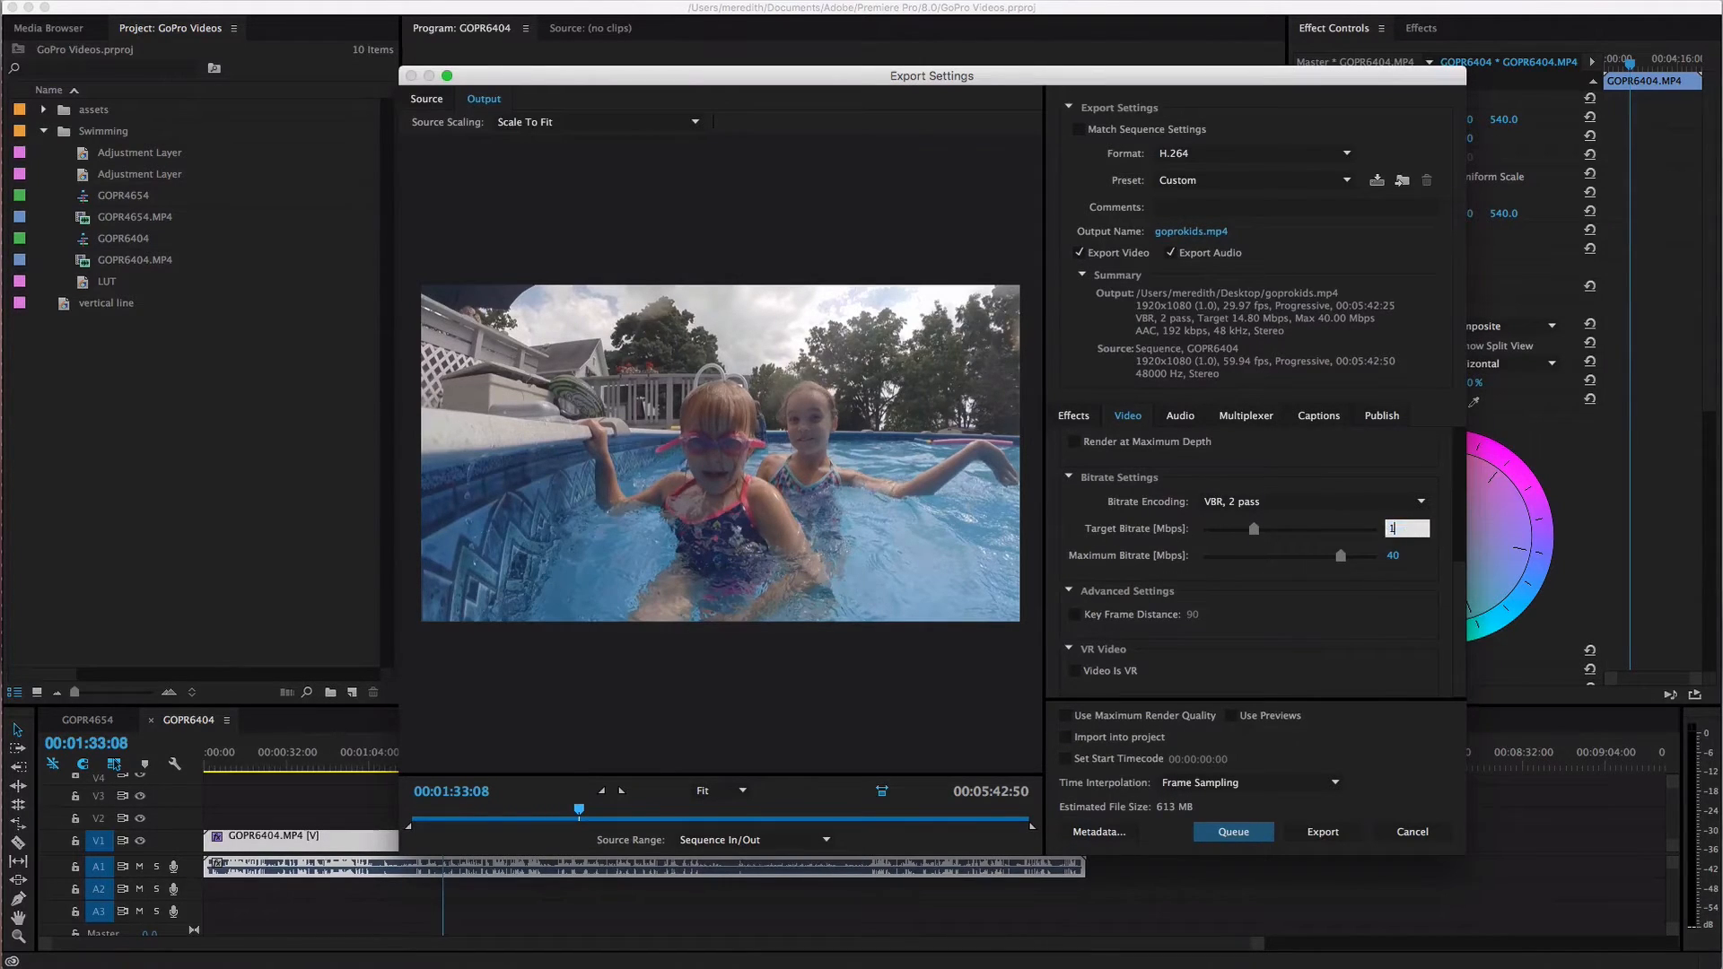
pyautogui.write('16')
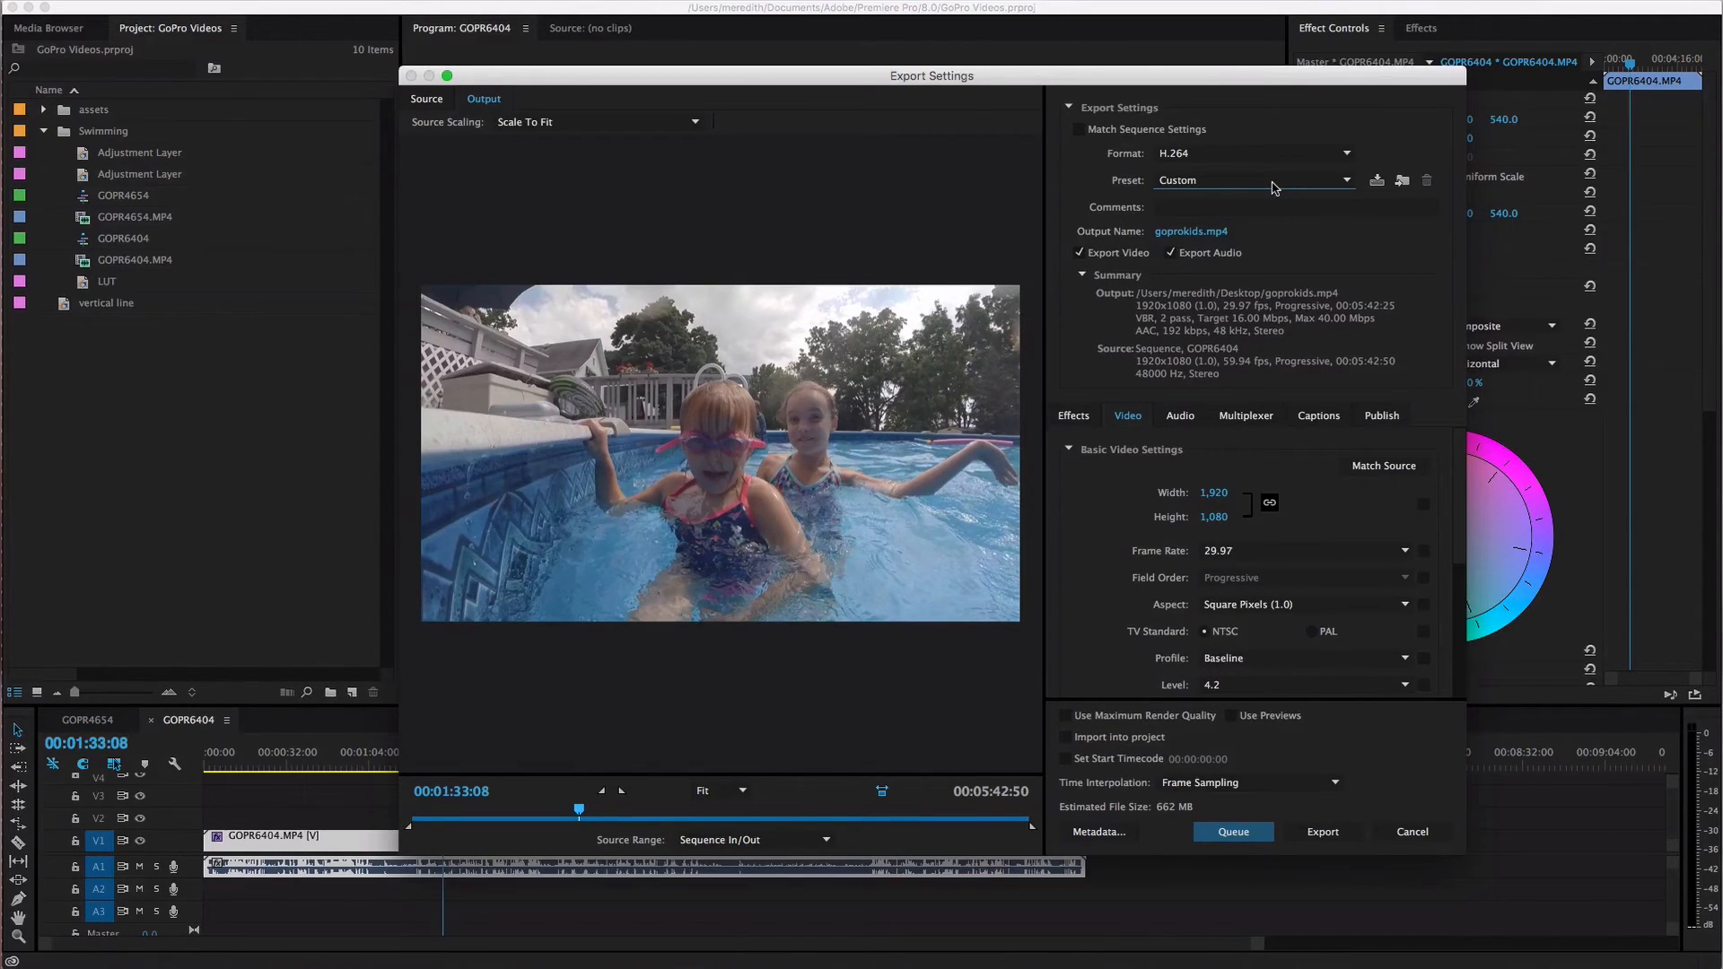
pyautogui.moveTo(1327, 186)
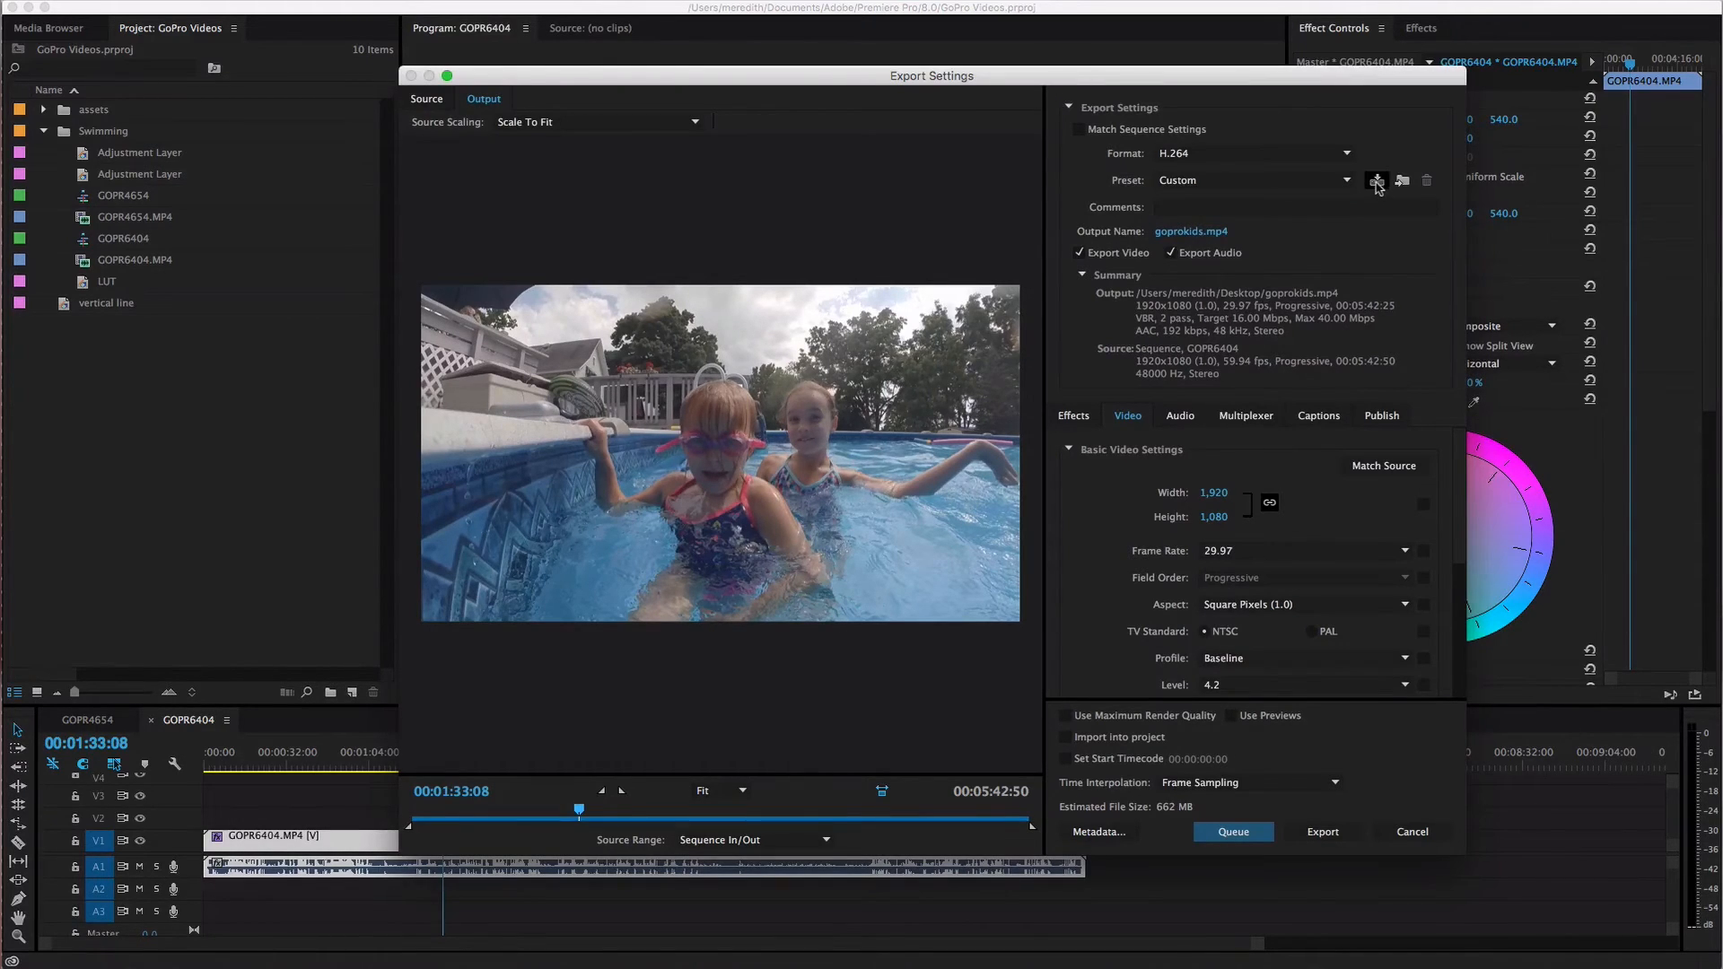
# Apply the custom VPM Export preset, targeting 16 Mbps with output GOPR6404.mp4
pyautogui.click(1377, 181)
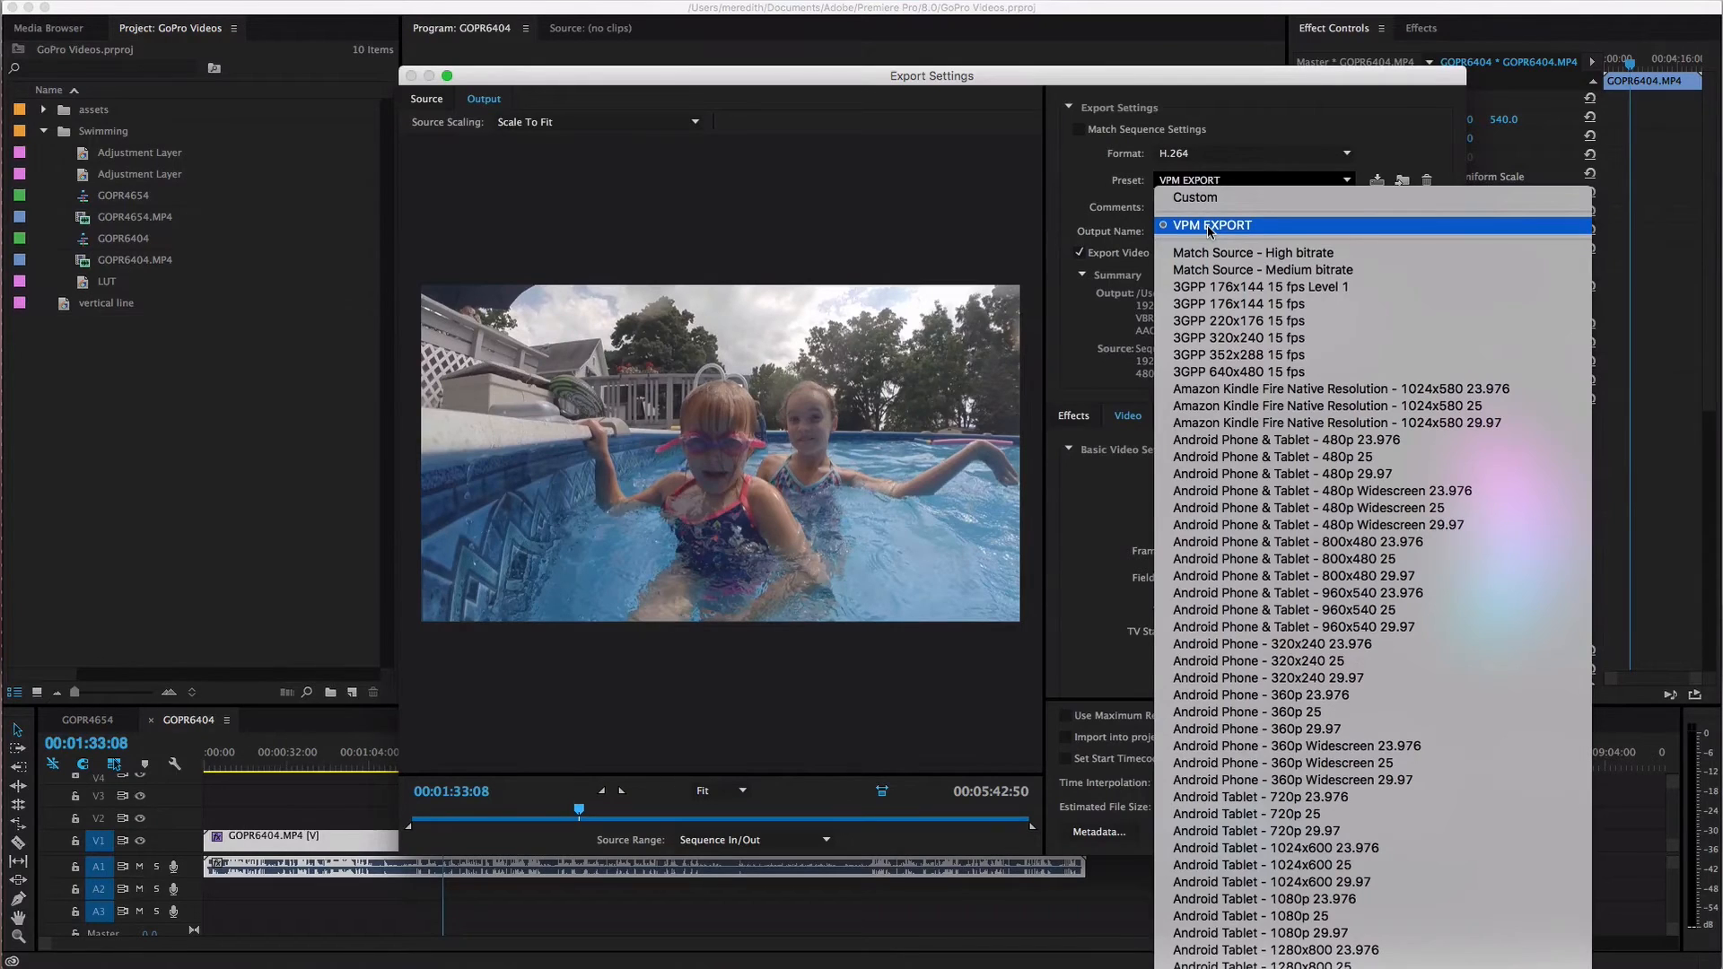
pyautogui.click(1211, 225)
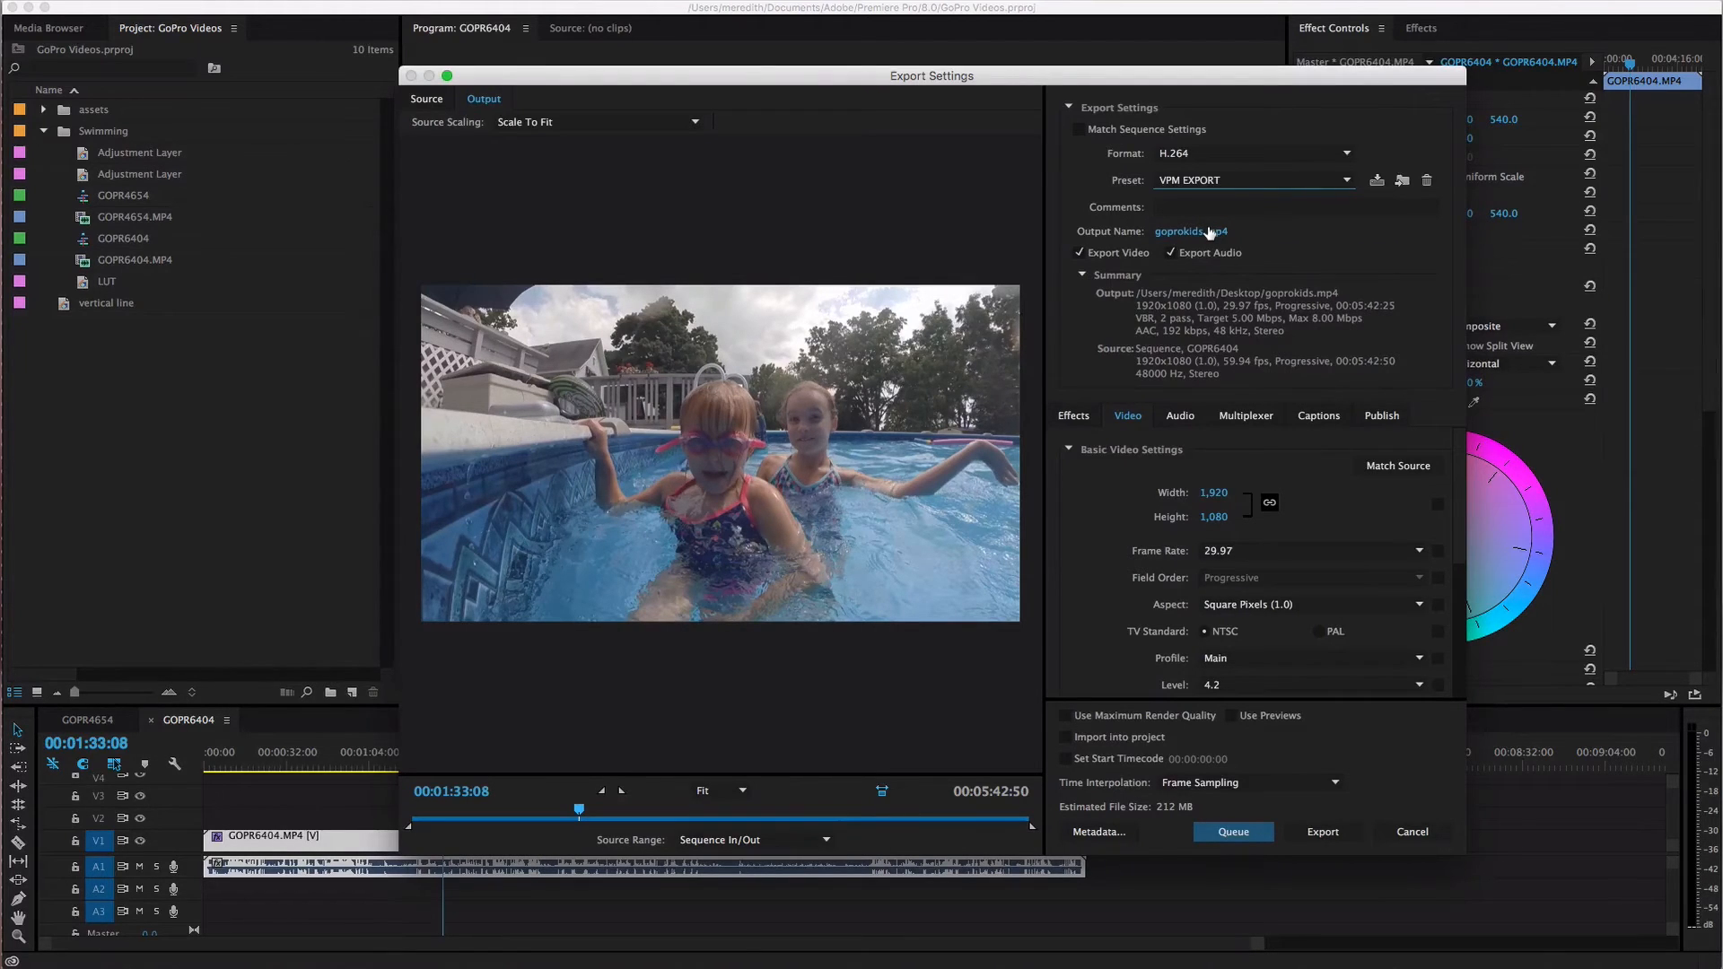
pyautogui.click(1347, 180)
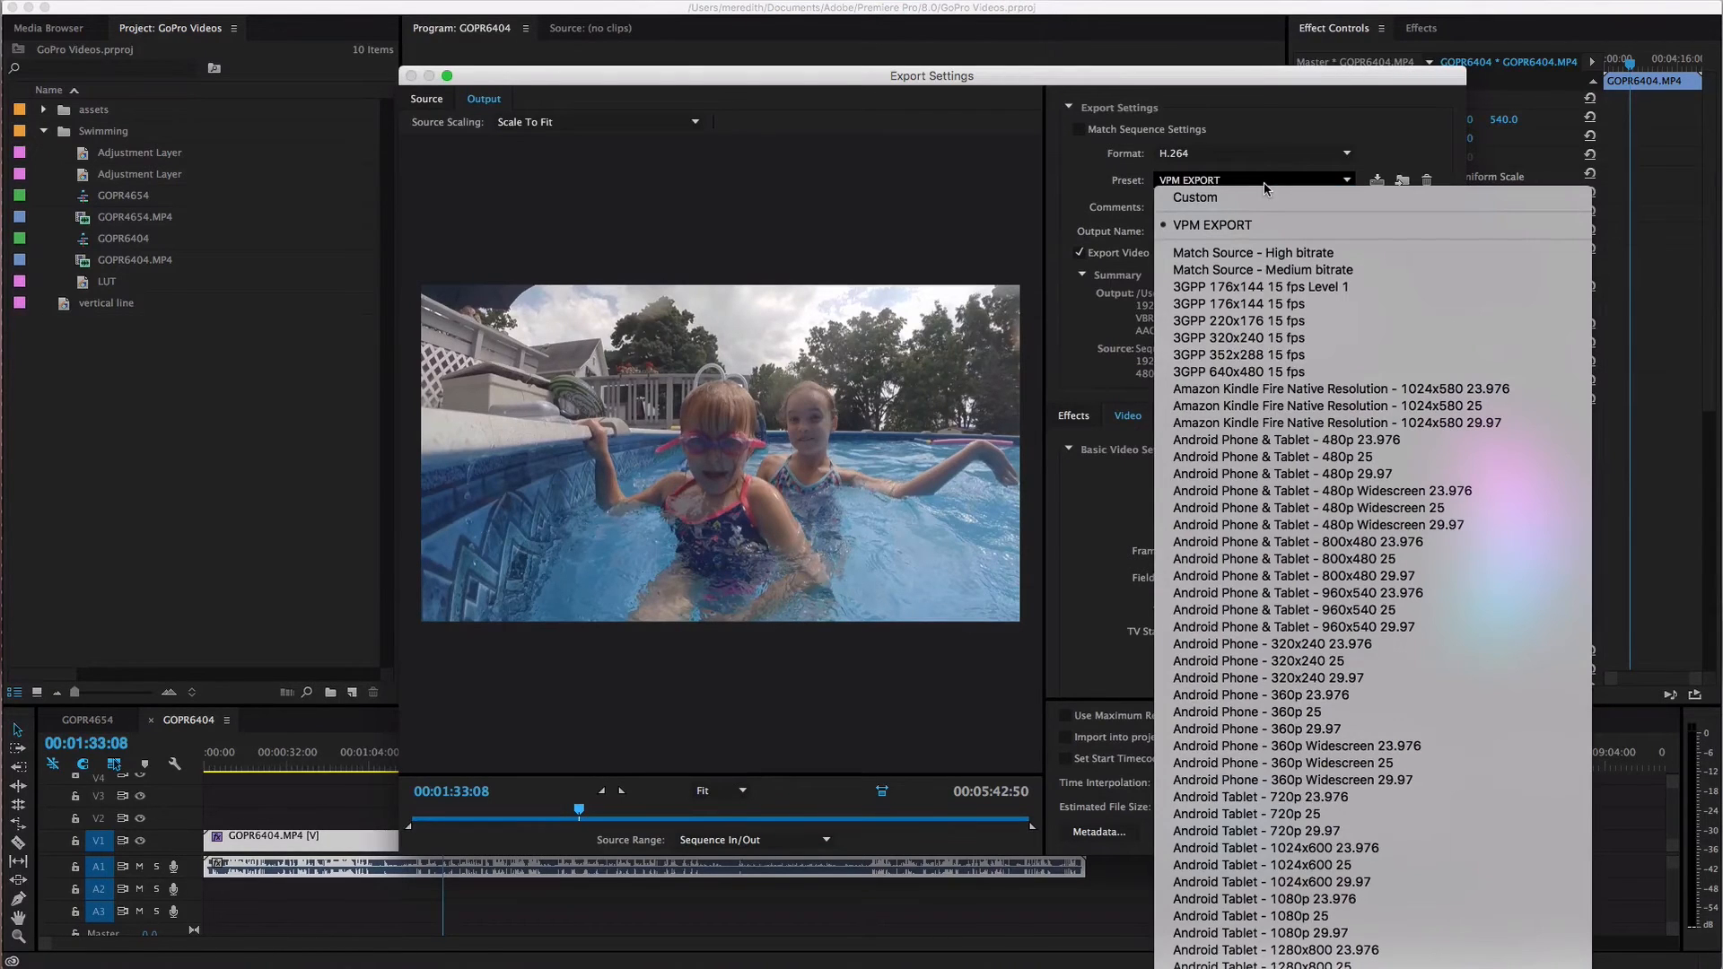
pyautogui.click(1212, 226)
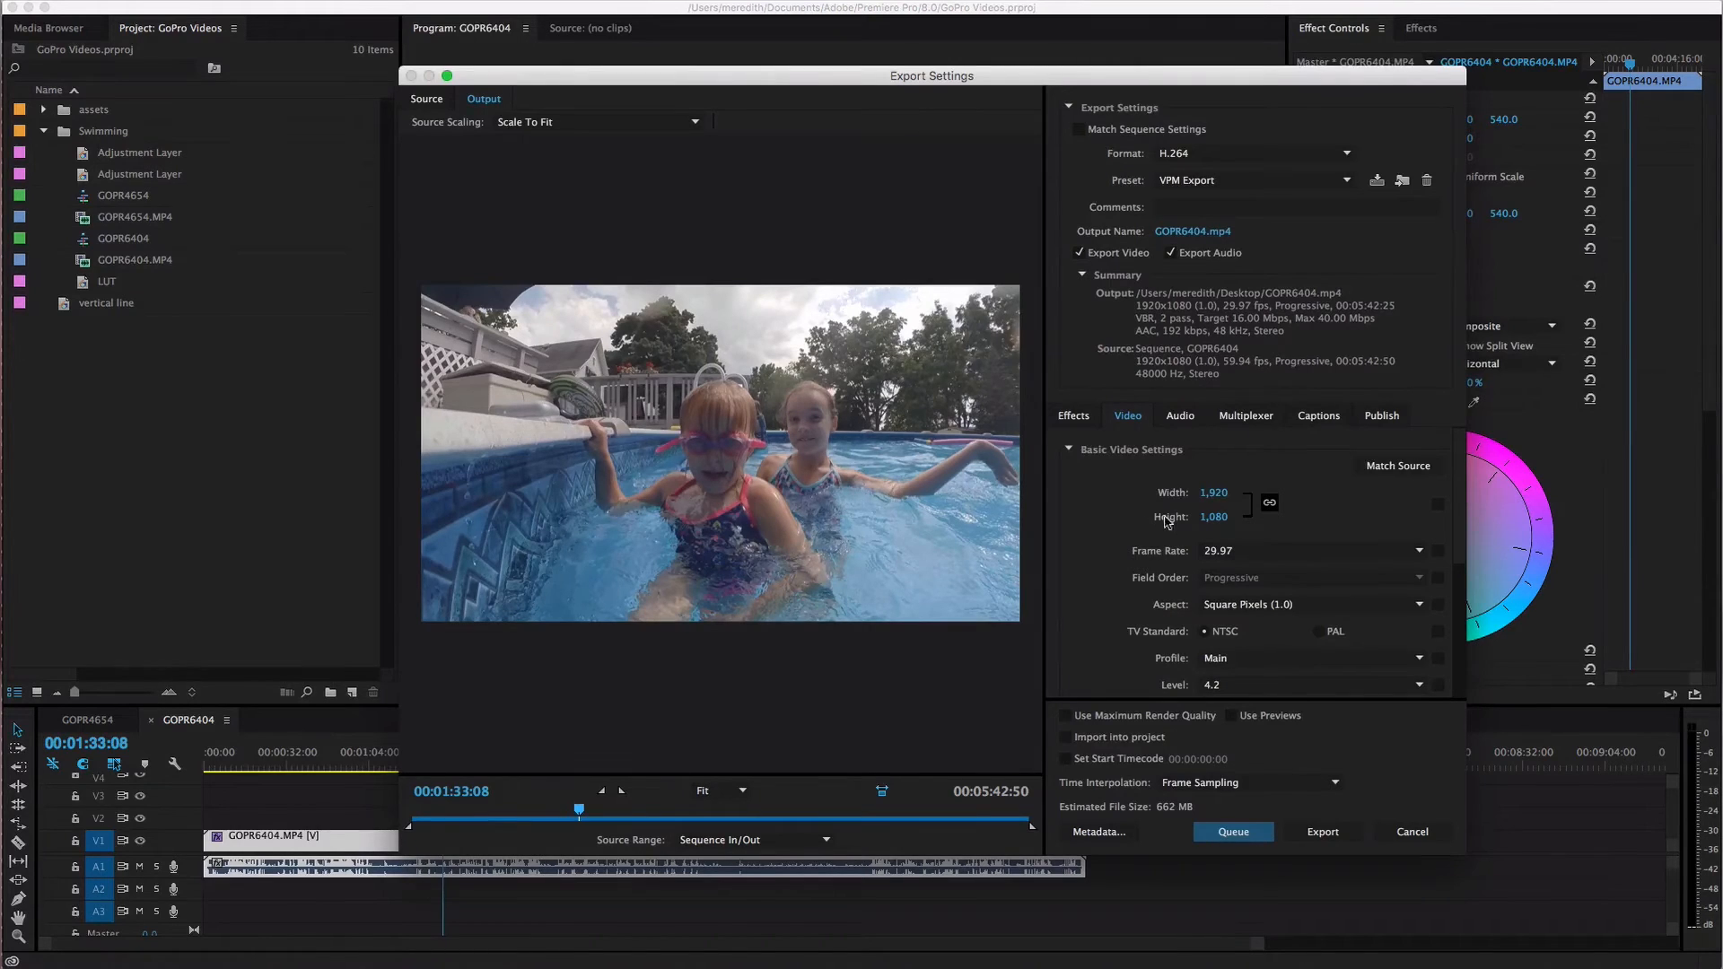
pyautogui.moveTo(1440, 731)
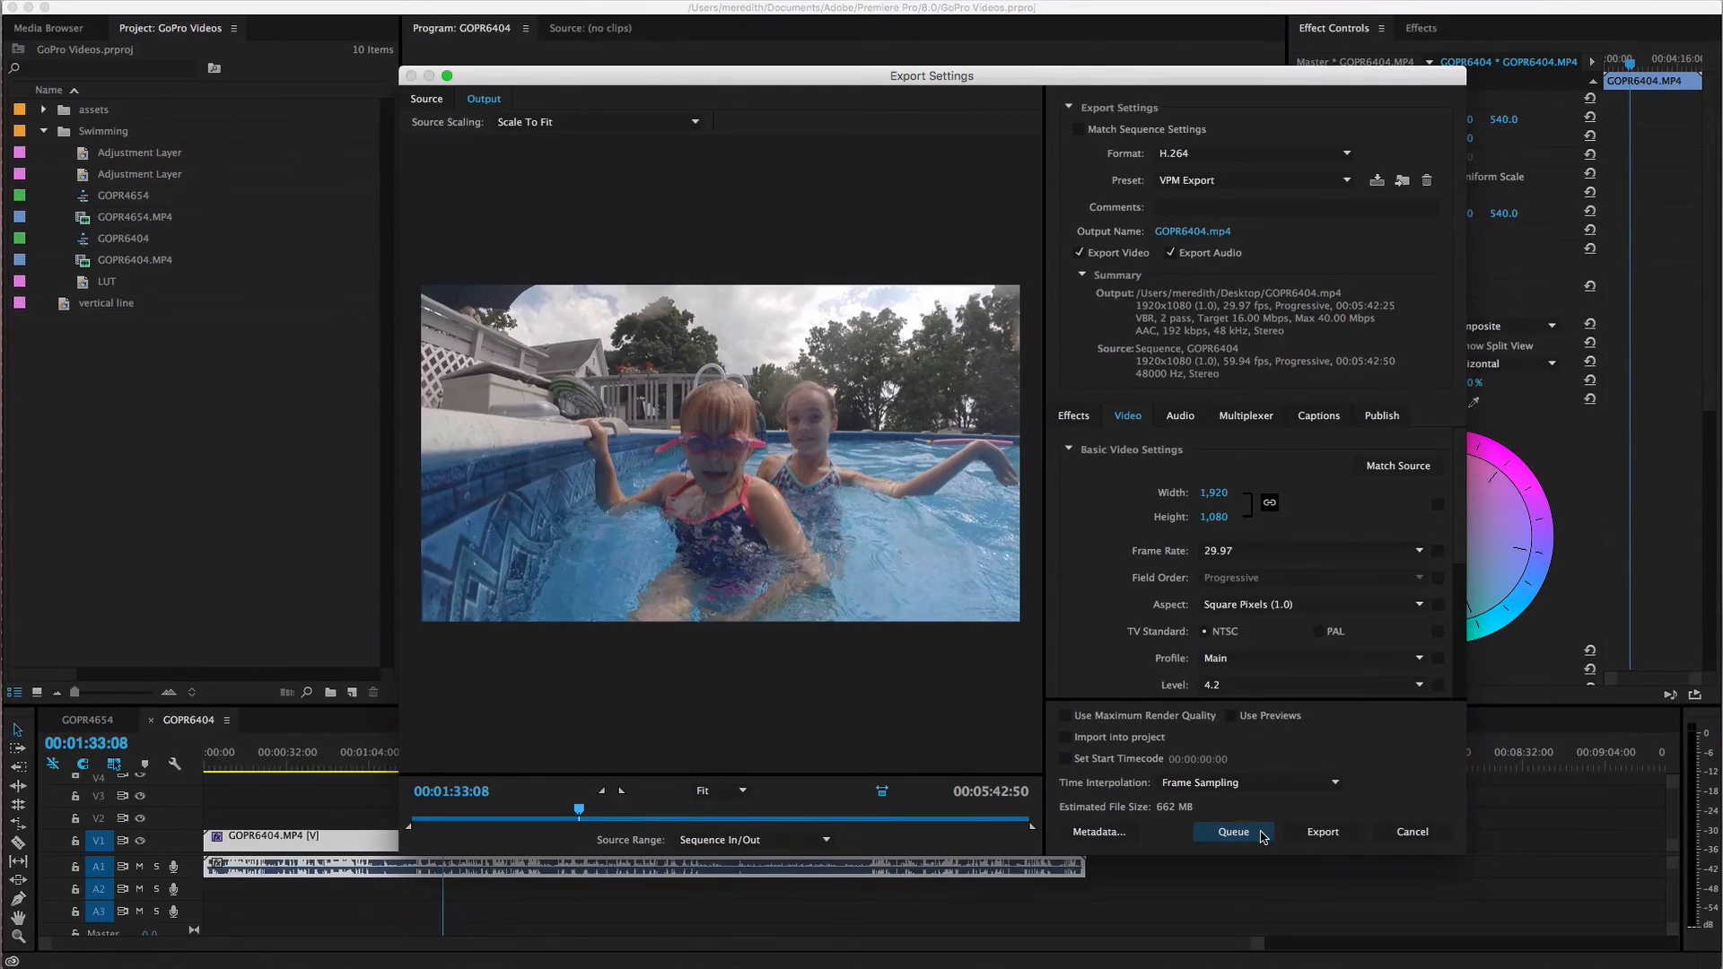
# Queue the GOPR6404 H.264 export in Adobe Media Encoder with status Ready
pyautogui.click(1233, 832)
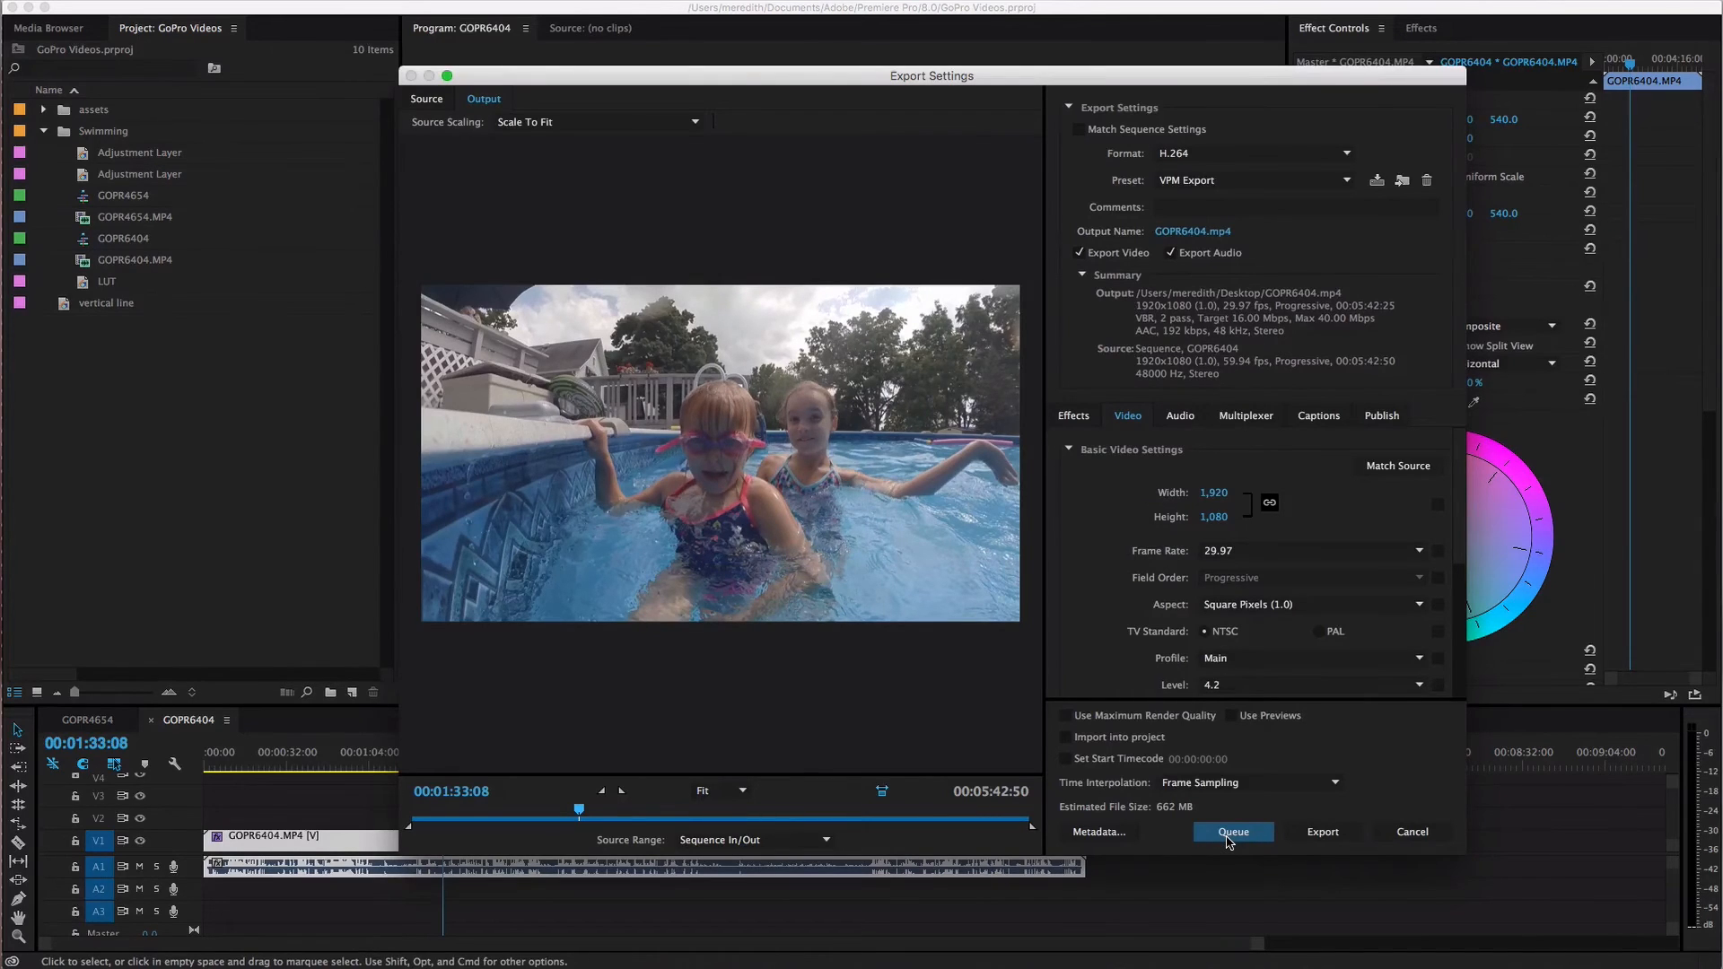
pyautogui.click(1233, 832)
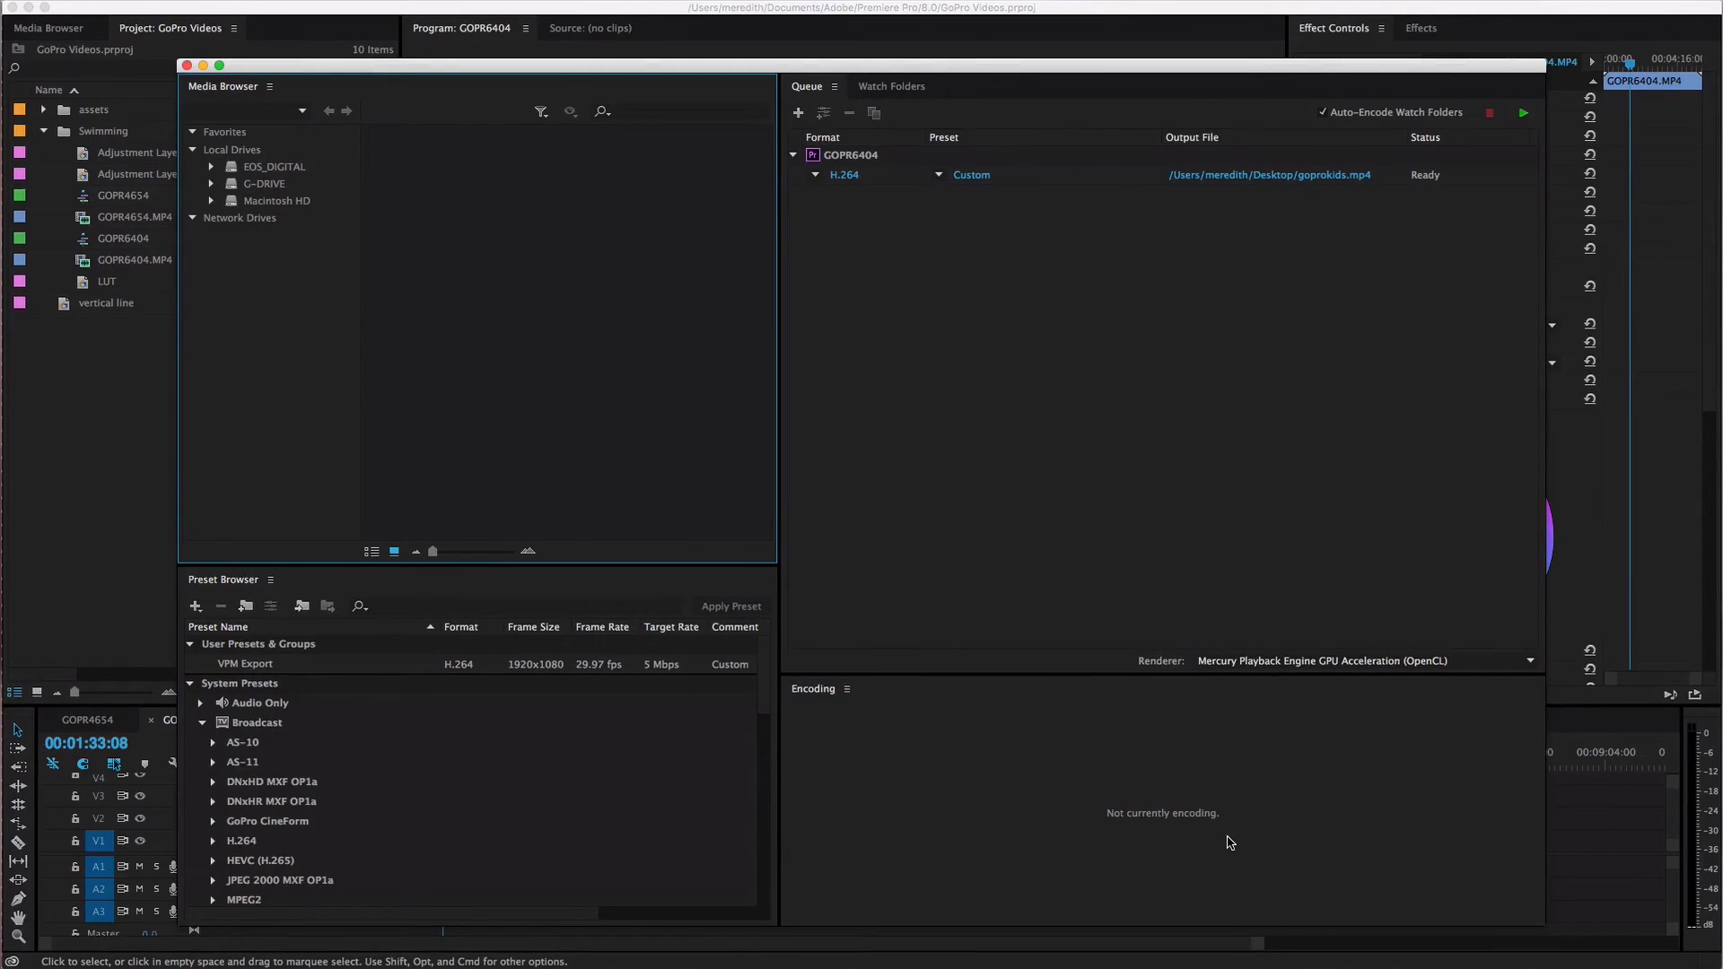
pyautogui.moveTo(1316, 295)
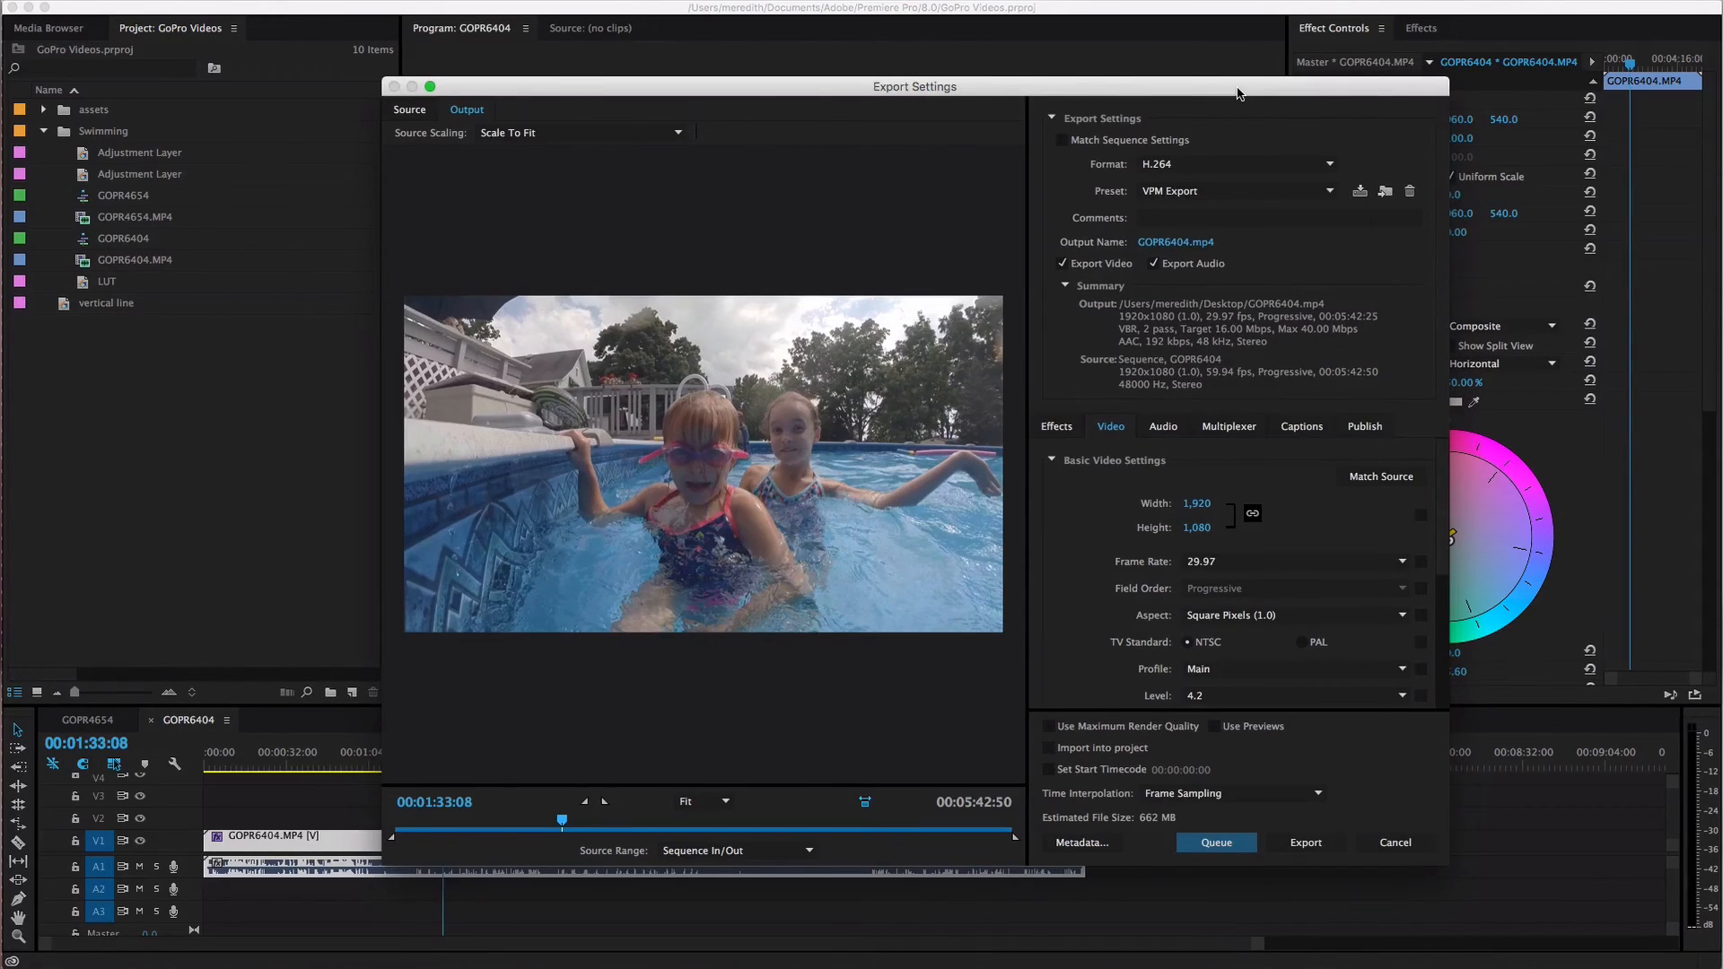
pyautogui.click(1216, 843)
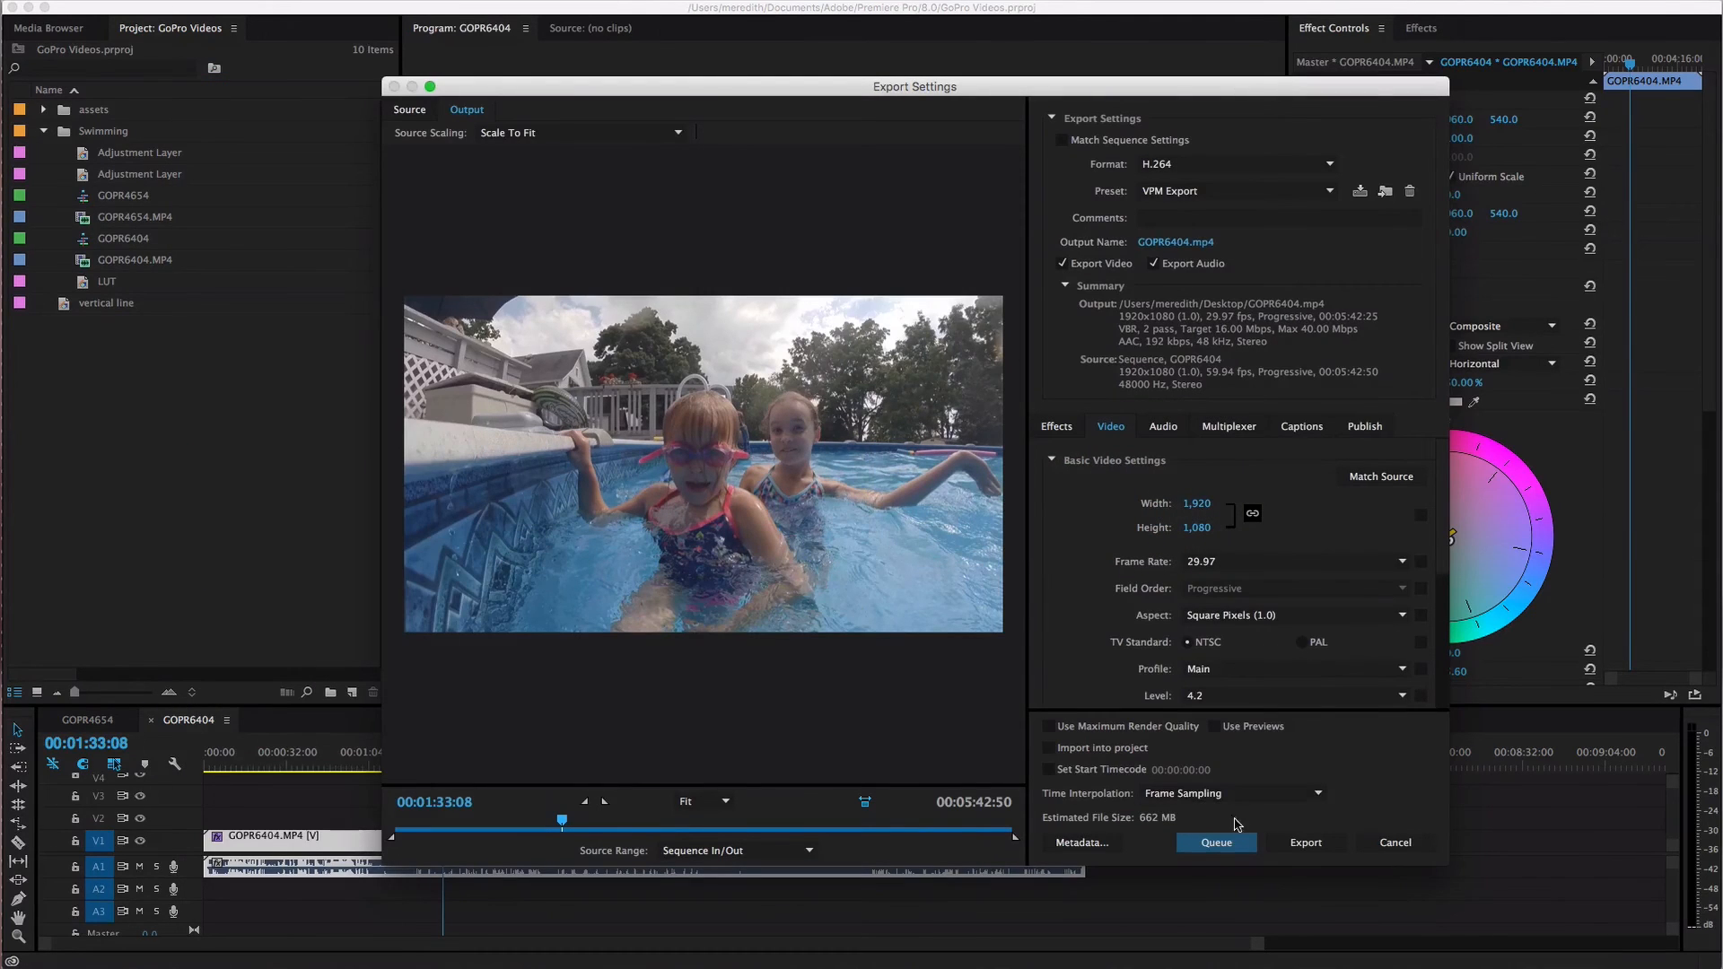
pyautogui.click(1216, 843)
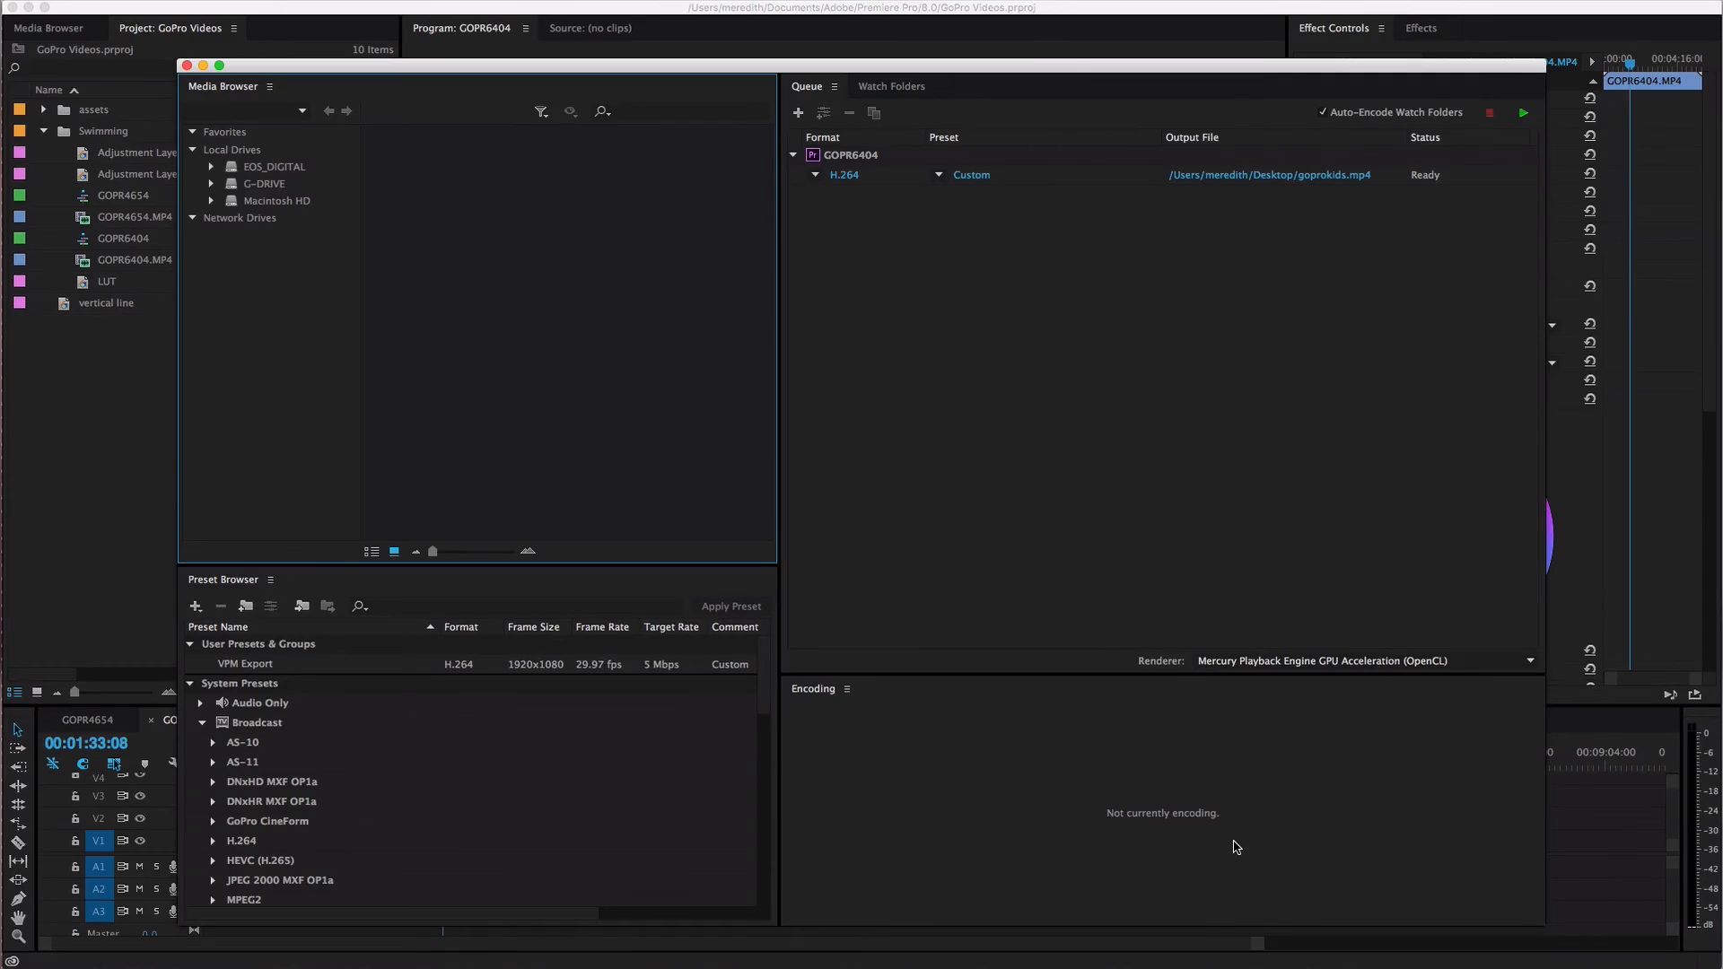
pyautogui.moveTo(1352, 150)
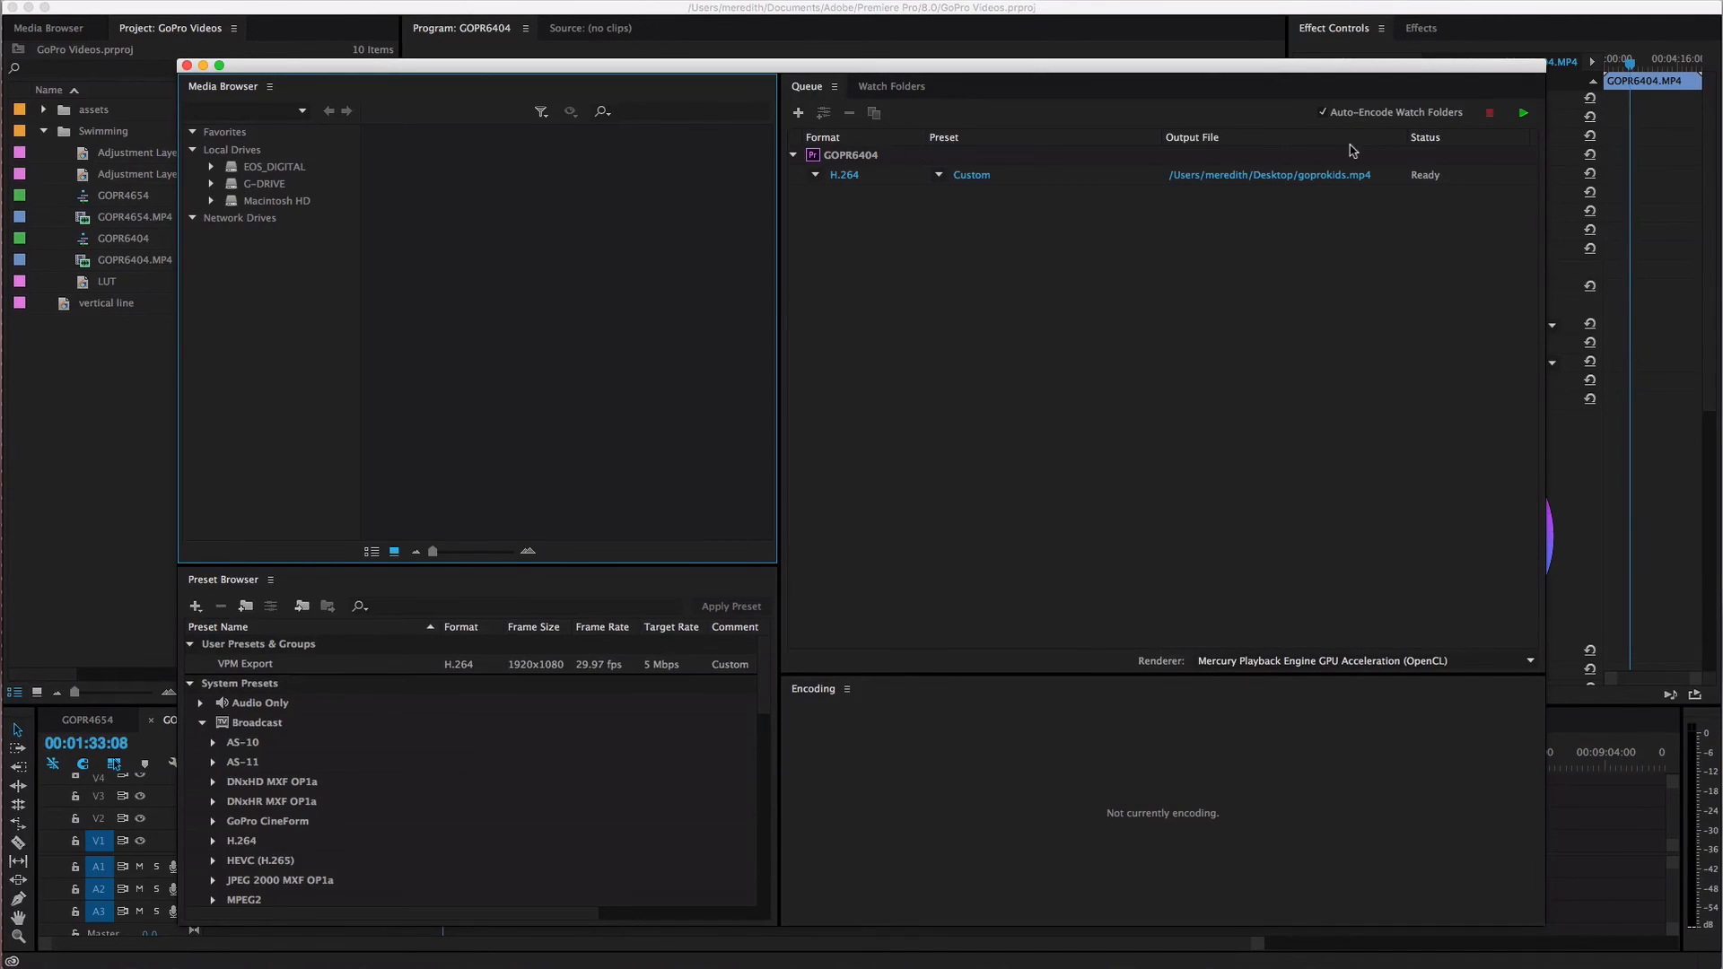
pyautogui.moveTo(1355, 176)
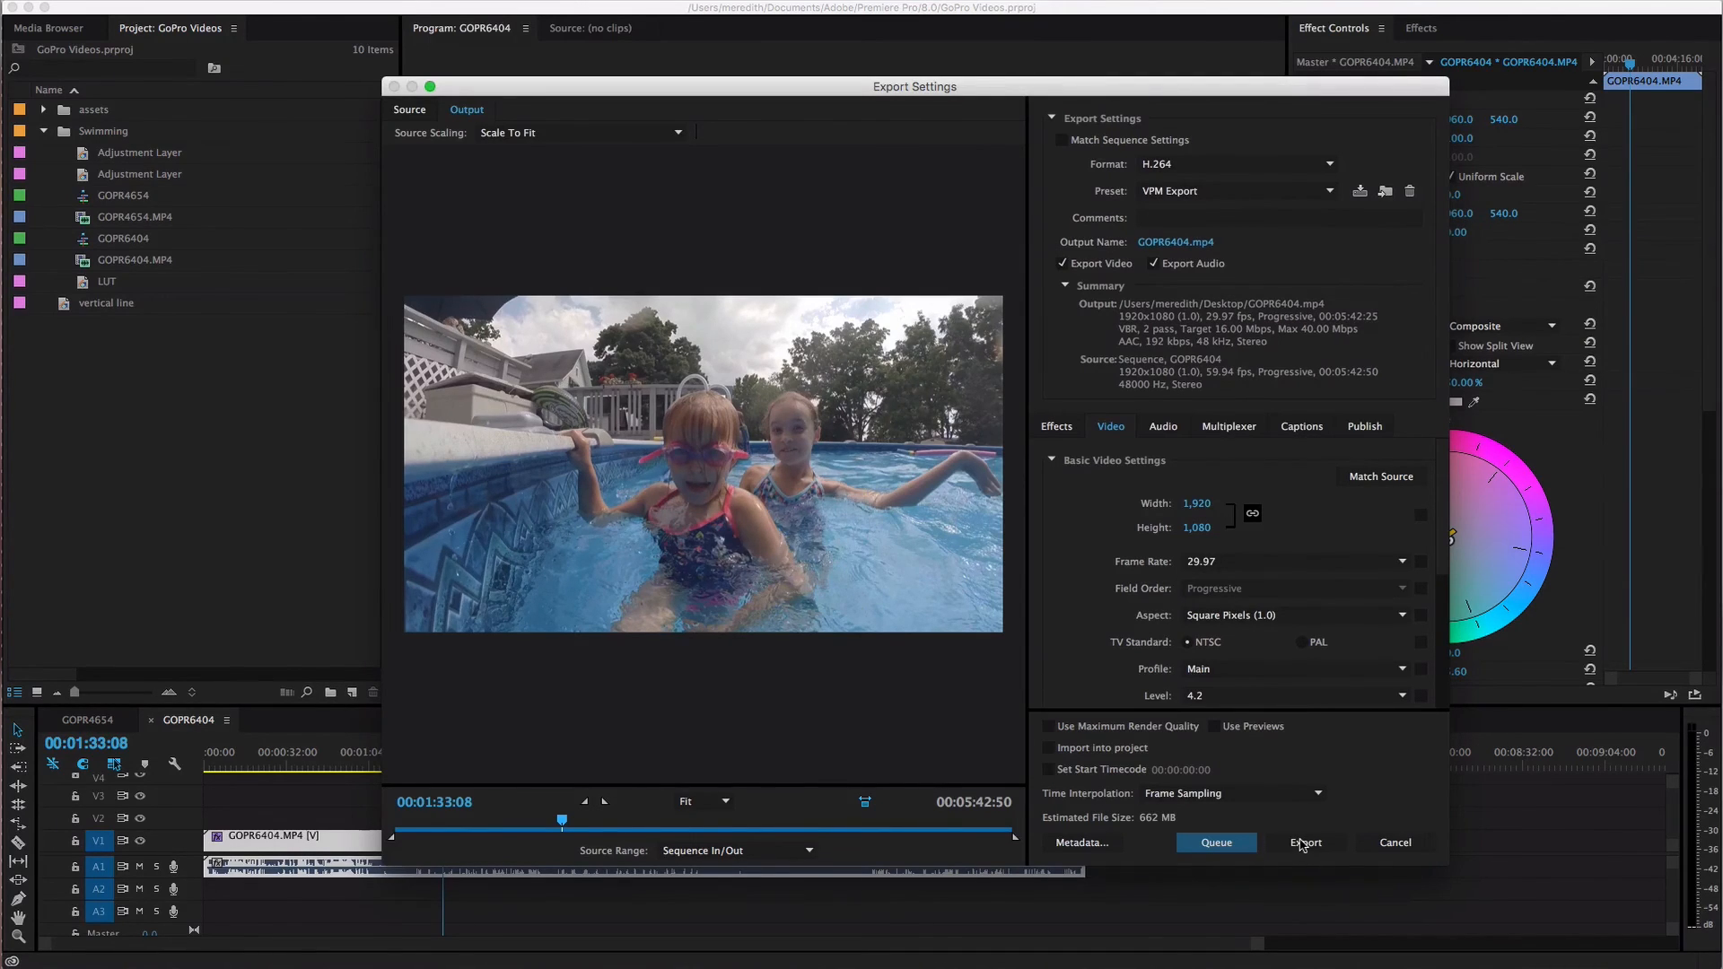
pyautogui.moveTo(1274, 834)
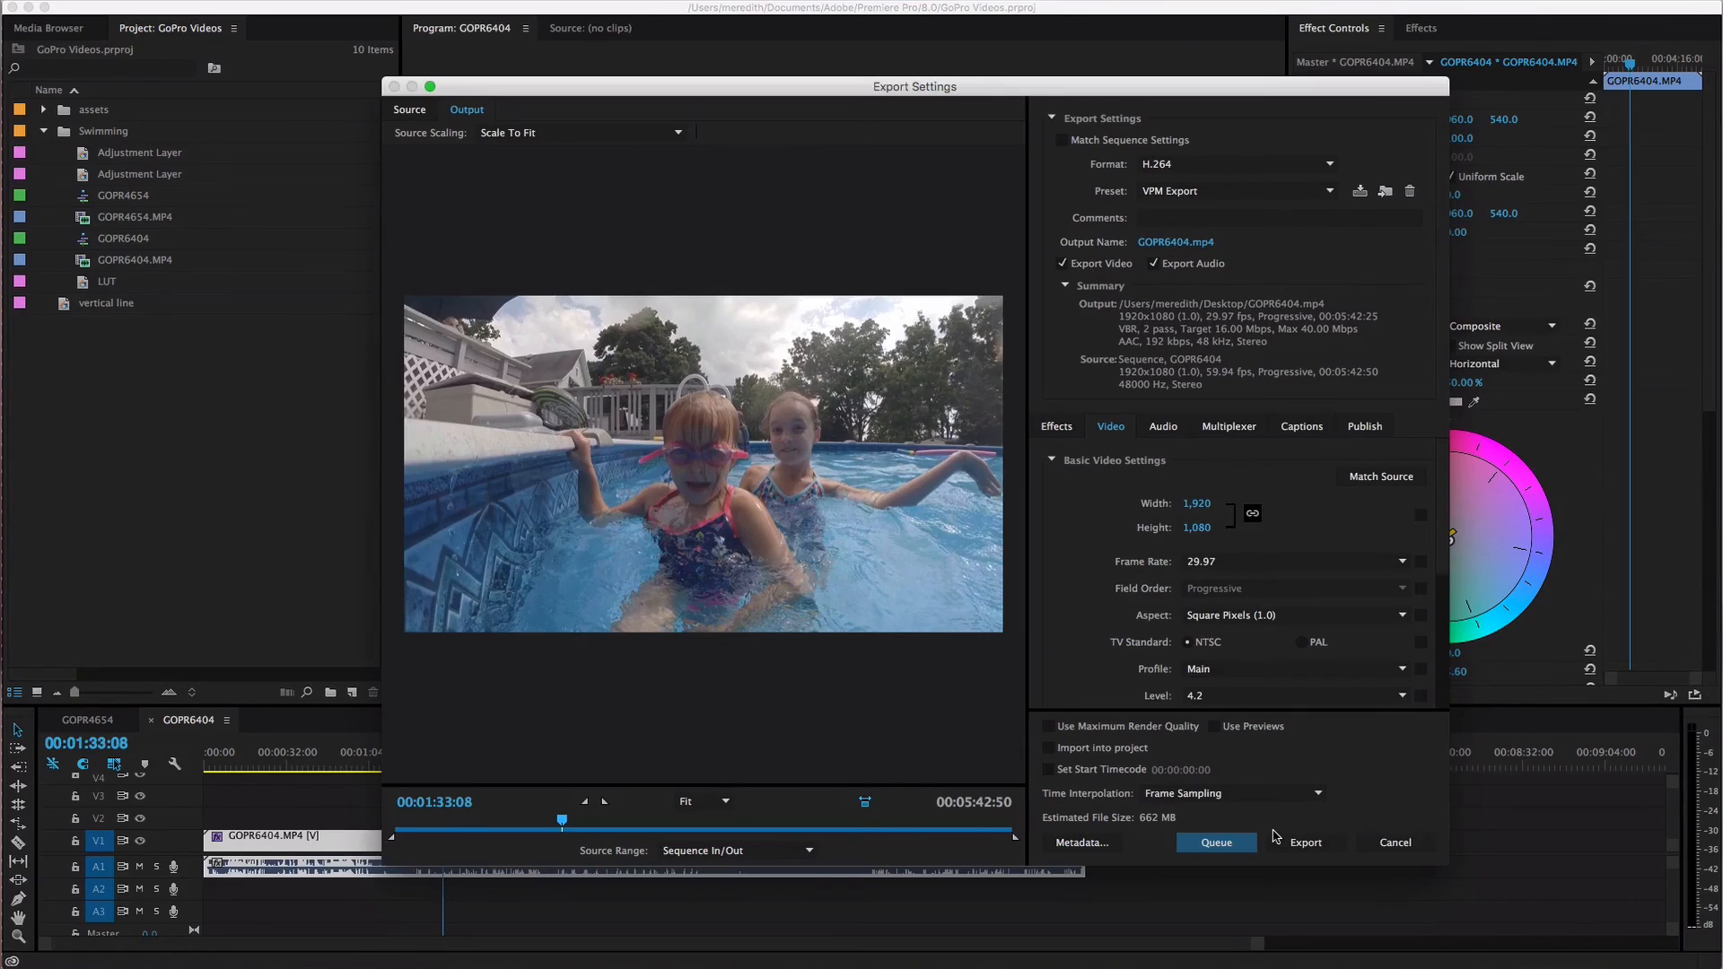